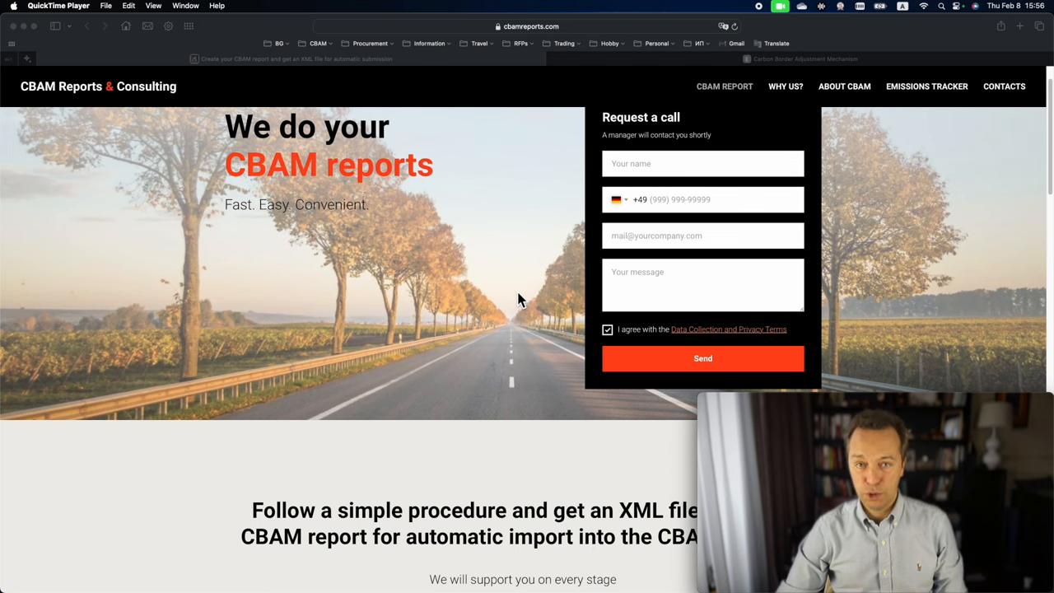
Go to the CBAM registry in Safari and open My Quarterly Reports from Home.
{"action": "scroll", "scroll_direction": "down", "scroll_amount": 3}
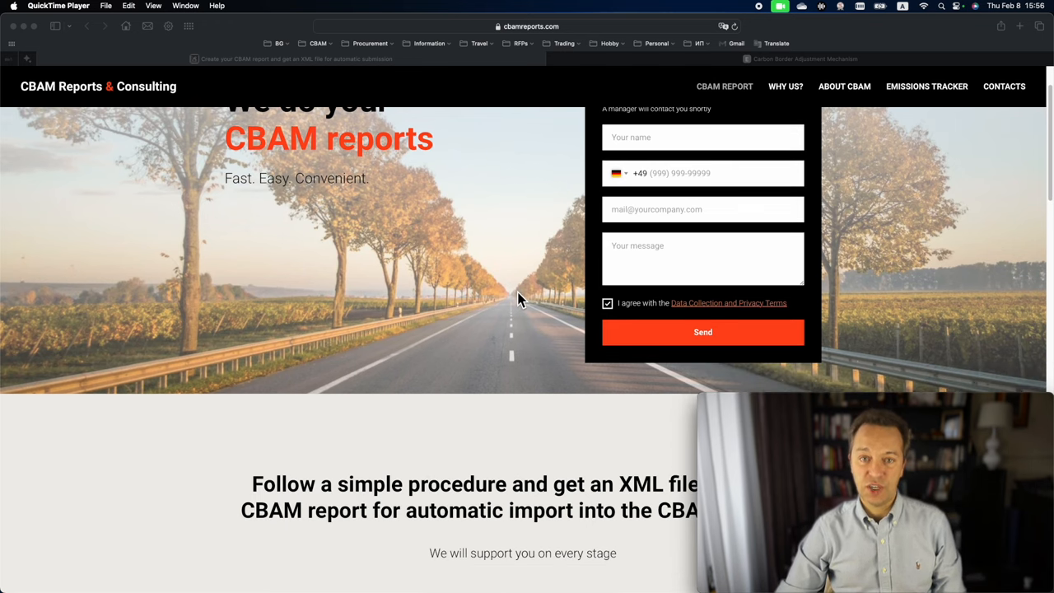
{"action": "scroll", "scroll_direction": "down", "scroll_amount": 3}
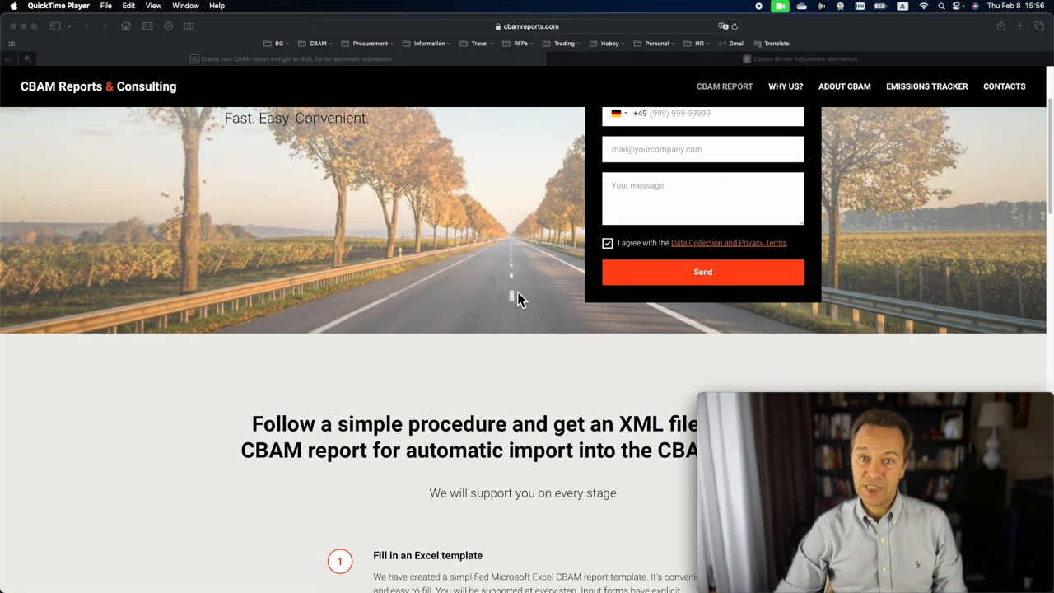
{"action": "scroll", "scroll_direction": "down", "scroll_amount": 3}
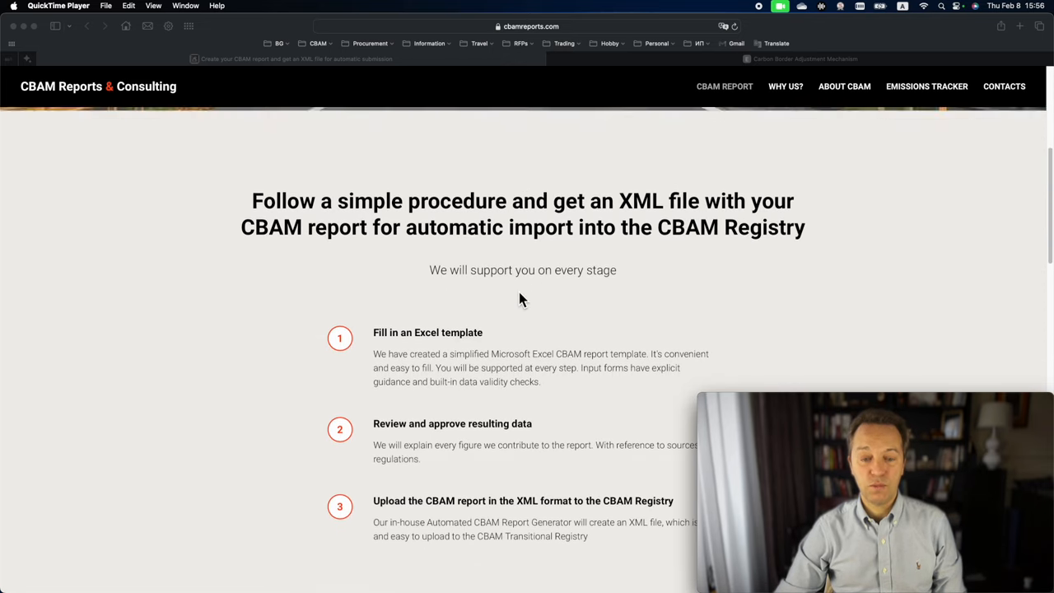
{"action": "scroll", "scroll_direction": "down", "scroll_amount": 3}
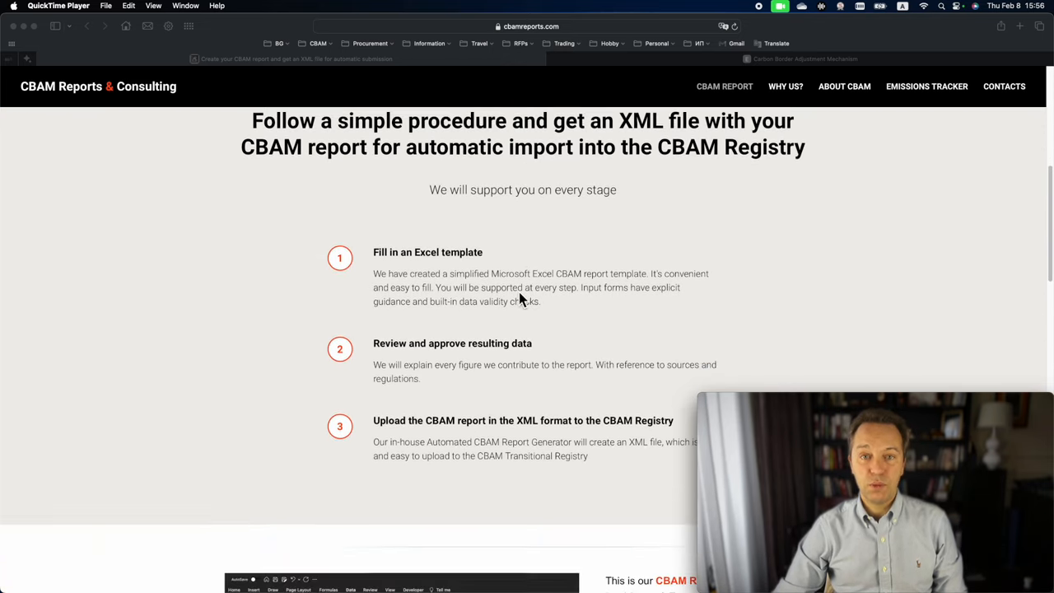
{"action": "scroll", "scroll_direction": "down", "scroll_amount": 3}
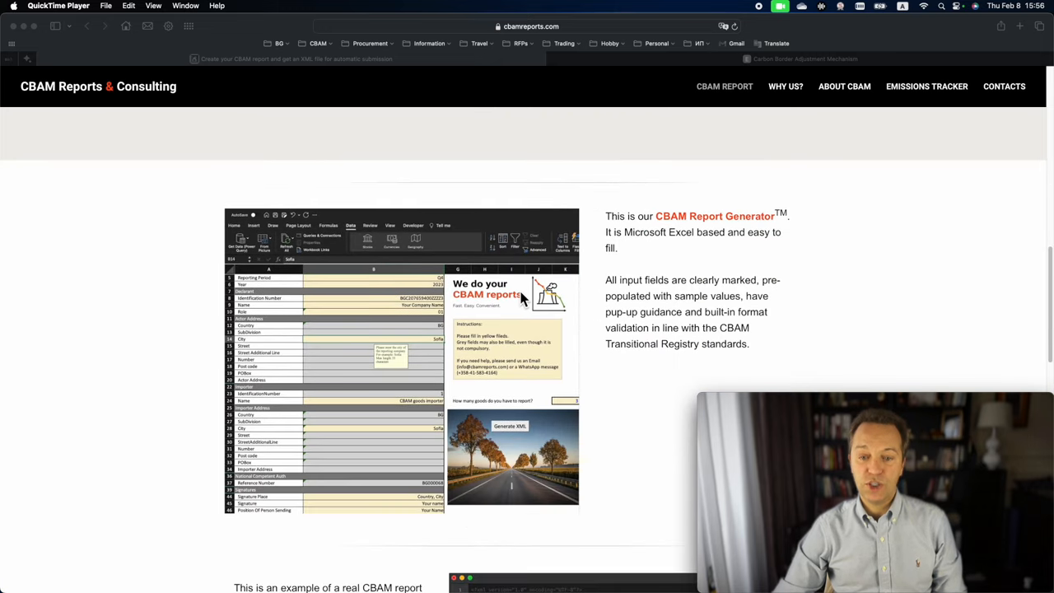
{"action": "scroll", "scroll_direction": "down", "scroll_amount": 3}
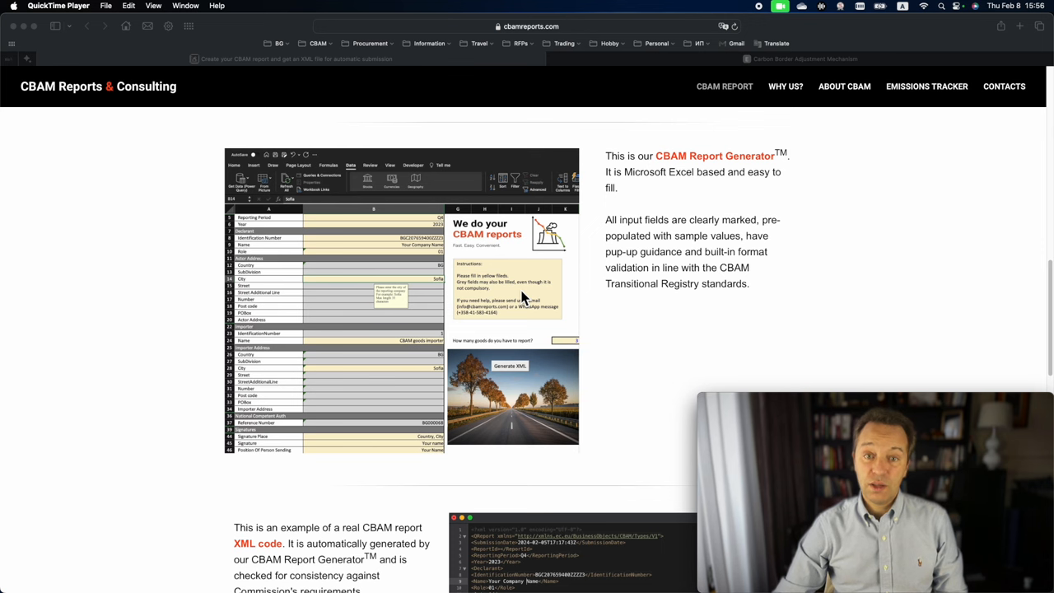
{"action": "scroll", "scroll_direction": "down", "scroll_amount": 3}
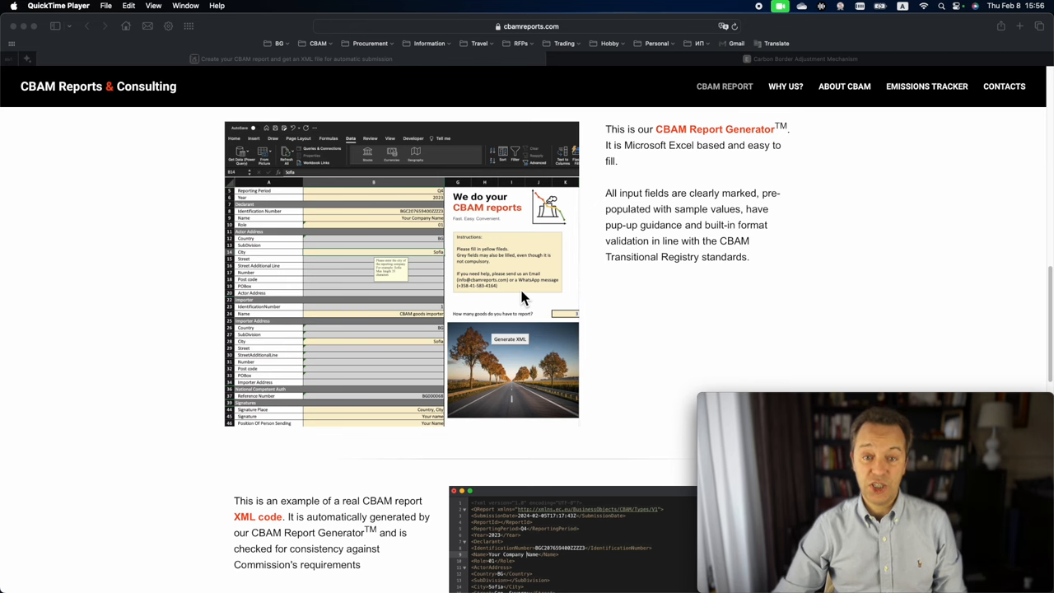
{"action": "scroll", "scroll_direction": "down", "scroll_amount": 3}
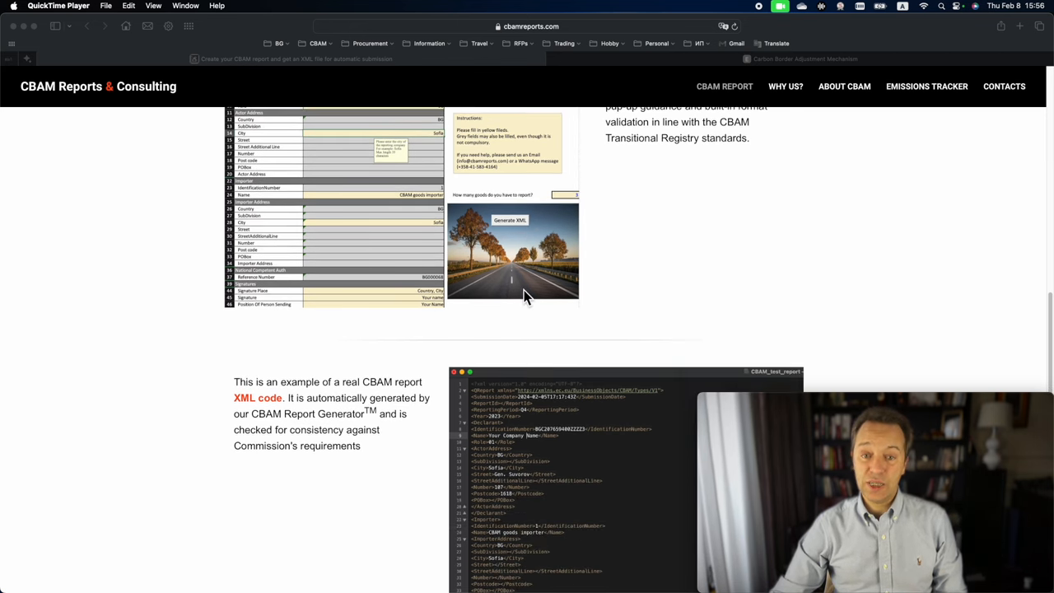
{"action": "scroll", "scroll_direction": "down", "scroll_amount": 3}
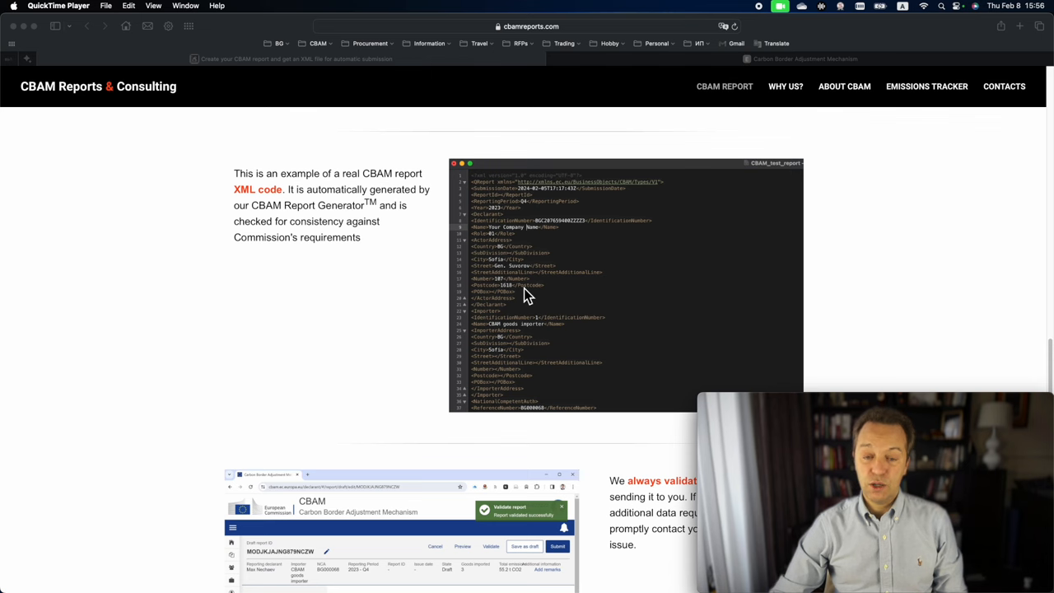
{"action": "scroll", "scroll_direction": "down", "scroll_amount": 3}
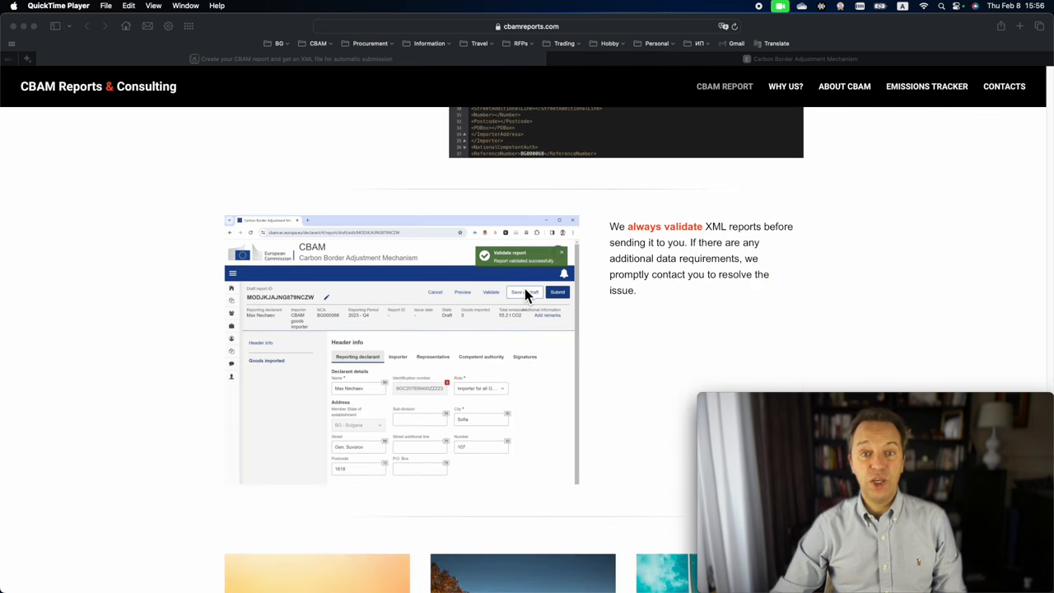
{"action": "scroll", "scroll_direction": "down", "scroll_amount": 3}
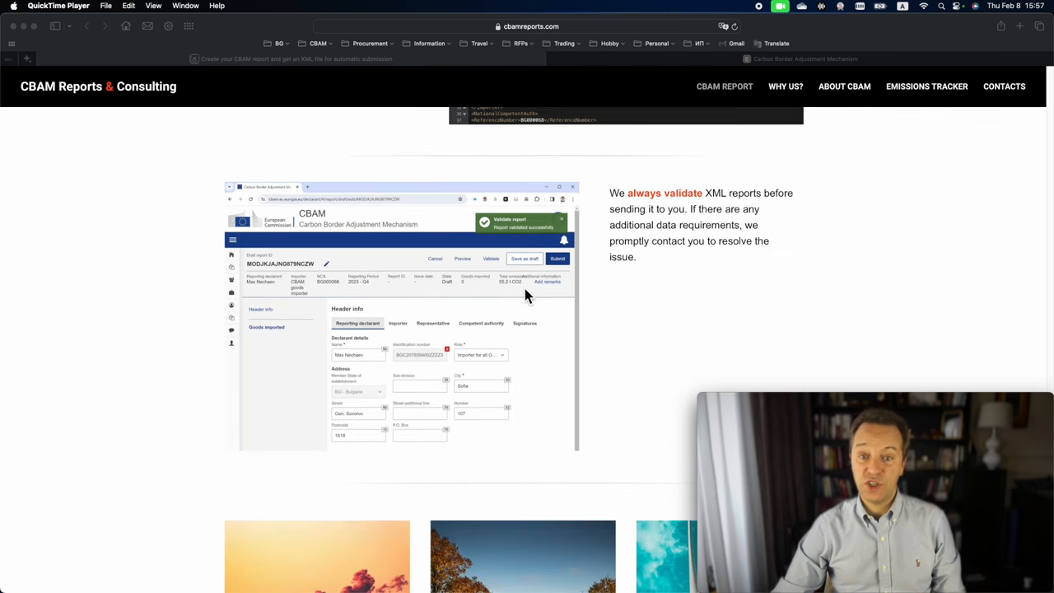
{"action": "mouse_move", "coordinate": [527, 304]}
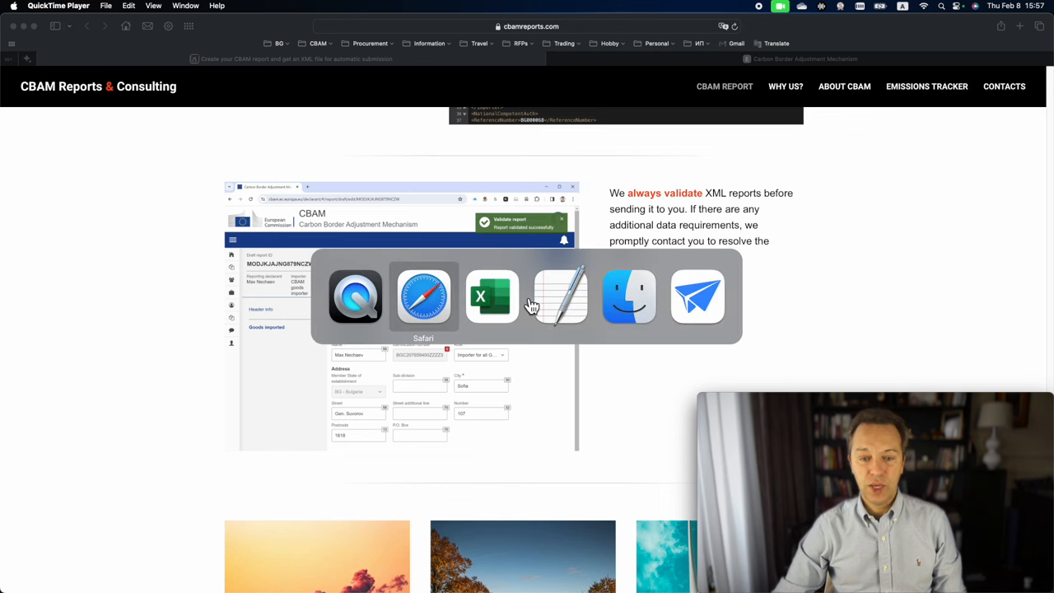
{"action": "left_click", "coordinate": [422, 296]}
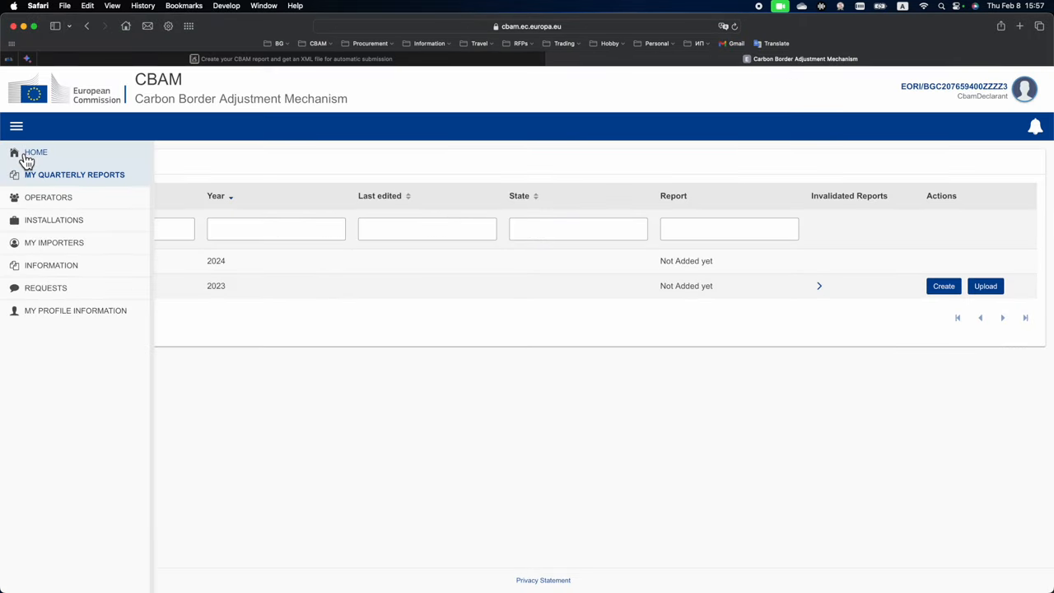
{"action": "left_click", "coordinate": [35, 153]}
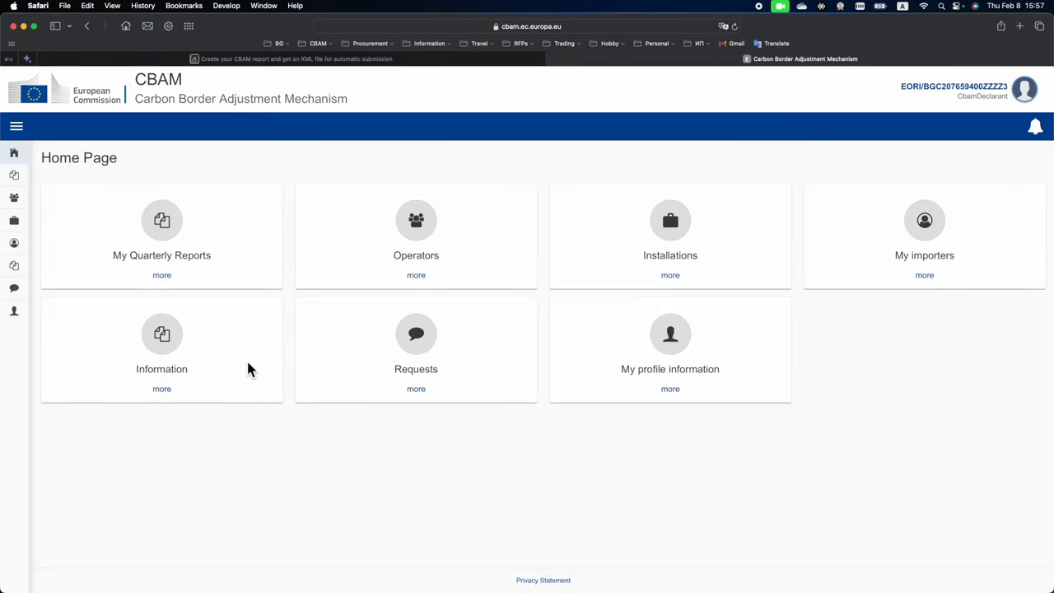
{"action": "mouse_move", "coordinate": [233, 347]}
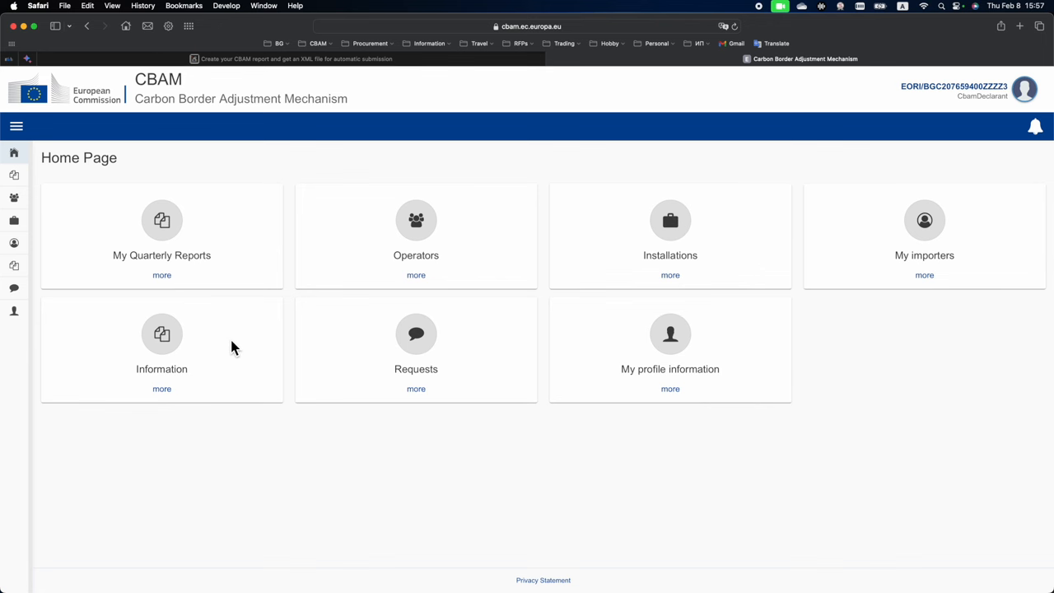
{"action": "left_click", "coordinate": [162, 239]}
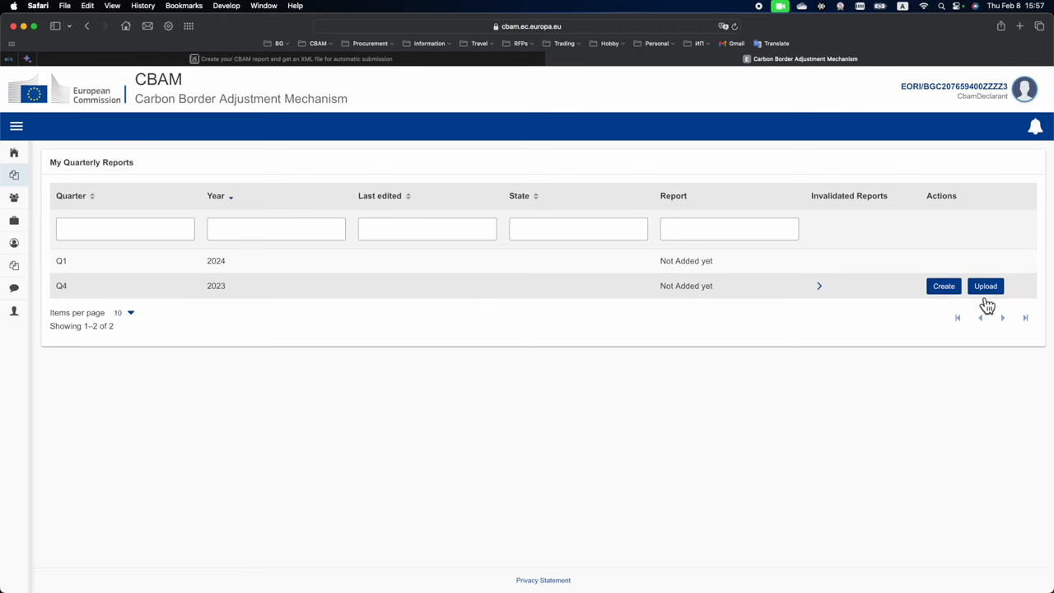
Upload 'CBAM_test_report - Copy.zip' as the Q4 2023 report and confirm with OK.
{"action": "left_click", "coordinate": [986, 286]}
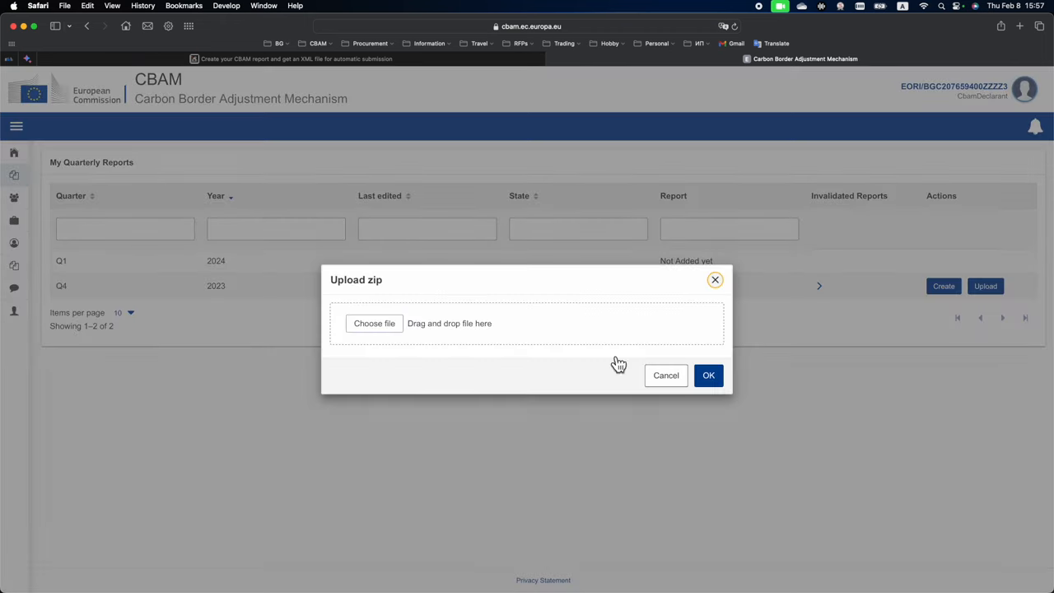
{"action": "left_click", "coordinate": [374, 323]}
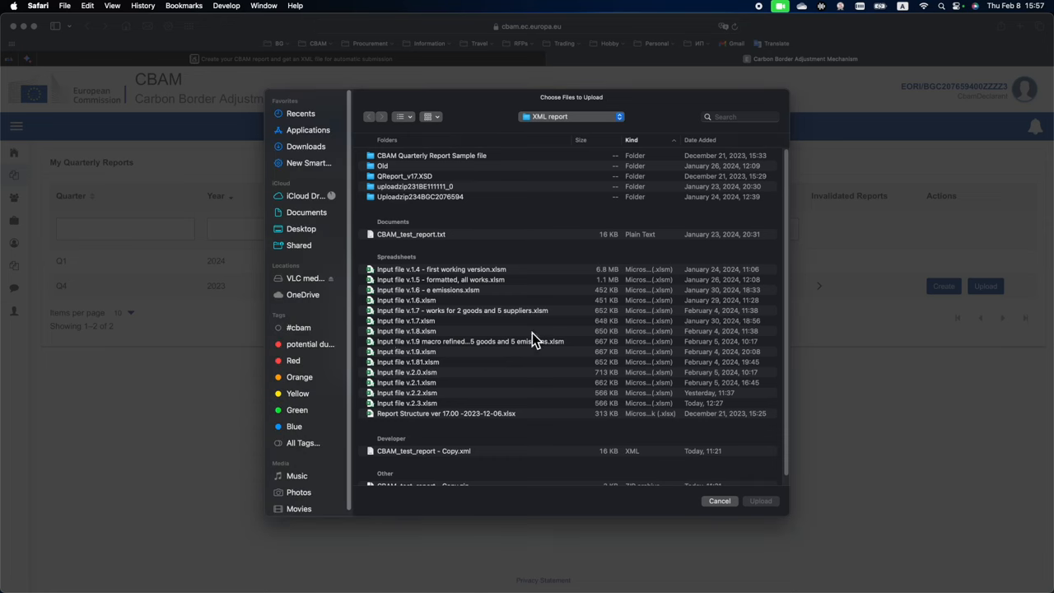
{"action": "scroll", "scroll_direction": "down", "scroll_amount": 3}
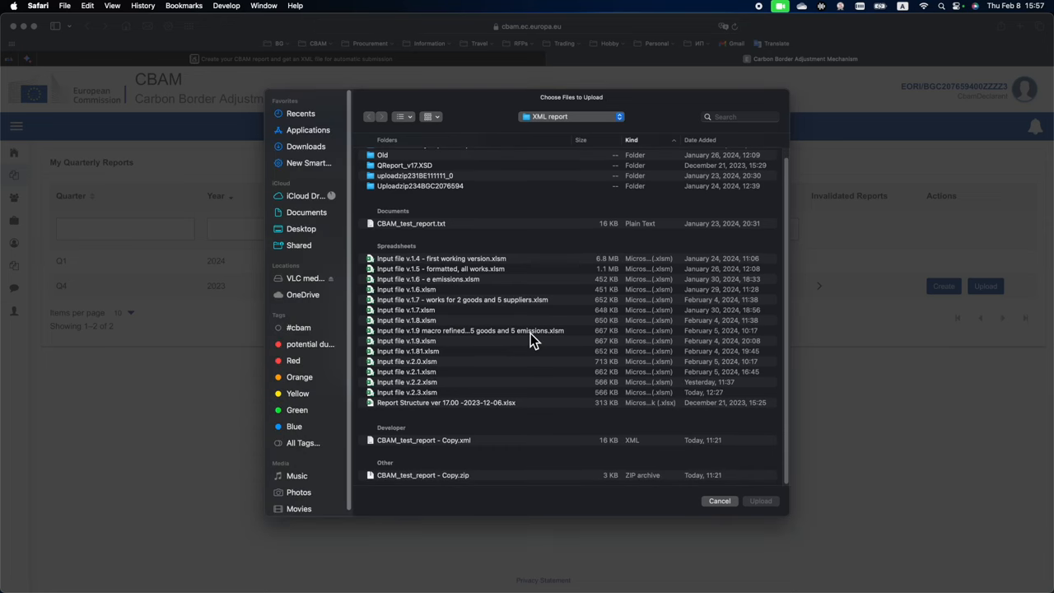
{"action": "mouse_move", "coordinate": [427, 482]}
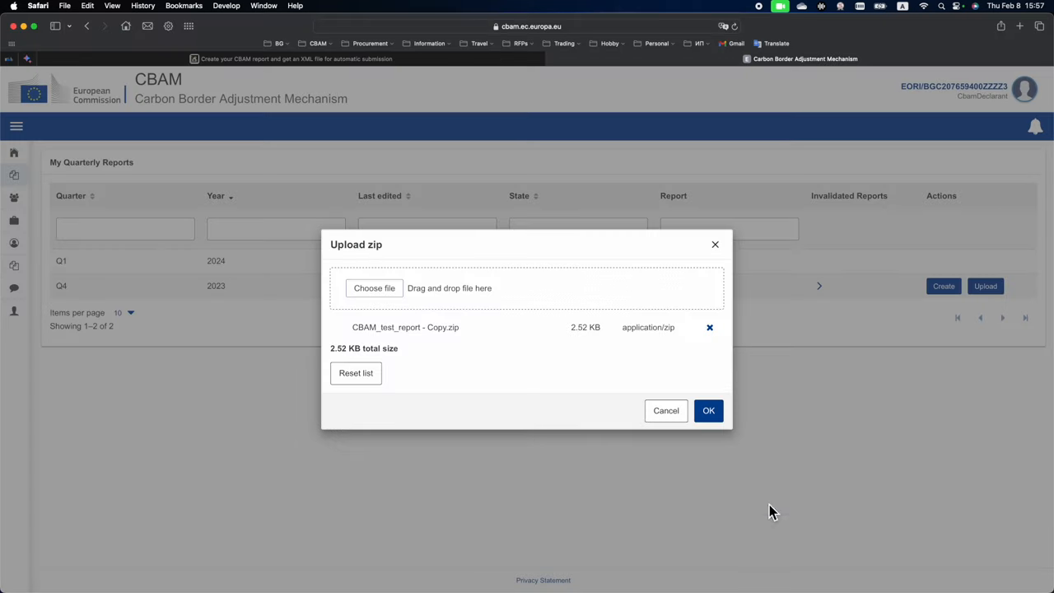
{"action": "left_click", "coordinate": [708, 410]}
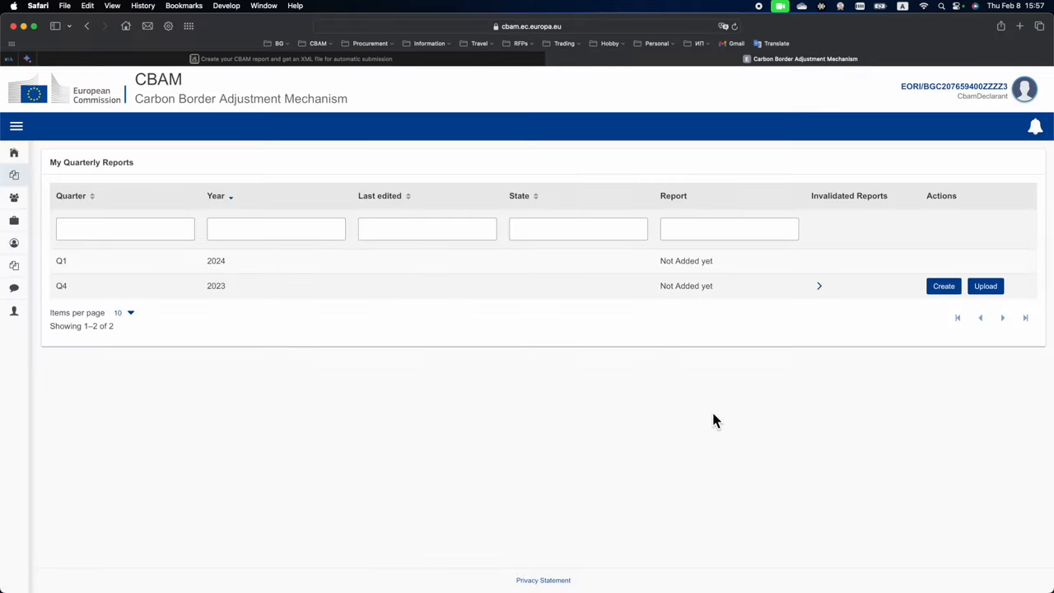
{"action": "left_click", "coordinate": [986, 285]}
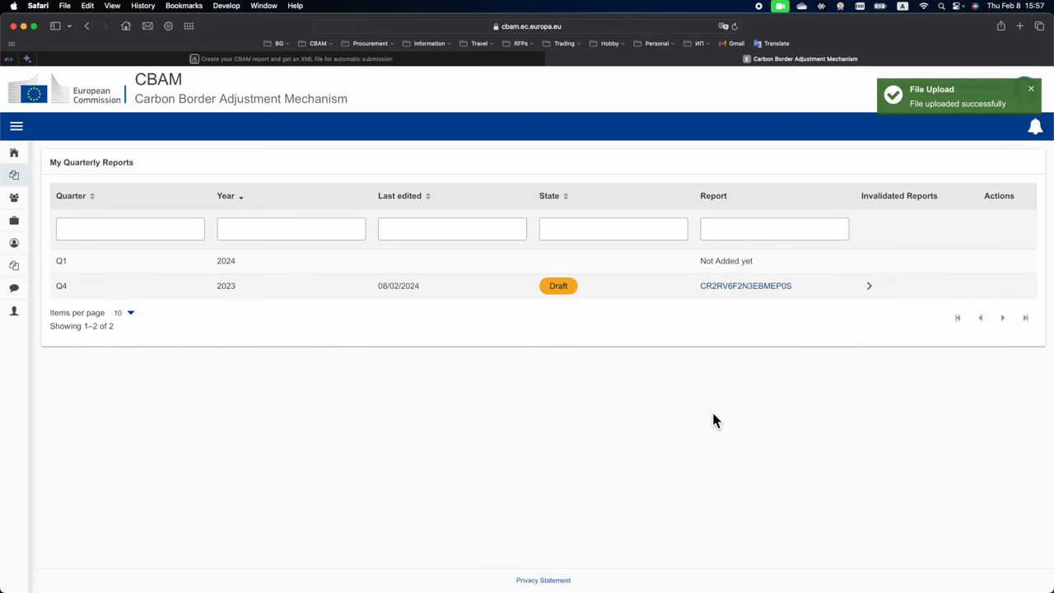
Open the Q4 2023 draft and view goods 25232100 (TR) and 31021000 (UA).
{"action": "left_click", "coordinate": [746, 286]}
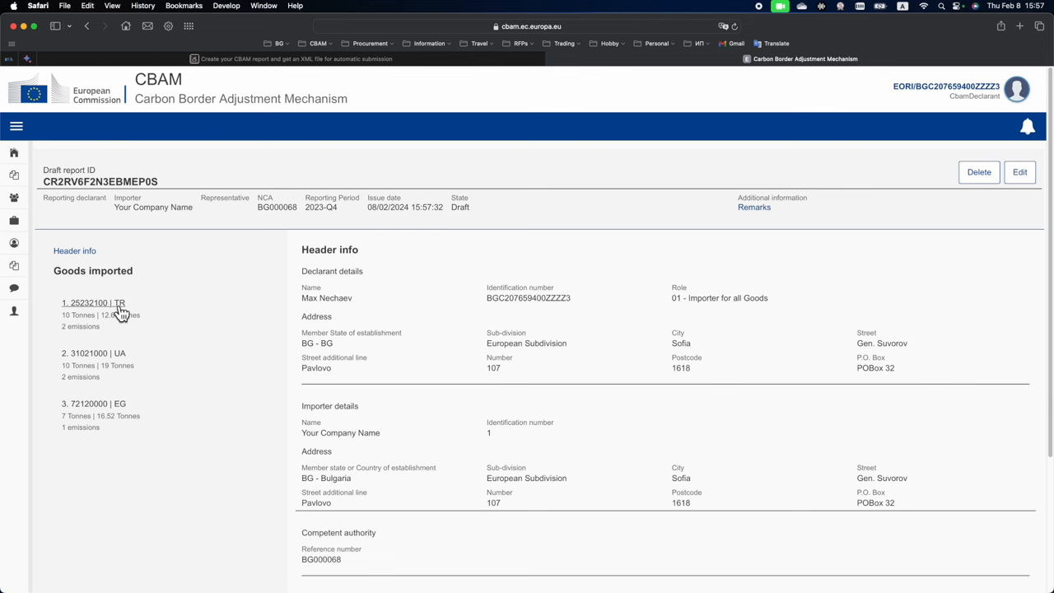
{"action": "mouse_move", "coordinate": [122, 364]}
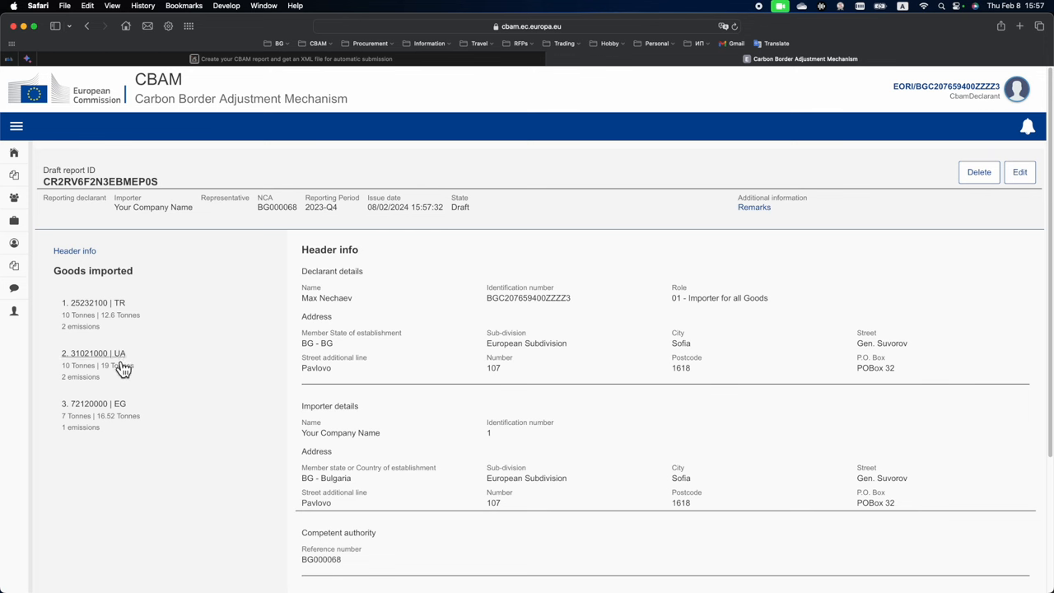
{"action": "mouse_move", "coordinate": [86, 270]}
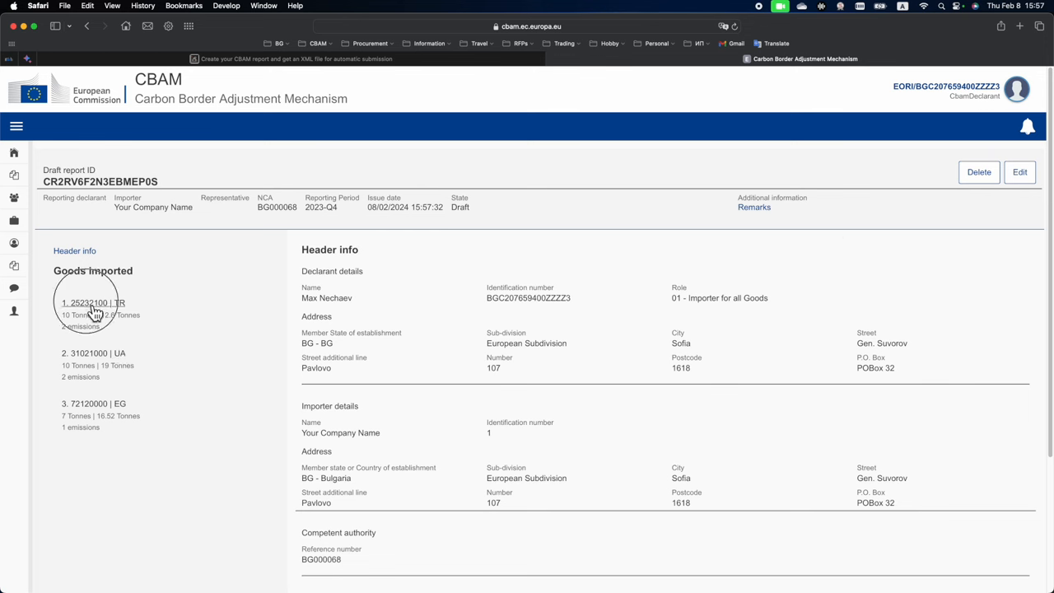
{"action": "left_click", "coordinate": [90, 302]}
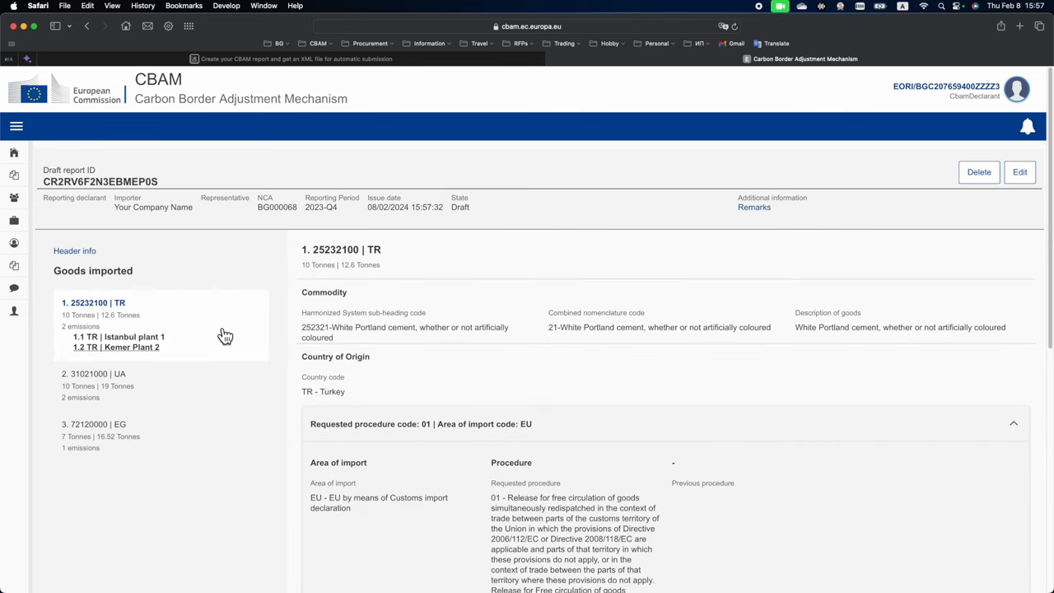
{"action": "mouse_move", "coordinate": [95, 414]}
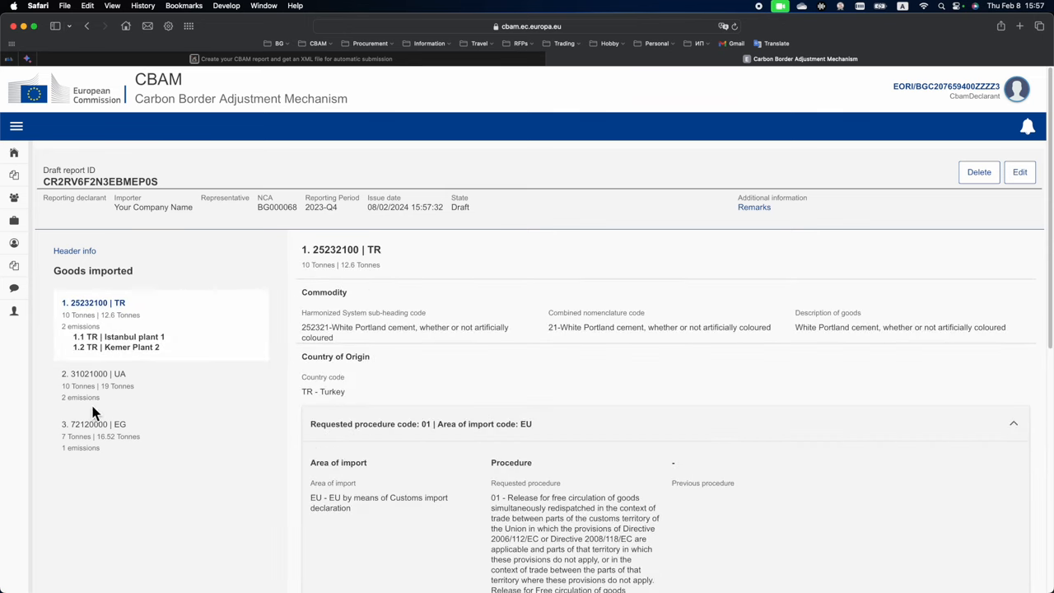
{"action": "left_click", "coordinate": [93, 373]}
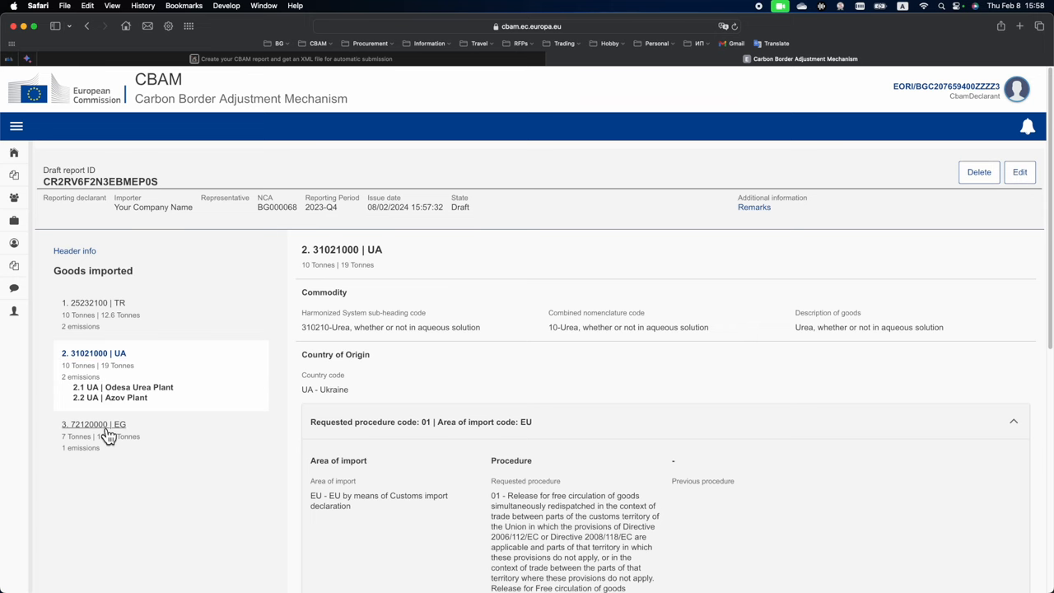
{"action": "left_click", "coordinate": [74, 250]}
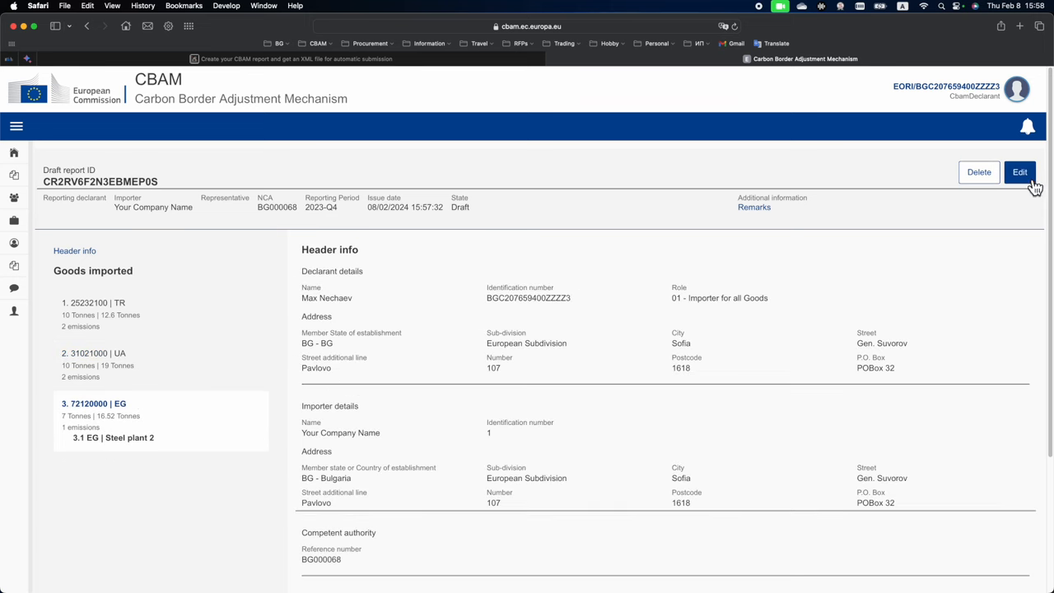
Edit the Q4 2023 draft and validate it until 'Report validated successfully' appears.
{"action": "left_click", "coordinate": [1020, 172]}
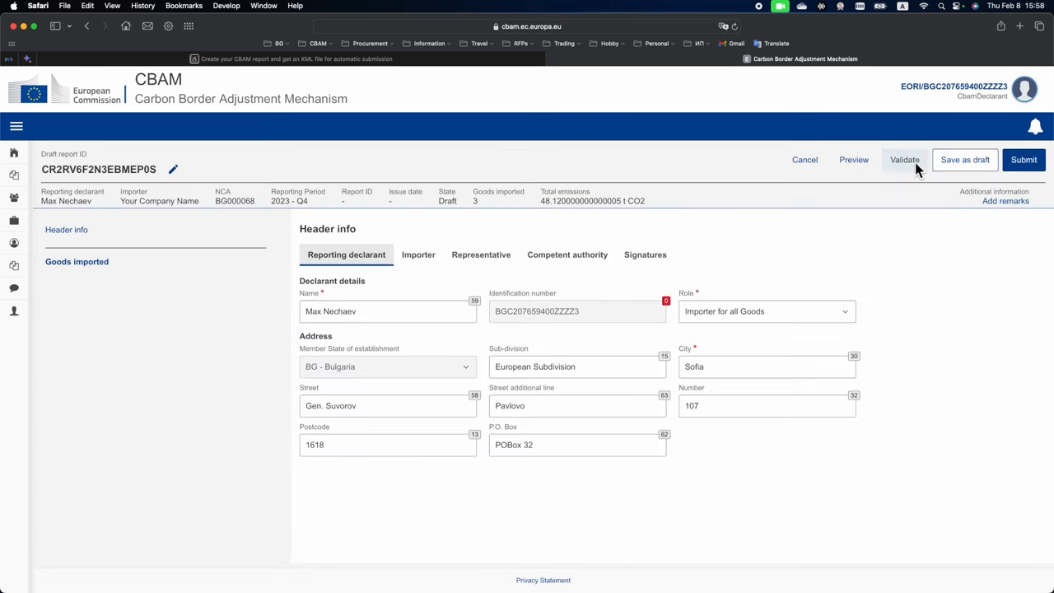
{"action": "left_click", "coordinate": [904, 160]}
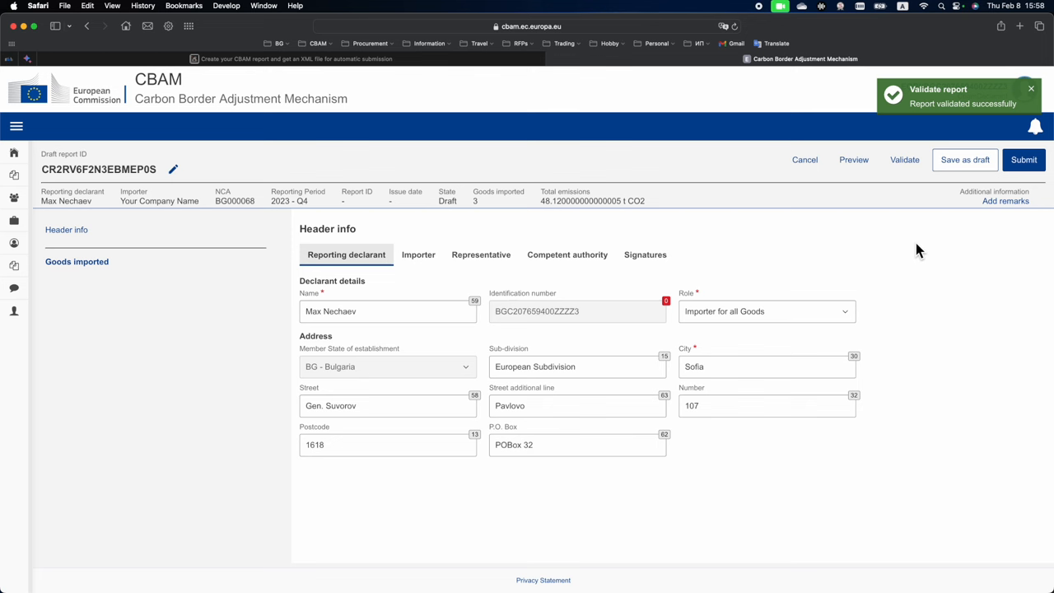
{"action": "mouse_move", "coordinate": [912, 250]}
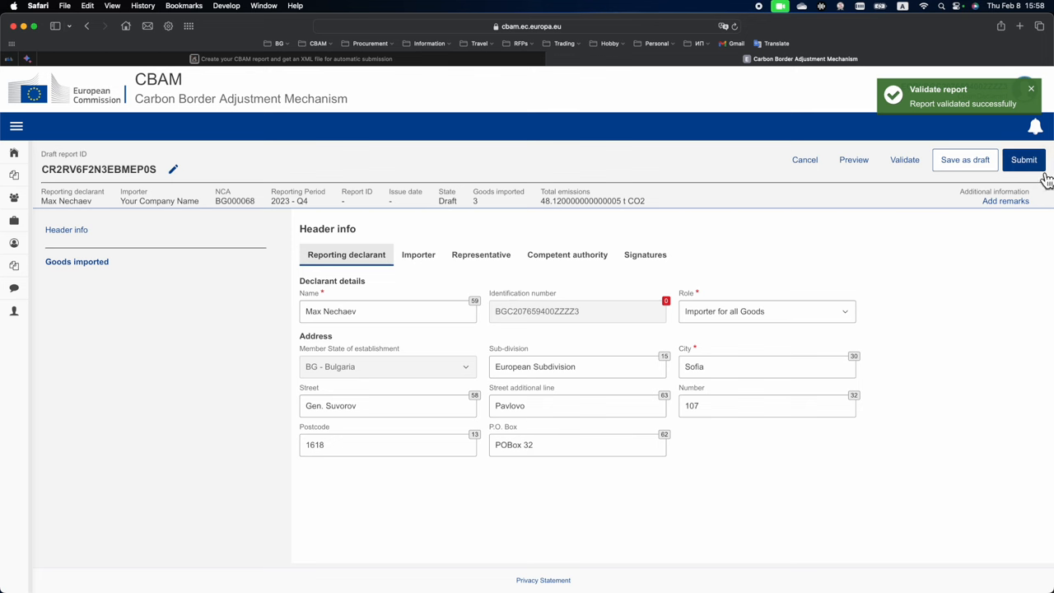
{"action": "mouse_move", "coordinate": [1036, 175]}
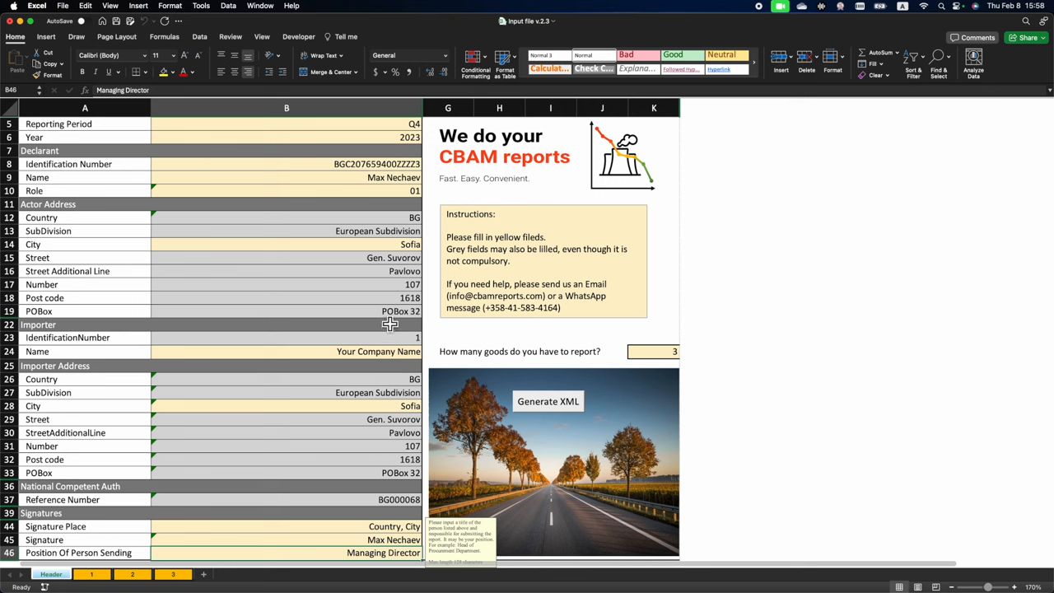
{"action": "mouse_move", "coordinate": [66, 585]}
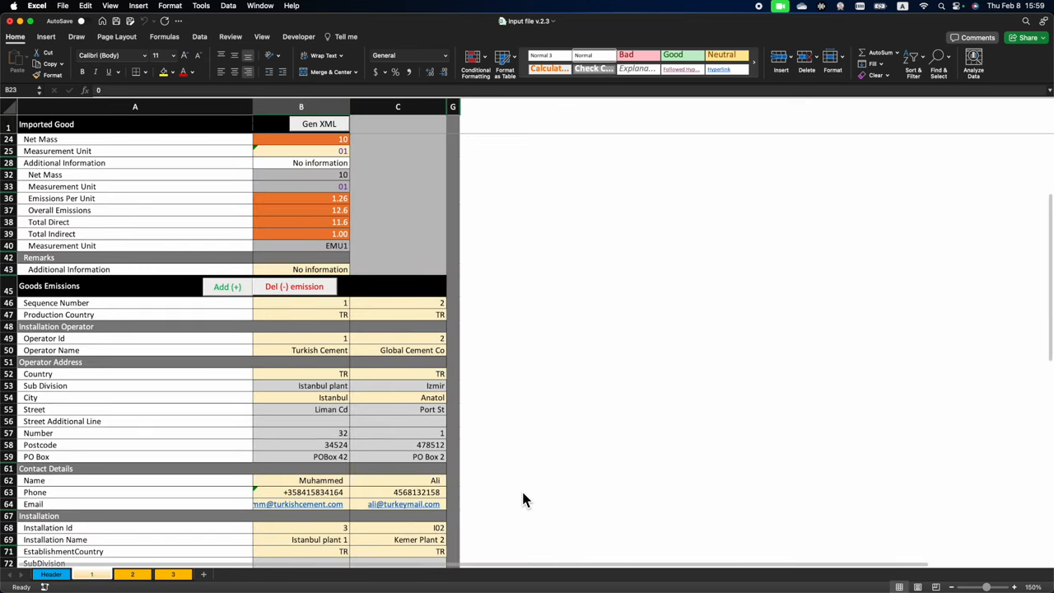
{"action": "mouse_move", "coordinate": [495, 488]}
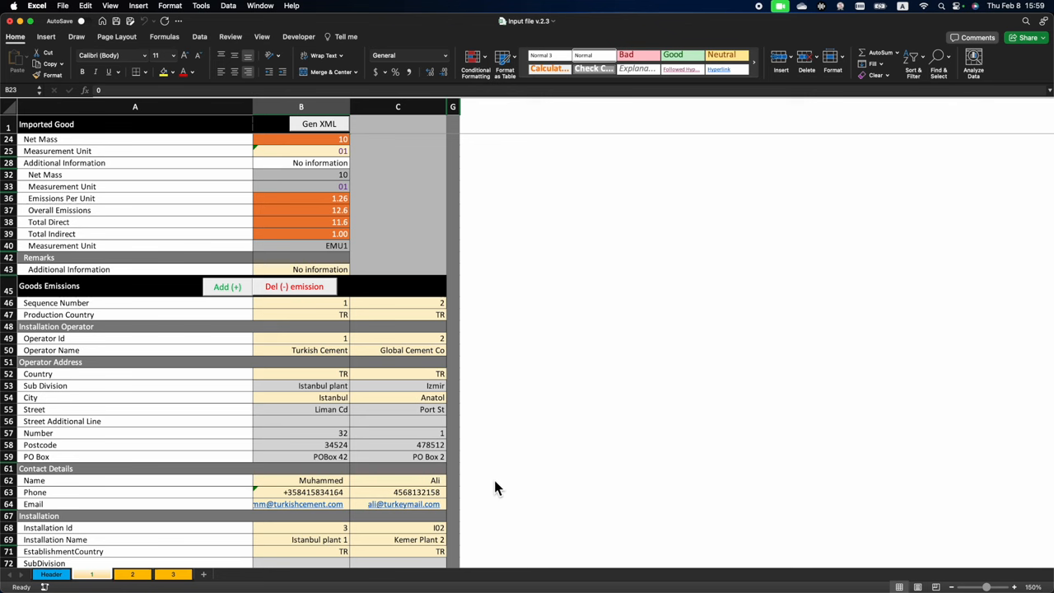
{"action": "mouse_move", "coordinate": [471, 486]}
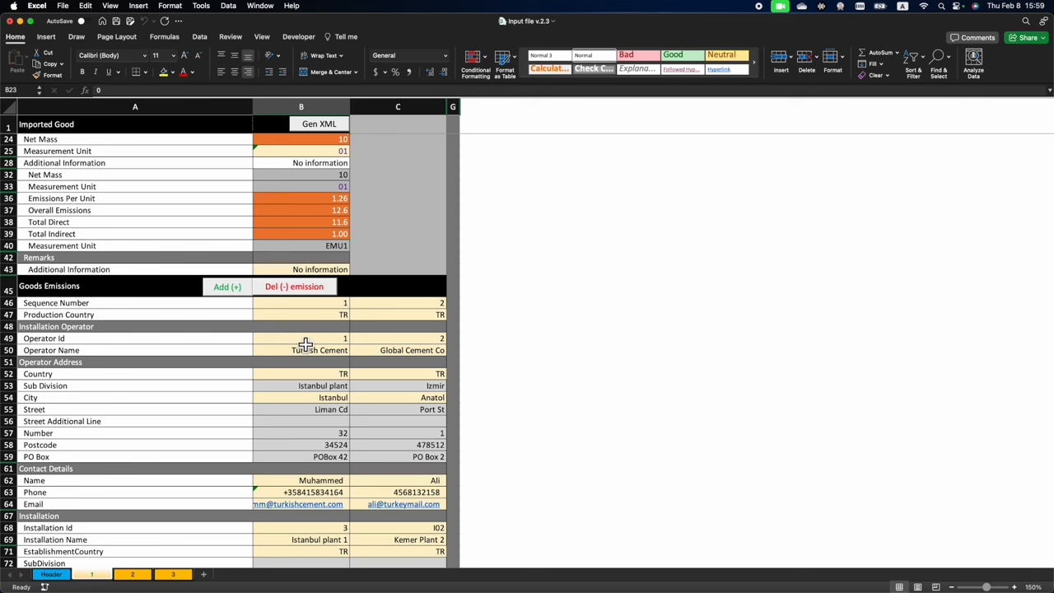
{"action": "mouse_move", "coordinate": [450, 371]}
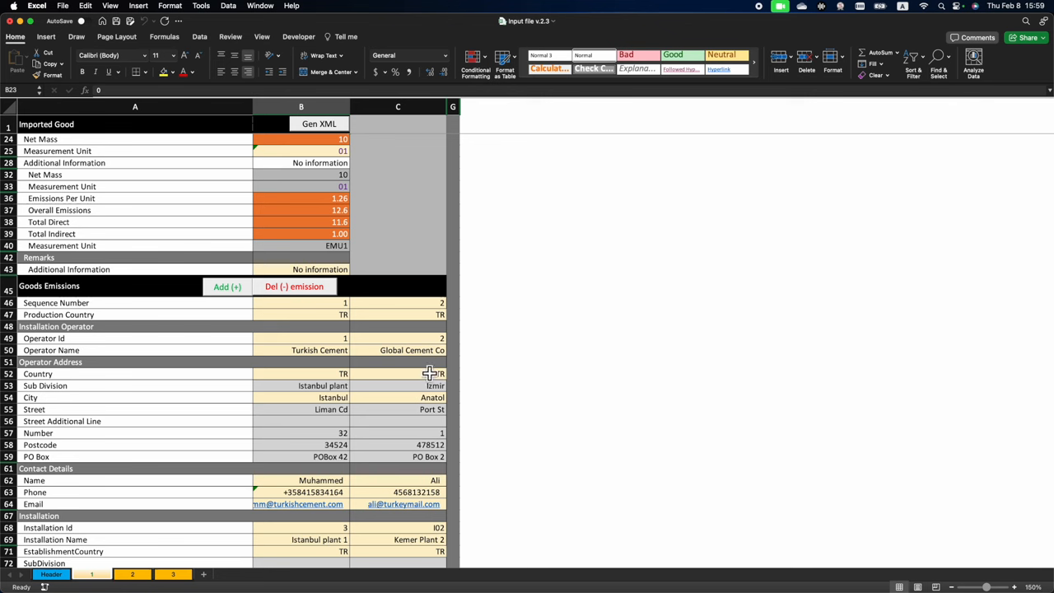
{"action": "mouse_move", "coordinate": [437, 511]}
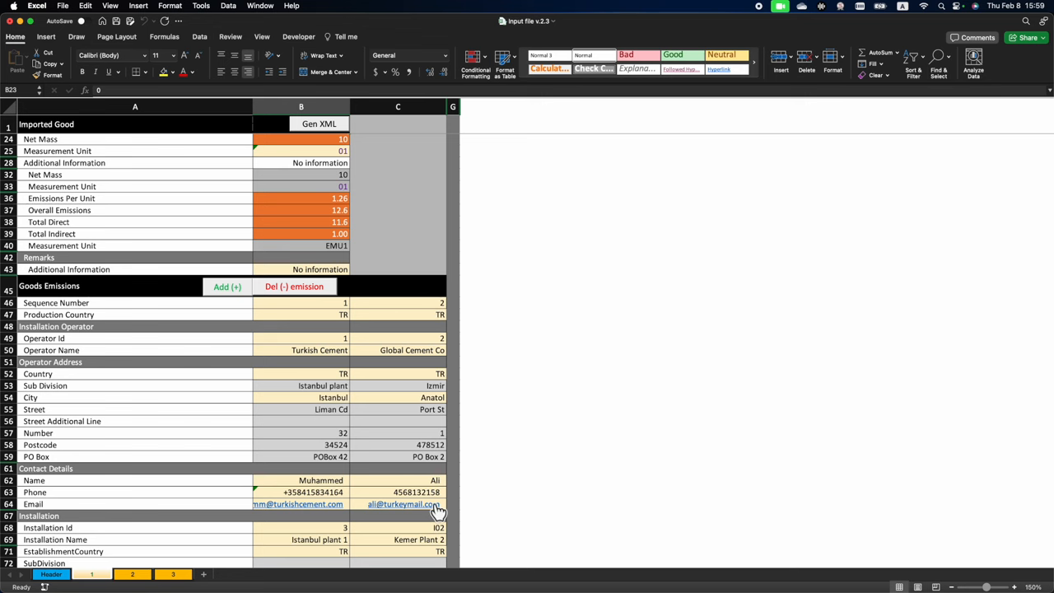
On the Header sheet, read the notes for Year, Identification Number and Role cells.
{"action": "left_click", "coordinate": [51, 574]}
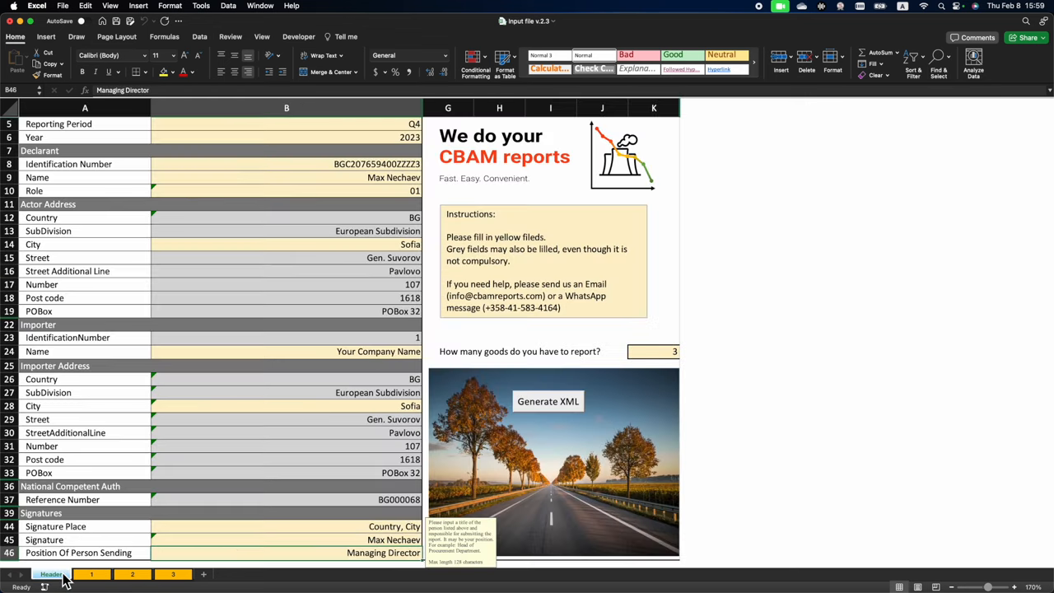
{"action": "mouse_move", "coordinate": [388, 147]}
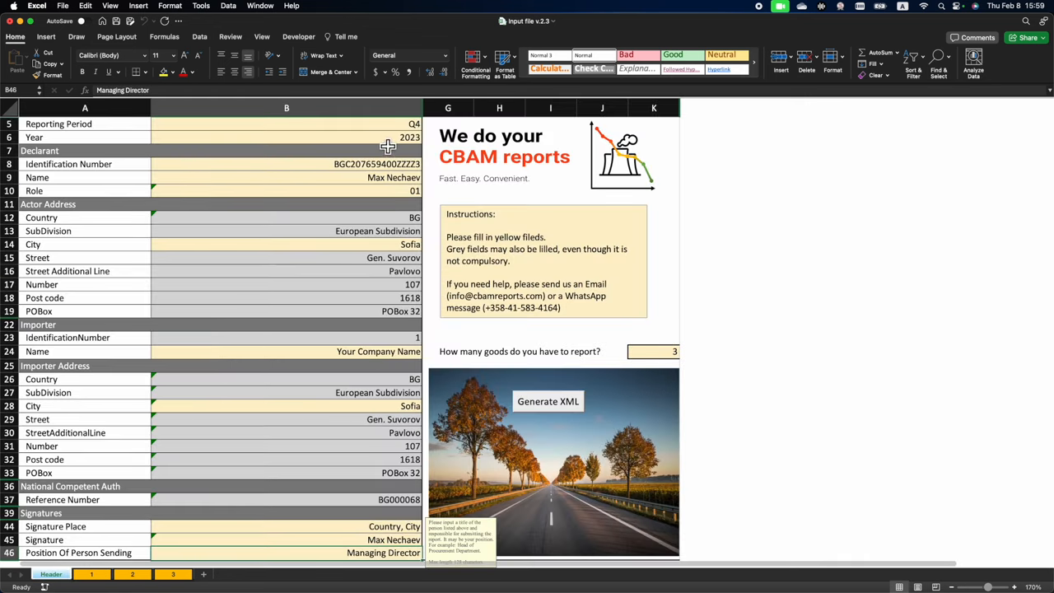
{"action": "mouse_move", "coordinate": [412, 137]}
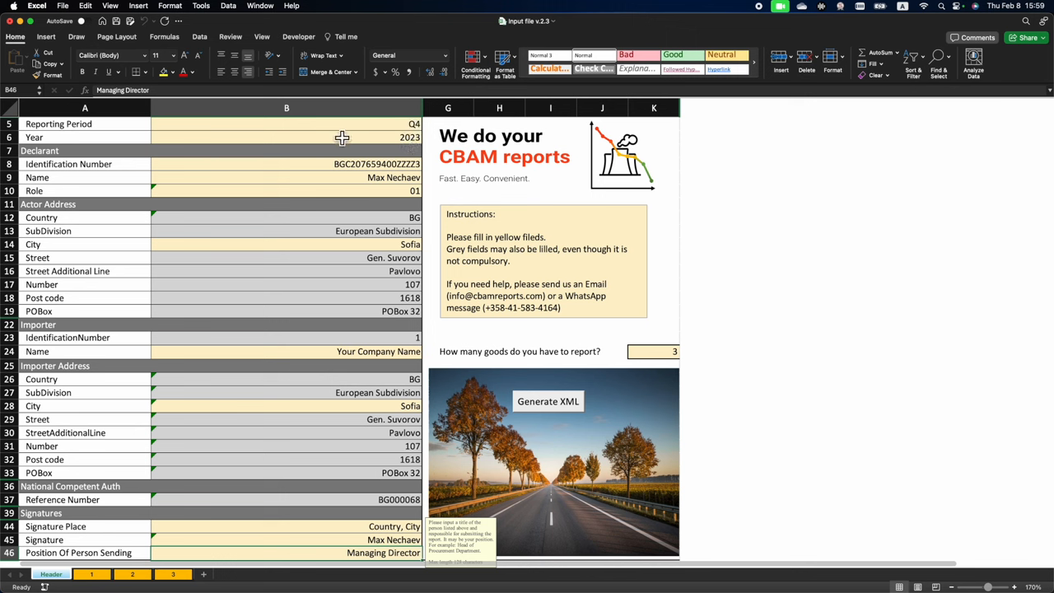
{"action": "left_click", "coordinate": [287, 124]}
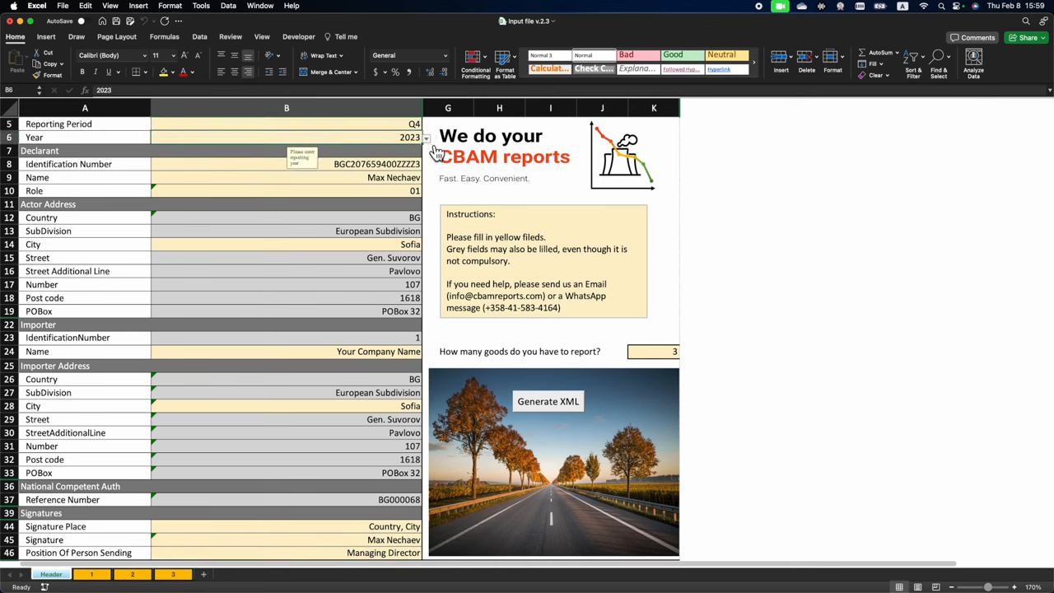
{"action": "mouse_move", "coordinate": [412, 174]}
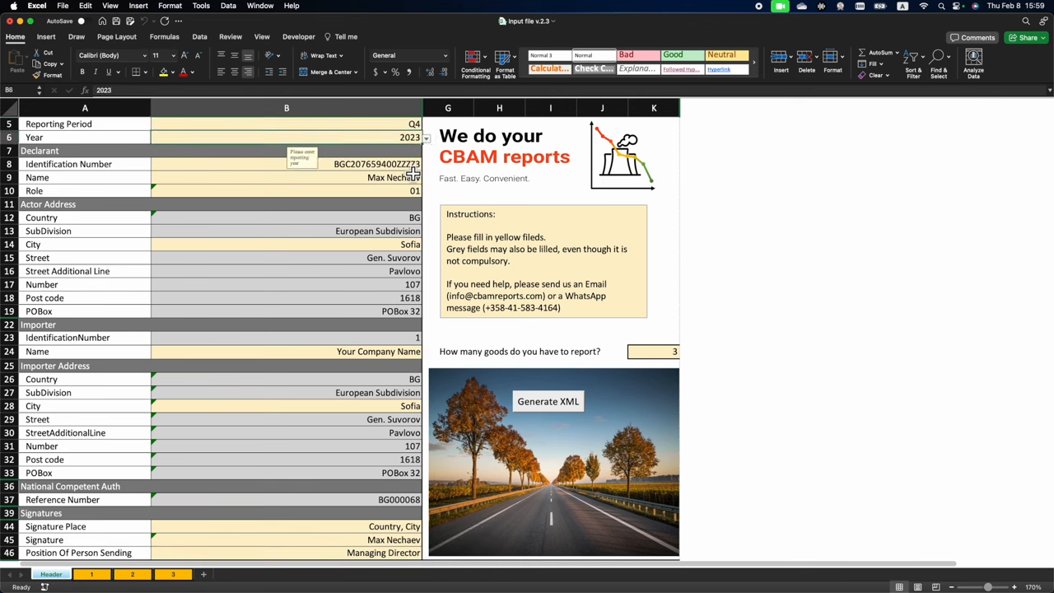
{"action": "left_click", "coordinate": [286, 164]}
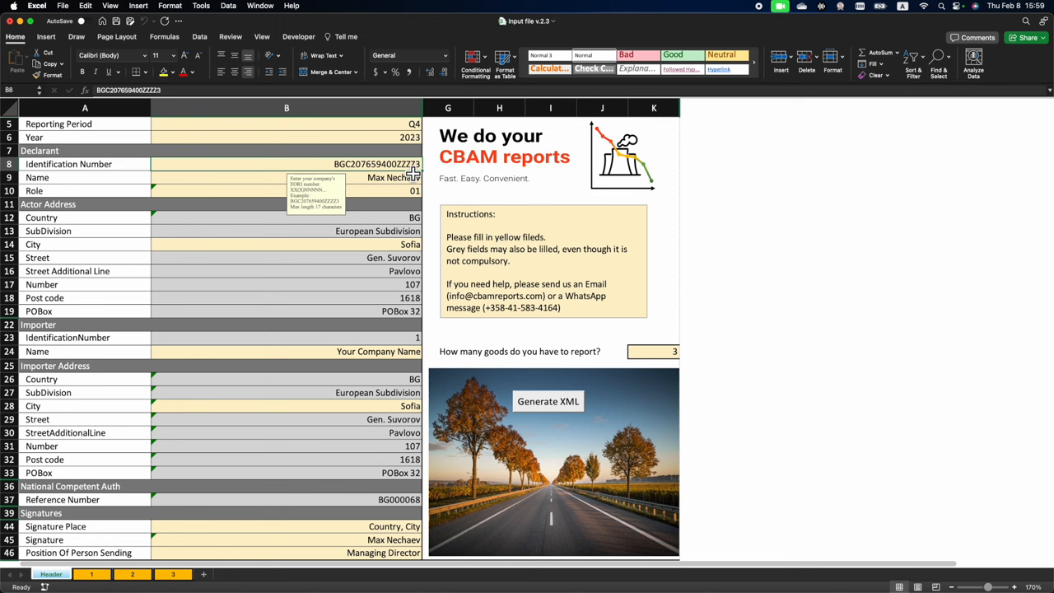
{"action": "left_click", "coordinate": [287, 191]}
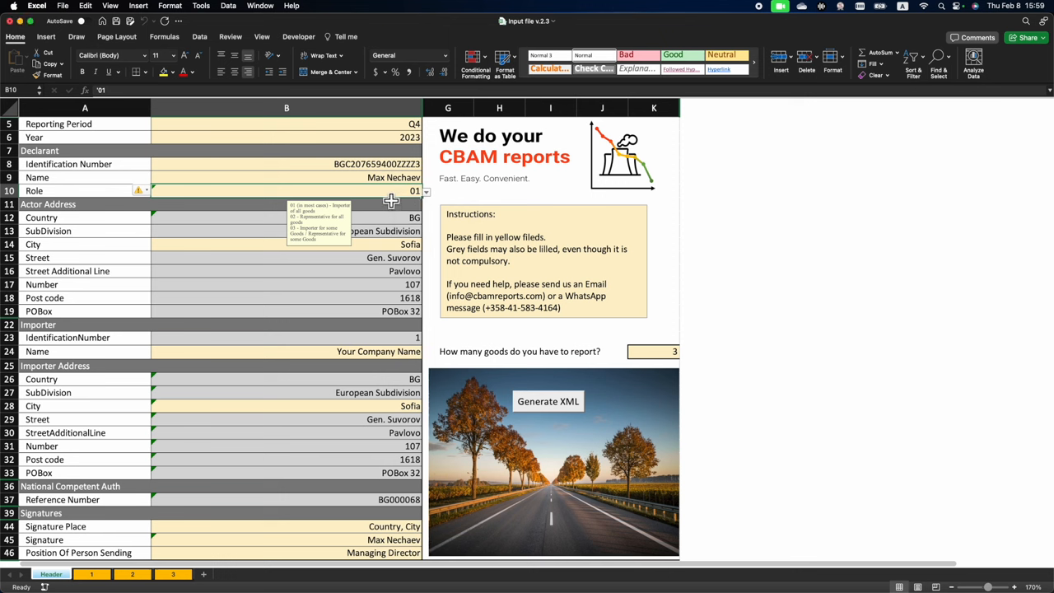
{"action": "mouse_move", "coordinate": [389, 206]}
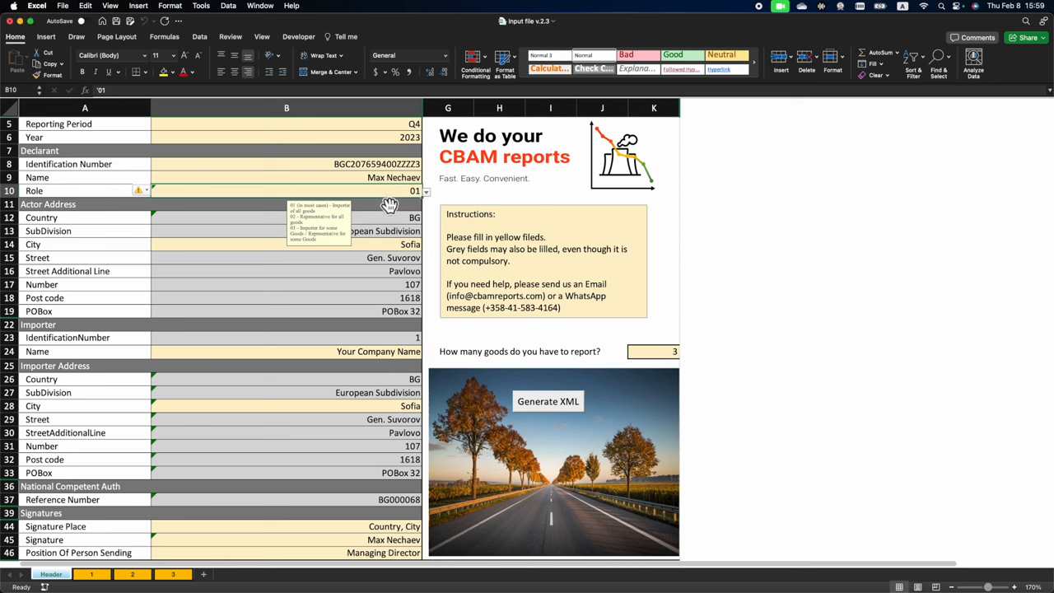
{"action": "mouse_move", "coordinate": [73, 214]}
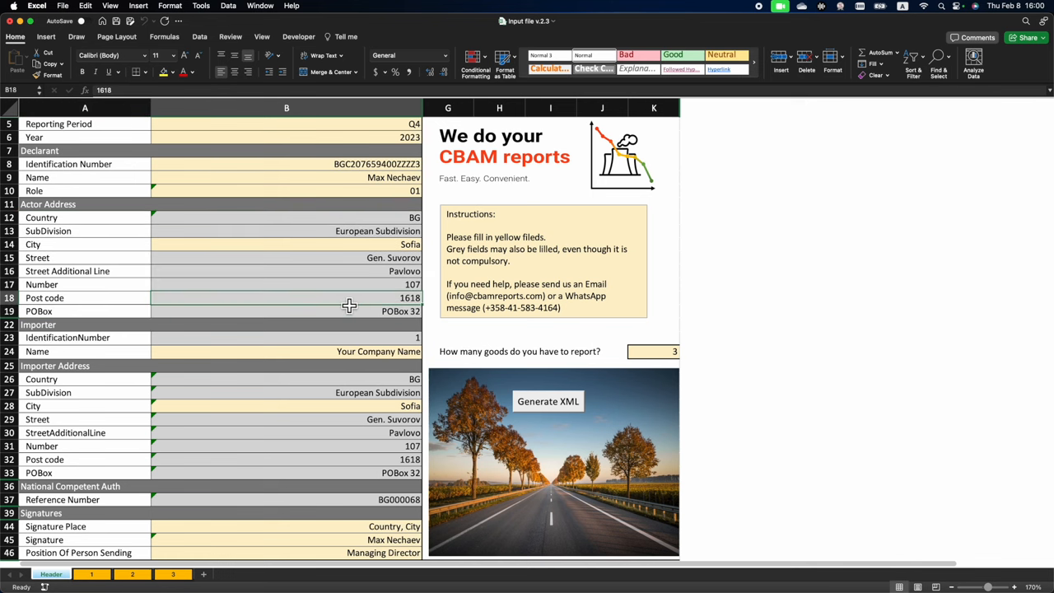
{"action": "mouse_move", "coordinate": [388, 258]}
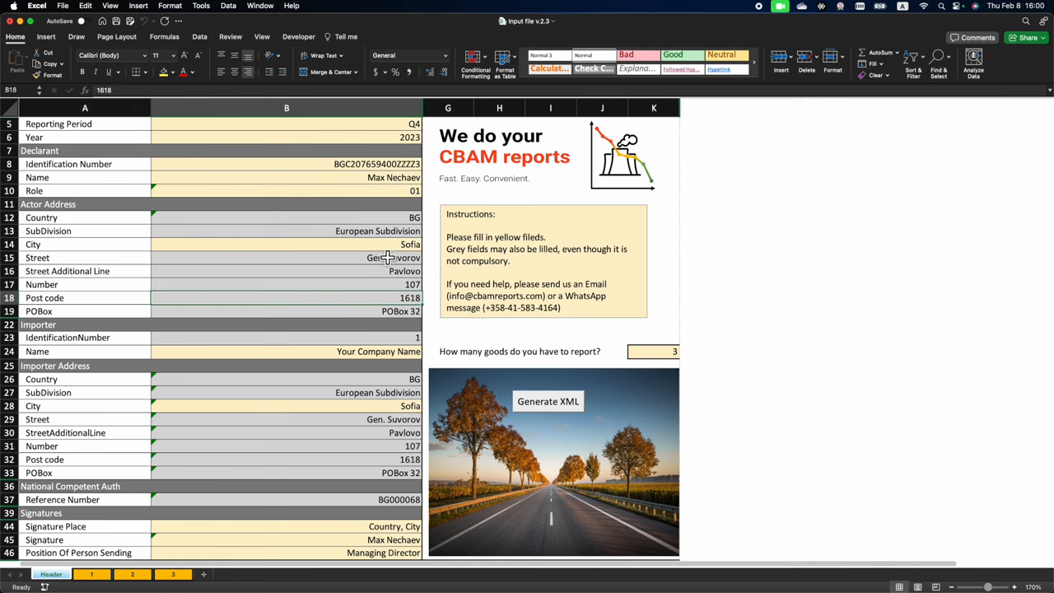
{"action": "mouse_move", "coordinate": [81, 337]}
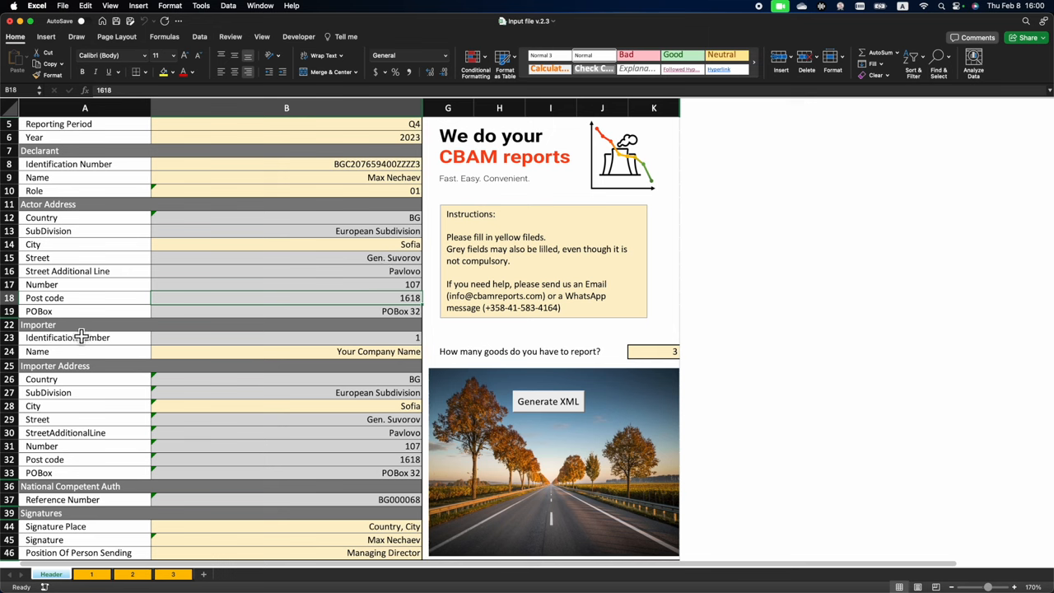
Drag across the Header sheet to review the importer address and signature rows.
{"action": "left_click_drag", "start_coordinate": [82, 325], "coordinate": [202, 486]}
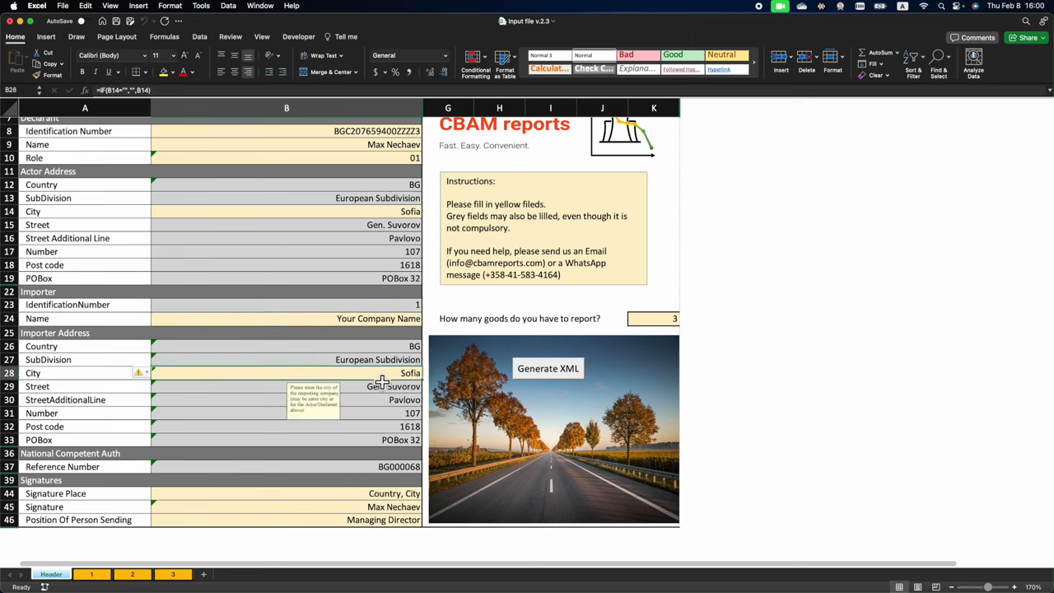
{"action": "mouse_move", "coordinate": [173, 354]}
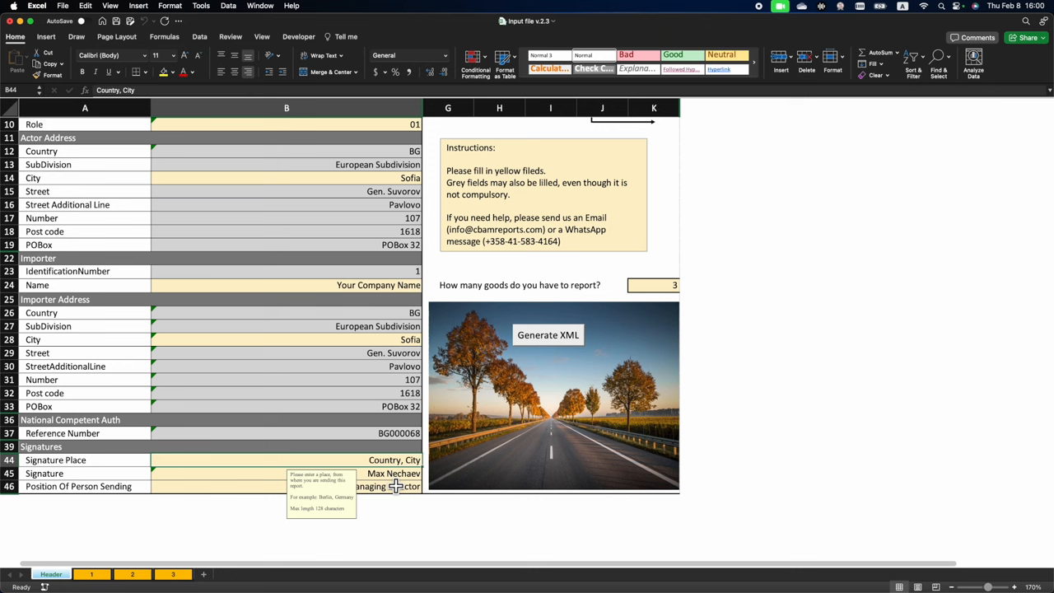
{"action": "mouse_move", "coordinate": [105, 574]}
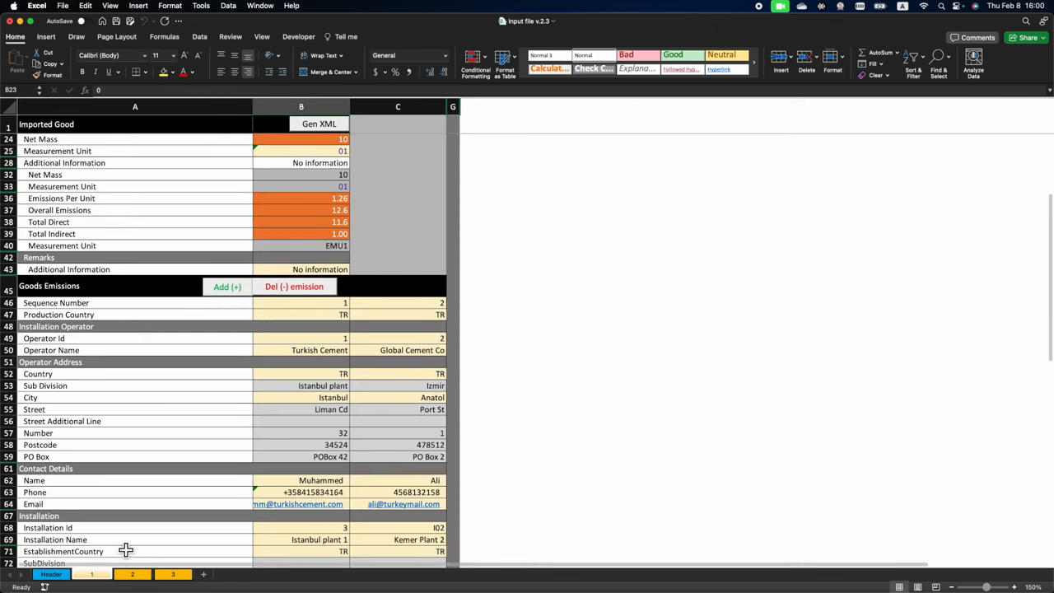
Choose HS code 25231000 in cell B4's dropdown so the good becomes Cement clinkers.
{"action": "scroll", "scroll_direction": "up", "scroll_amount": 3}
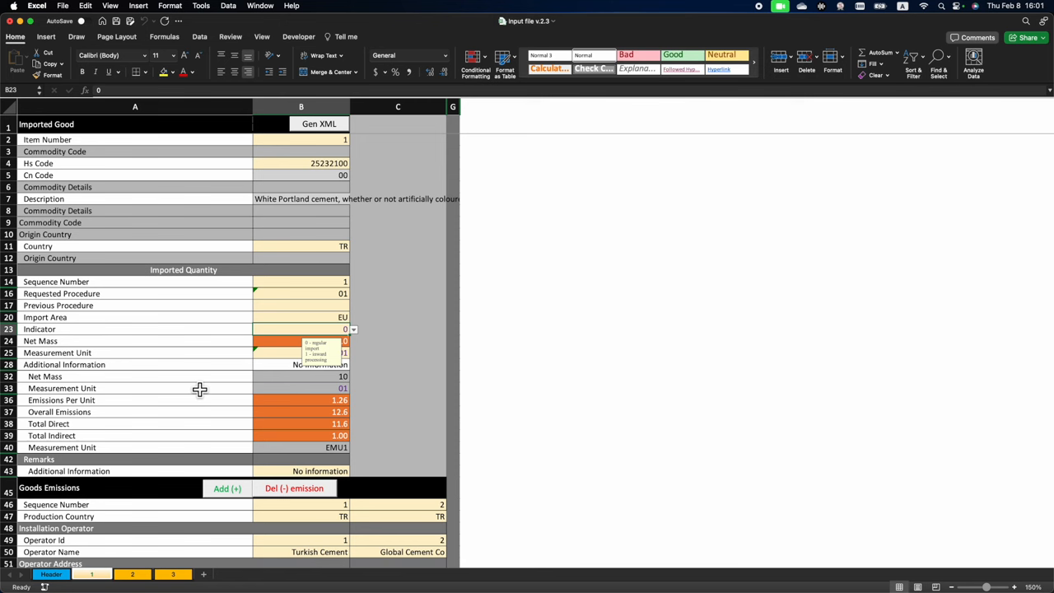
{"action": "left_click", "coordinate": [301, 139]}
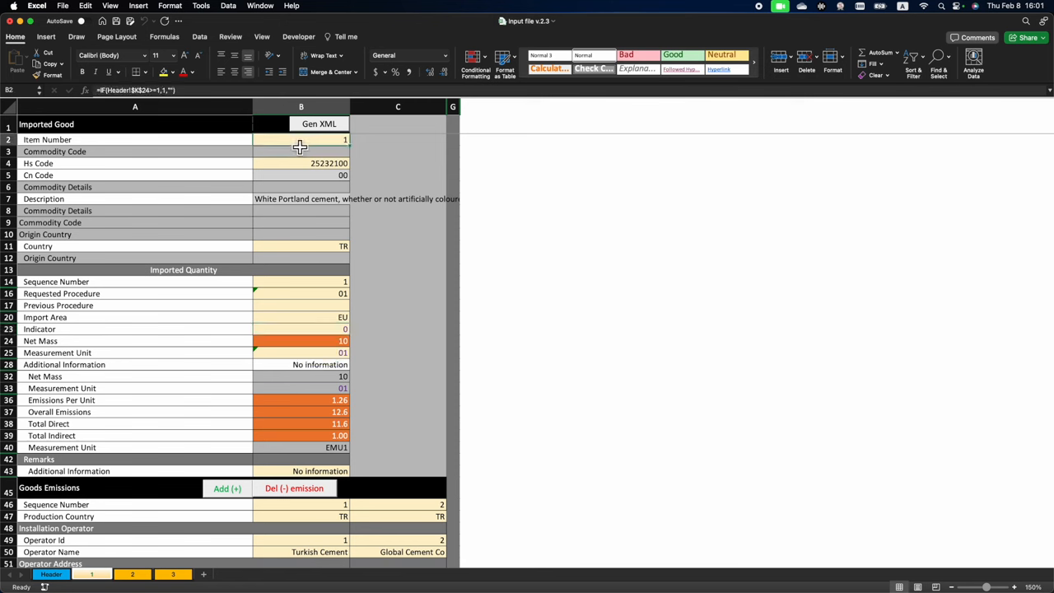
{"action": "mouse_move", "coordinate": [387, 167]}
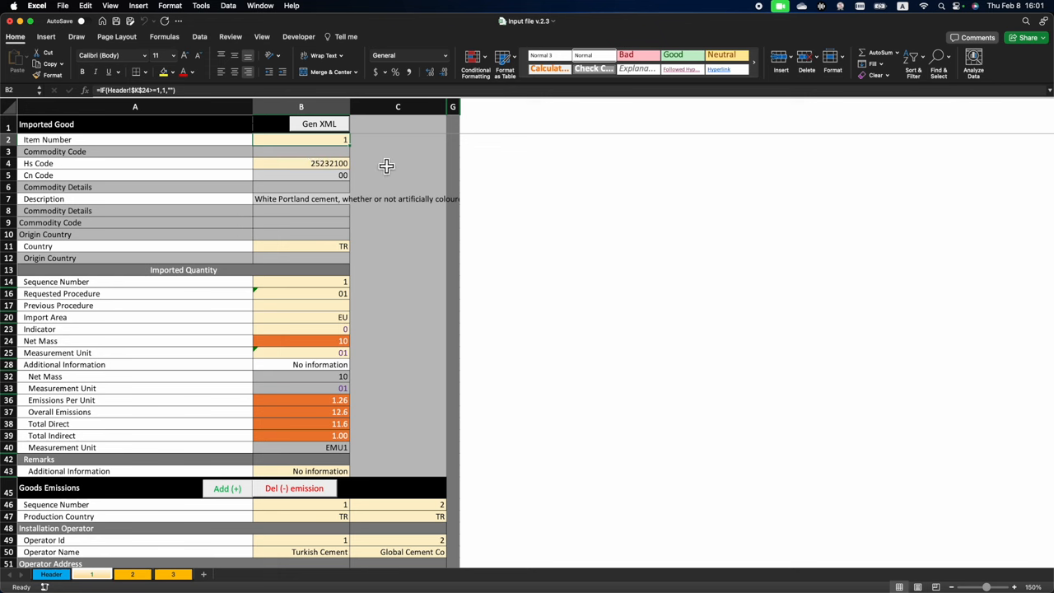
{"action": "left_click", "coordinate": [301, 164]}
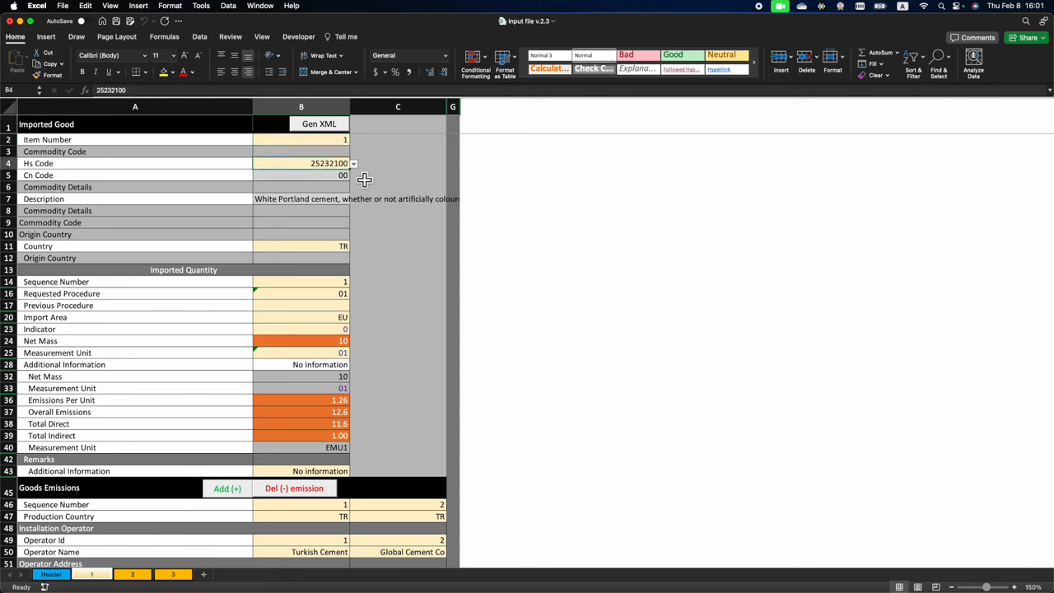
{"action": "left_click", "coordinate": [353, 163]}
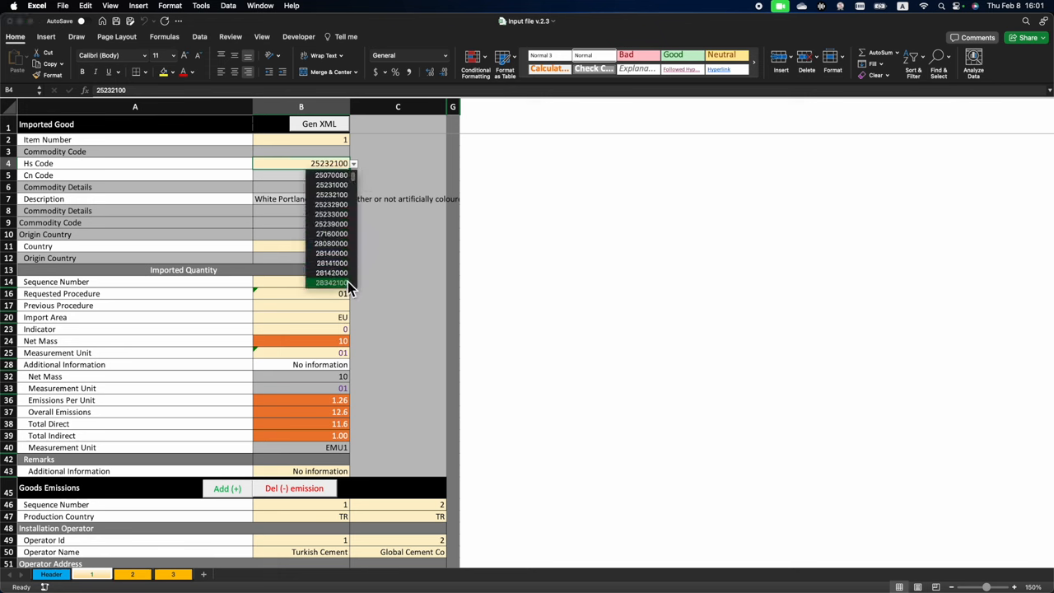
{"action": "left_click", "coordinate": [331, 174]}
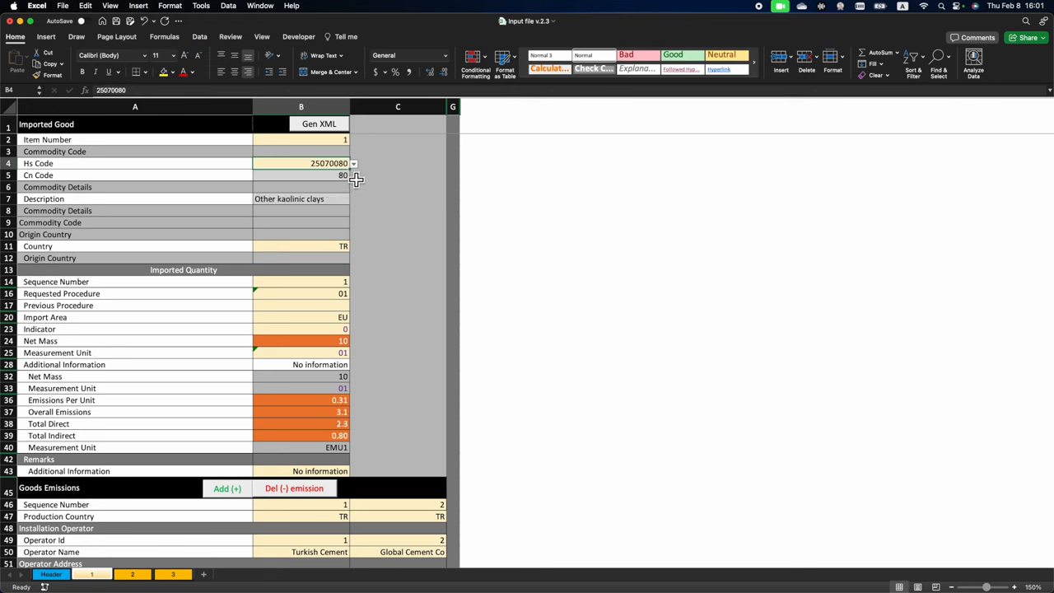
{"action": "left_click", "coordinate": [353, 163]}
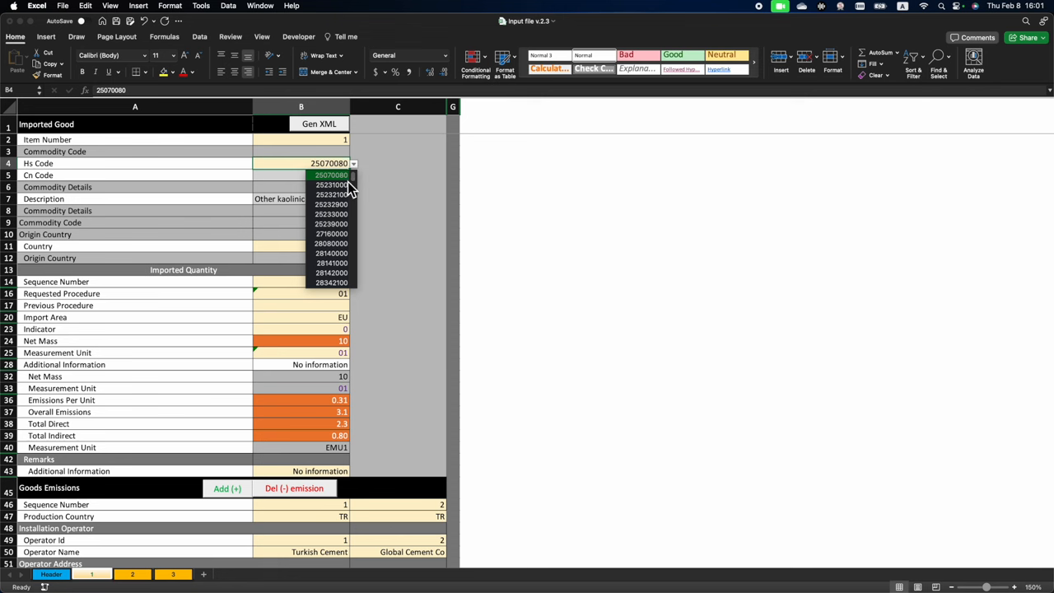
{"action": "left_click", "coordinate": [331, 185]}
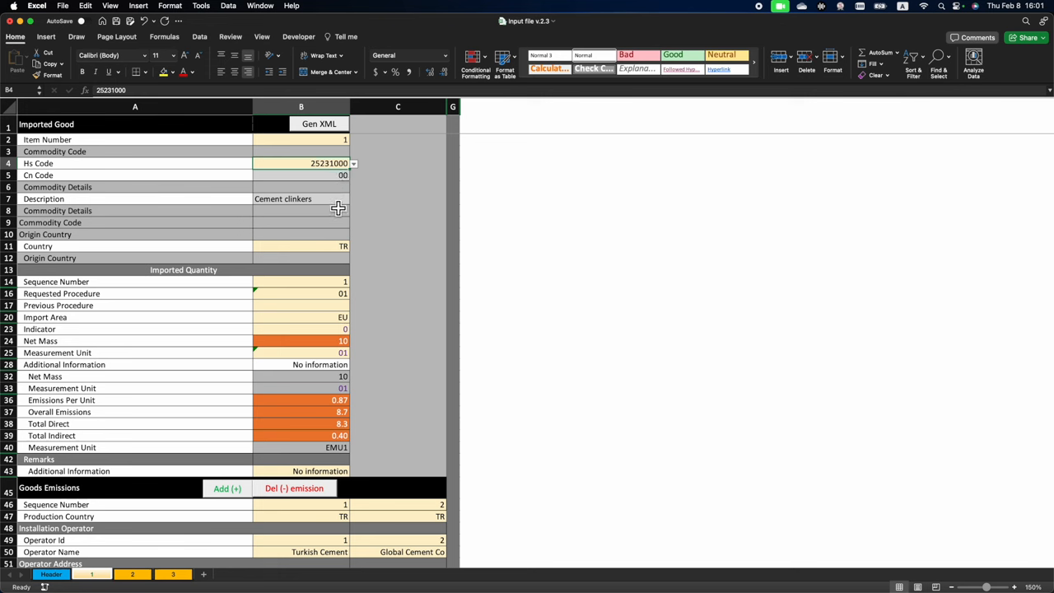
{"action": "mouse_move", "coordinate": [339, 257]}
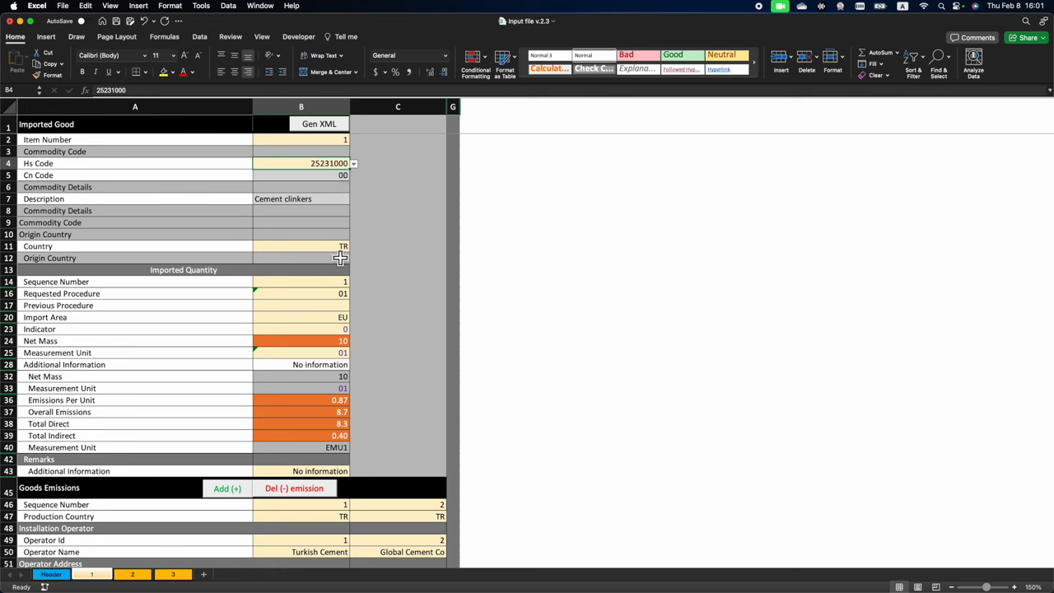
{"action": "left_click", "coordinate": [301, 246]}
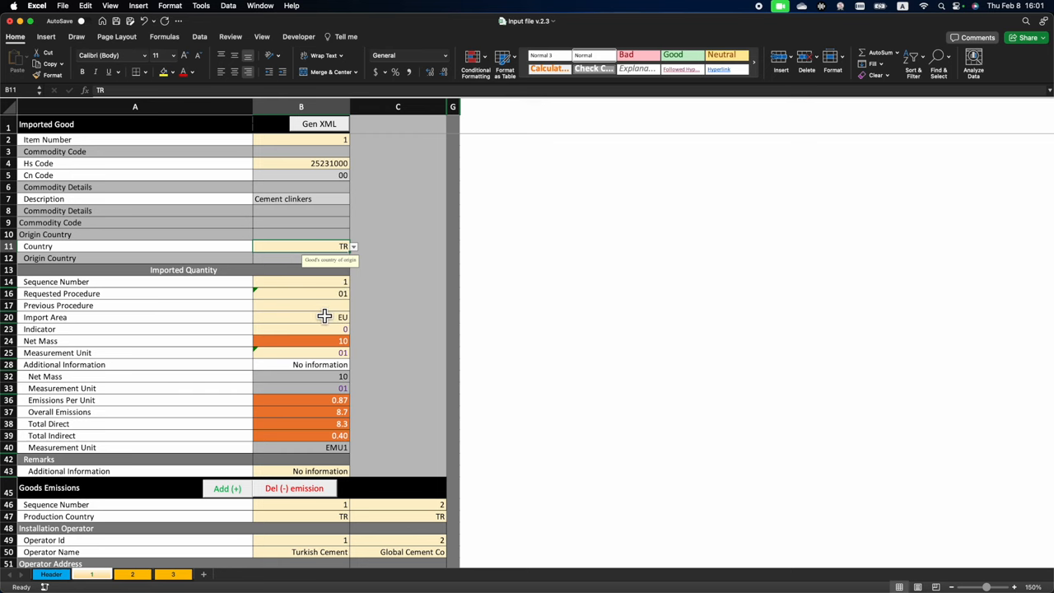
{"action": "scroll", "scroll_direction": "down", "scroll_amount": 3}
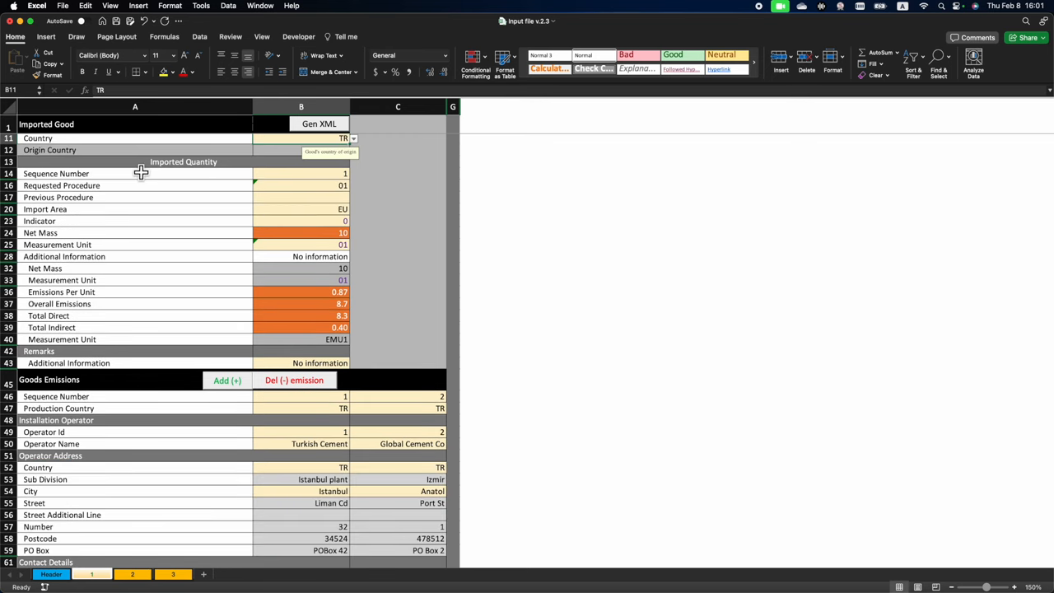
{"action": "left_click", "coordinate": [329, 197]}
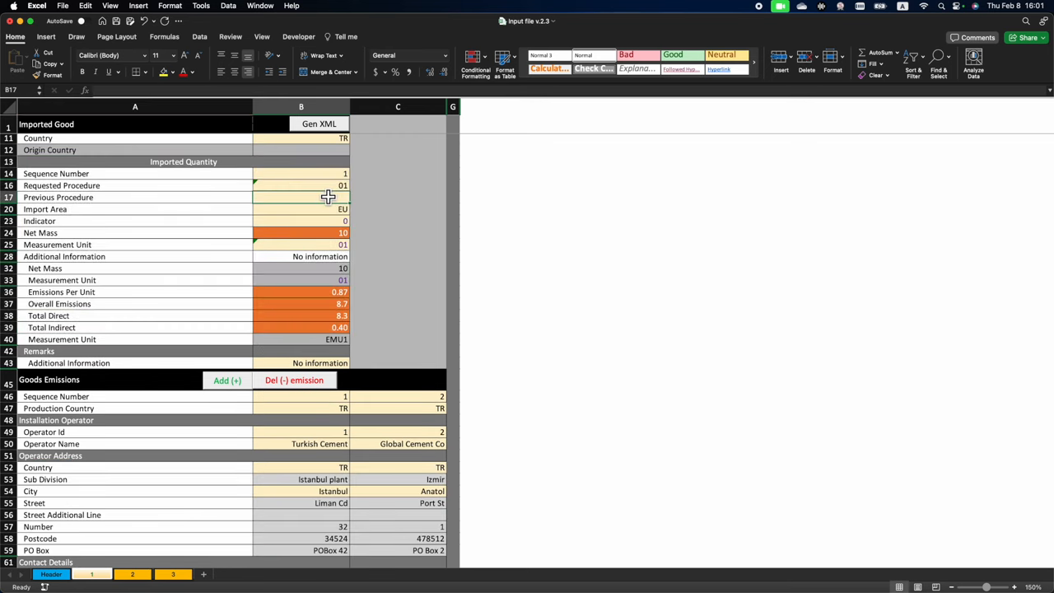
{"action": "left_click", "coordinate": [300, 185]}
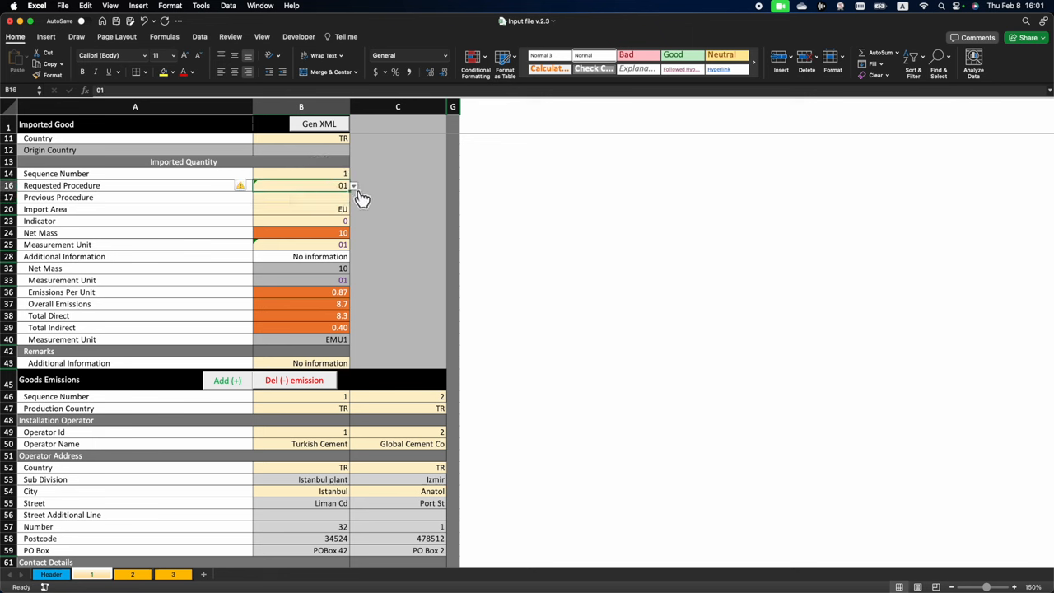
{"action": "left_click", "coordinate": [355, 185]}
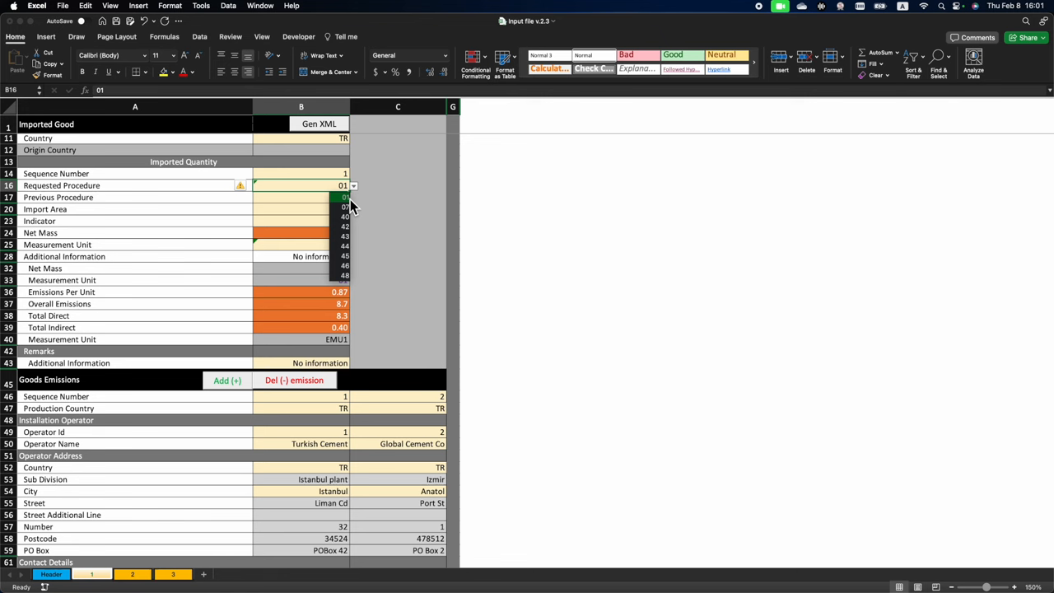
{"action": "left_click", "coordinate": [335, 208]}
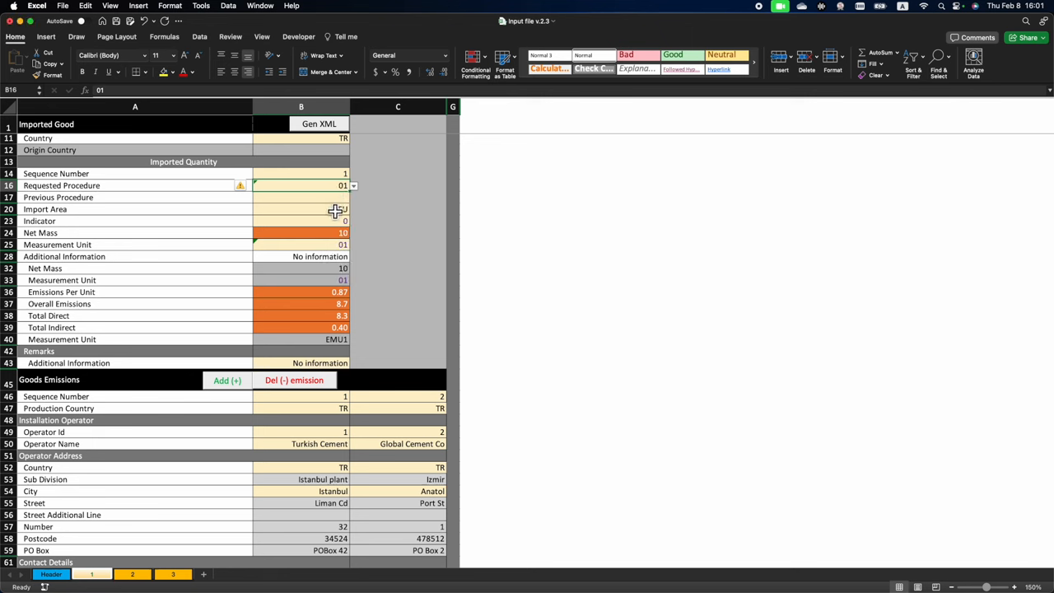
{"action": "left_click", "coordinate": [300, 208]}
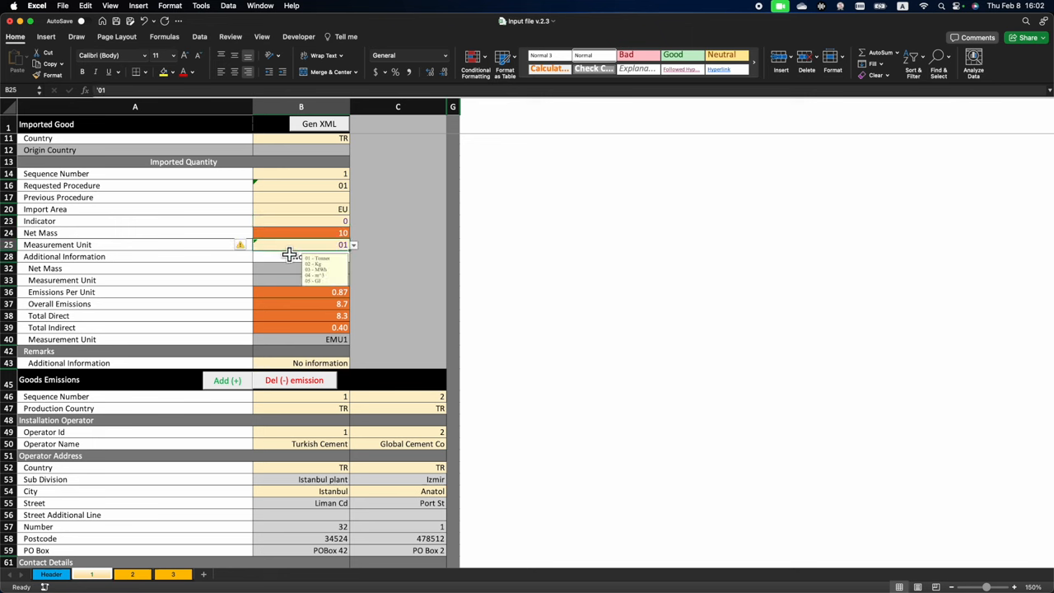
{"action": "mouse_move", "coordinate": [362, 262]}
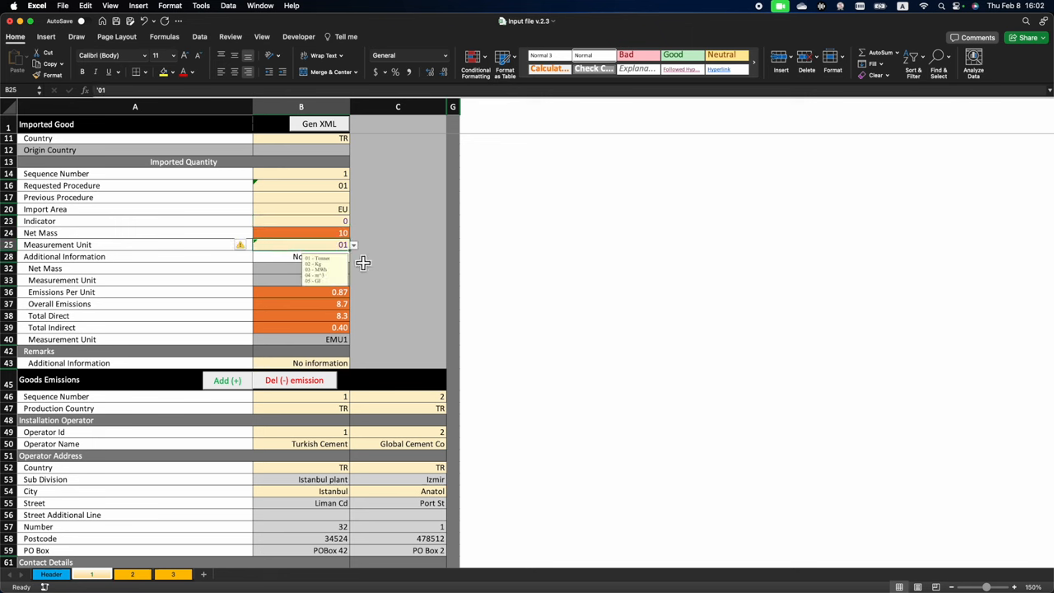
{"action": "mouse_move", "coordinate": [325, 266]}
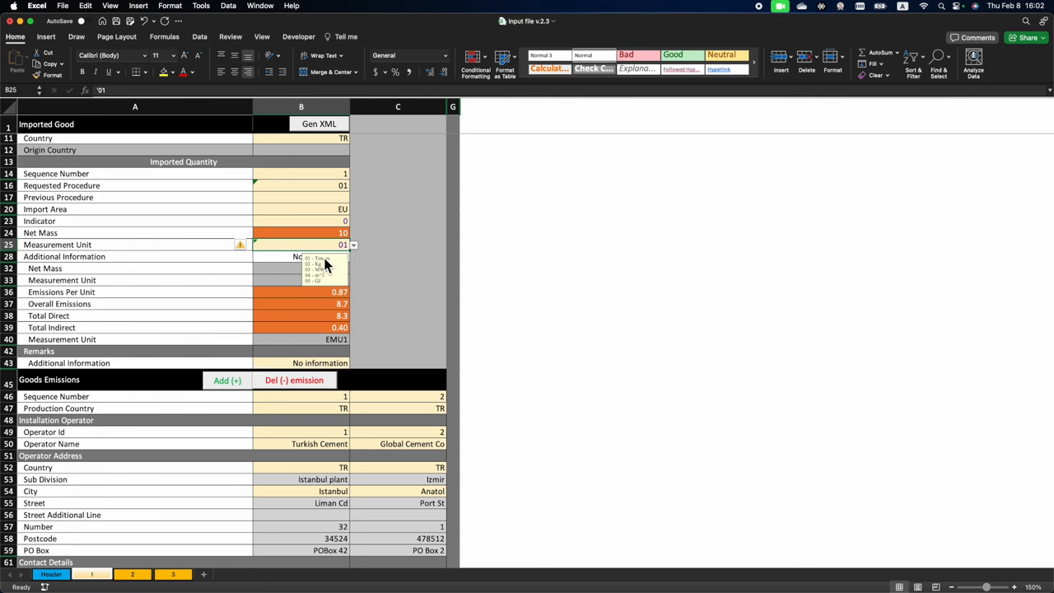
{"action": "mouse_move", "coordinate": [330, 276]}
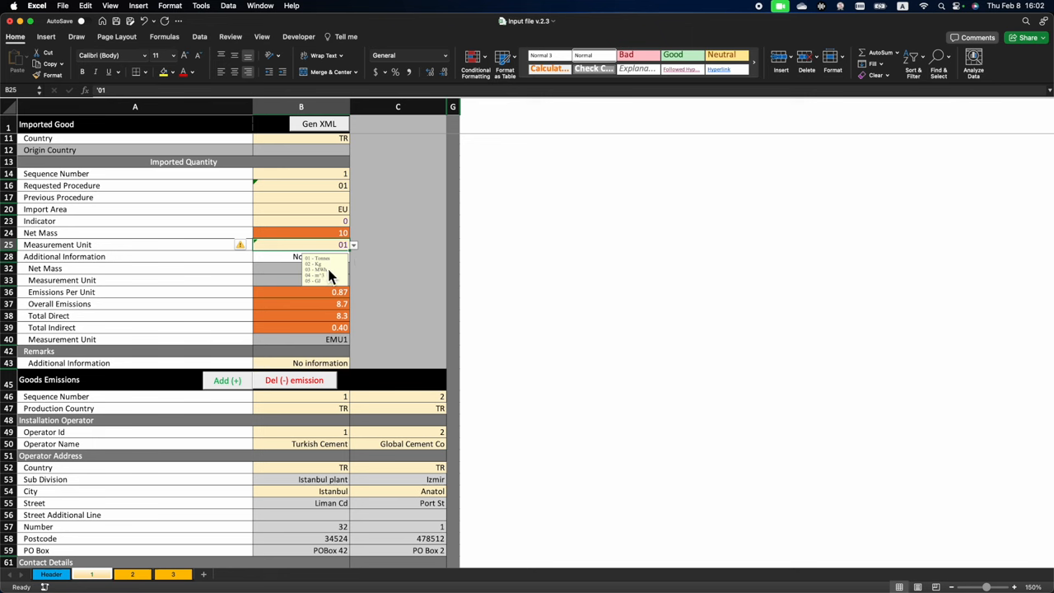
{"action": "mouse_move", "coordinate": [327, 269]}
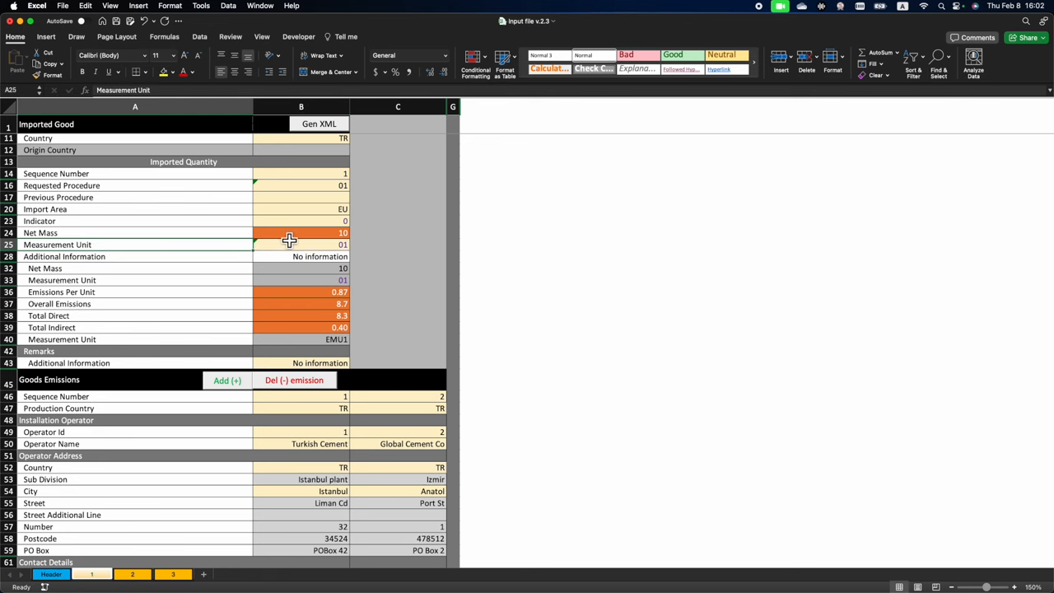
{"action": "mouse_move", "coordinate": [330, 310]}
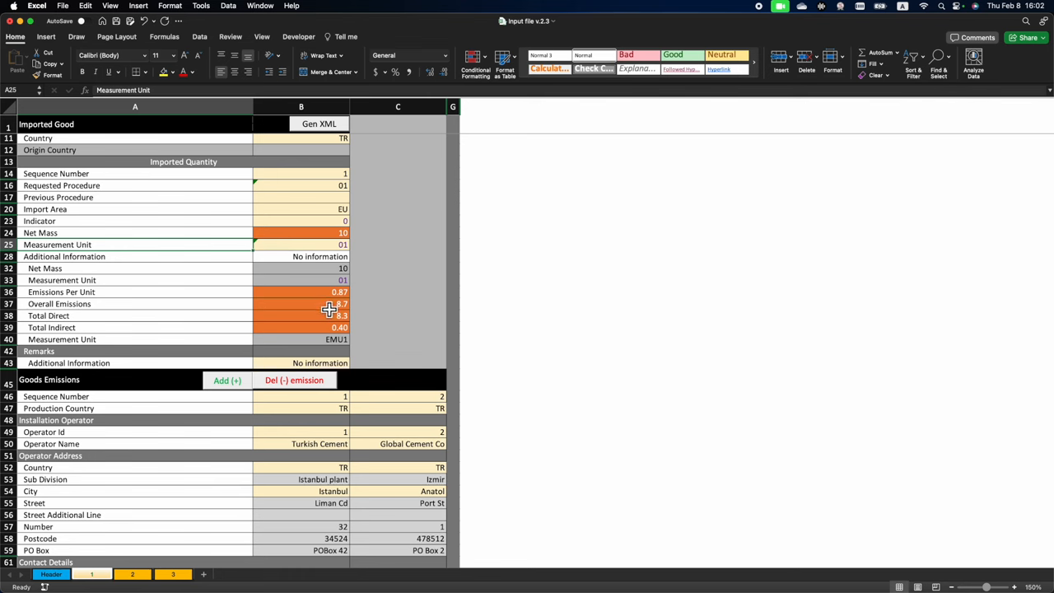
{"action": "mouse_move", "coordinate": [330, 337]}
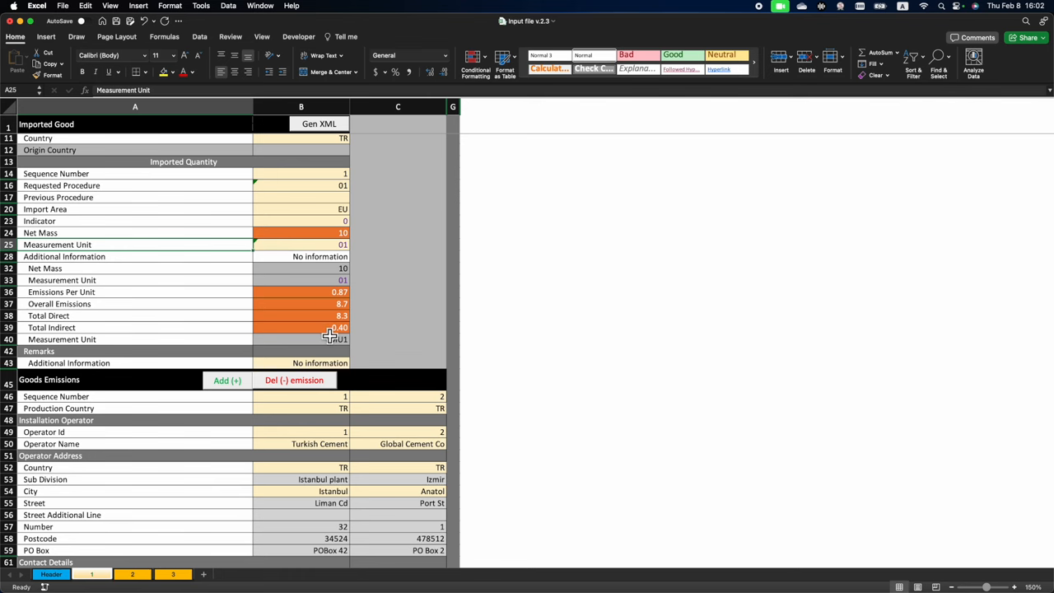
{"action": "scroll", "scroll_direction": "down", "scroll_amount": 3}
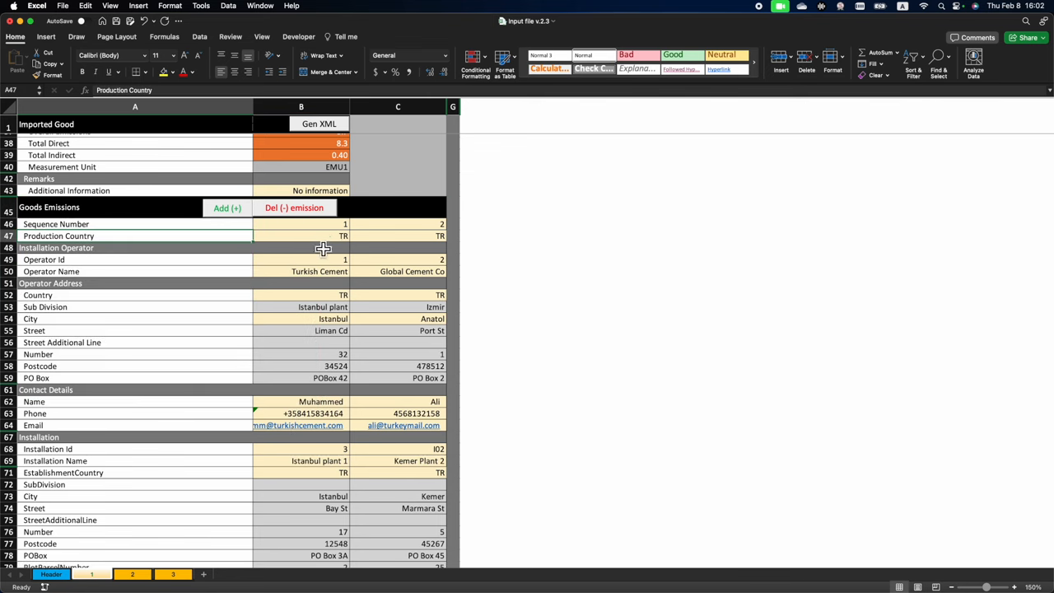
{"action": "mouse_move", "coordinate": [360, 281]}
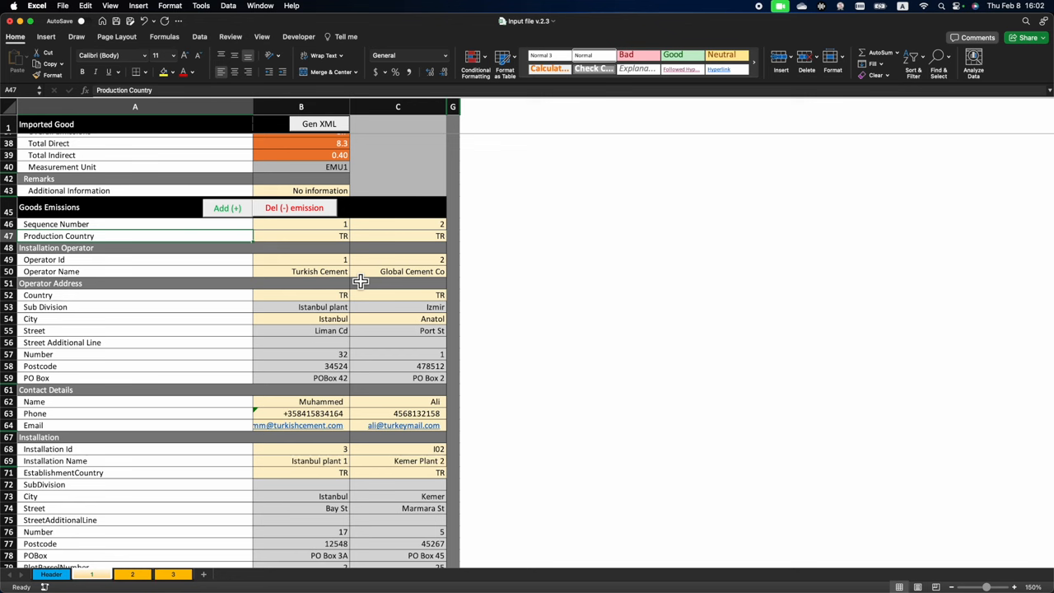
{"action": "mouse_move", "coordinate": [315, 237]}
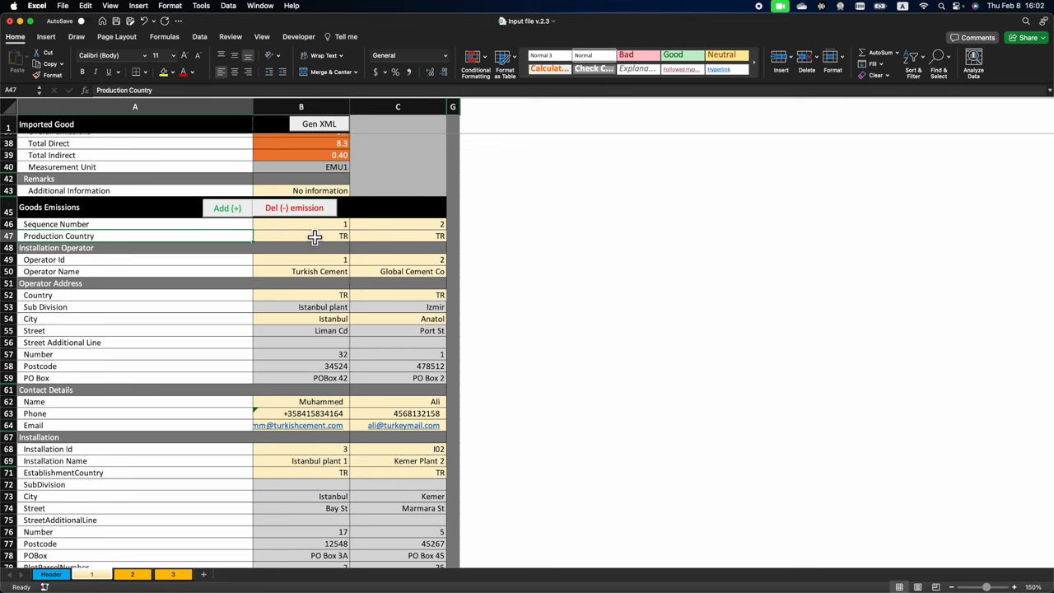
{"action": "mouse_move", "coordinate": [324, 251]}
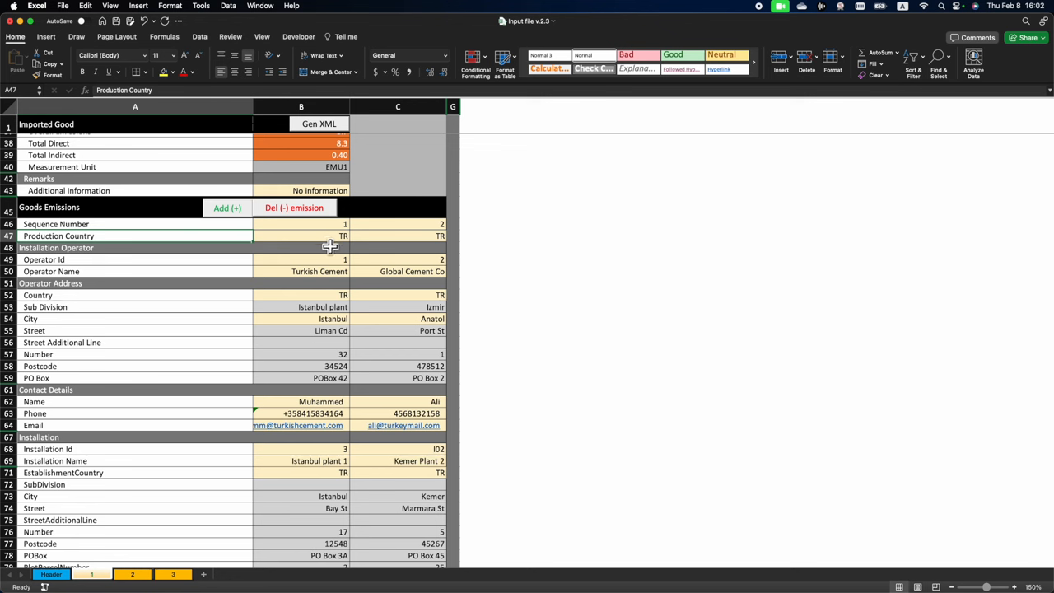
{"action": "left_click", "coordinate": [301, 224]}
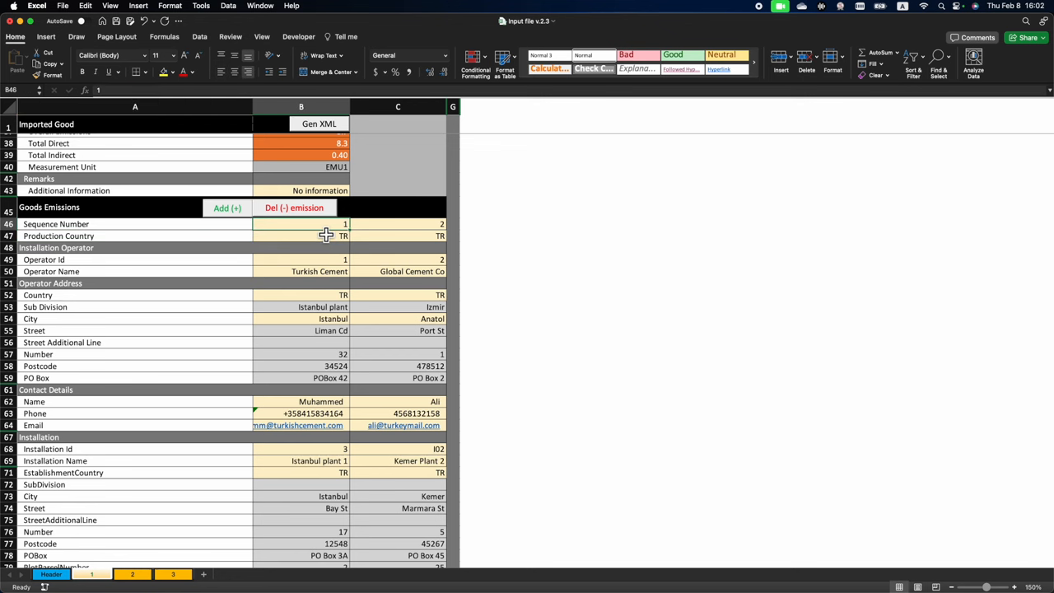
{"action": "left_click", "coordinate": [301, 236]}
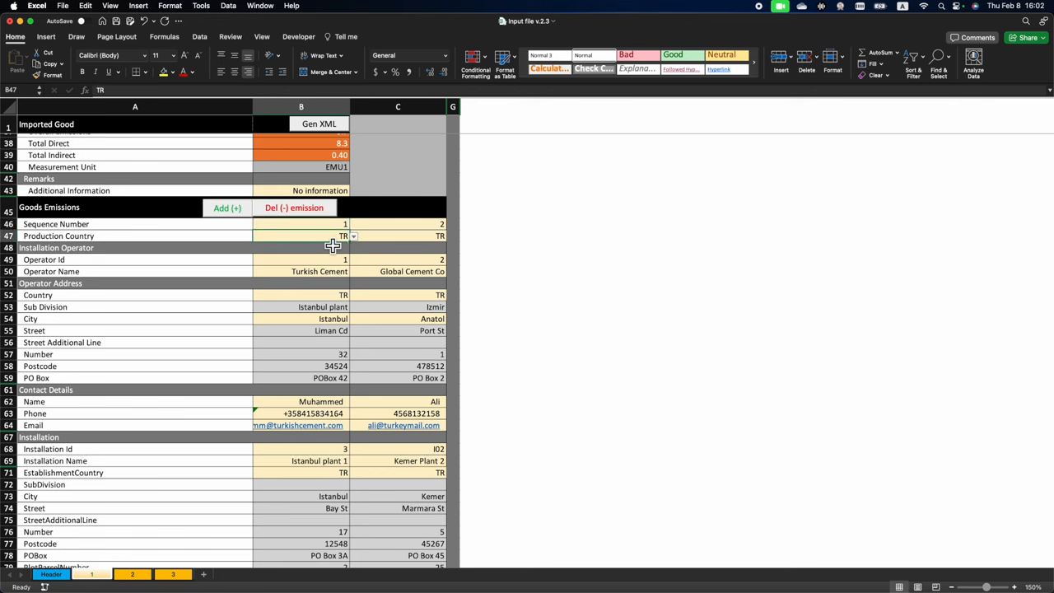
{"action": "mouse_move", "coordinate": [332, 271]}
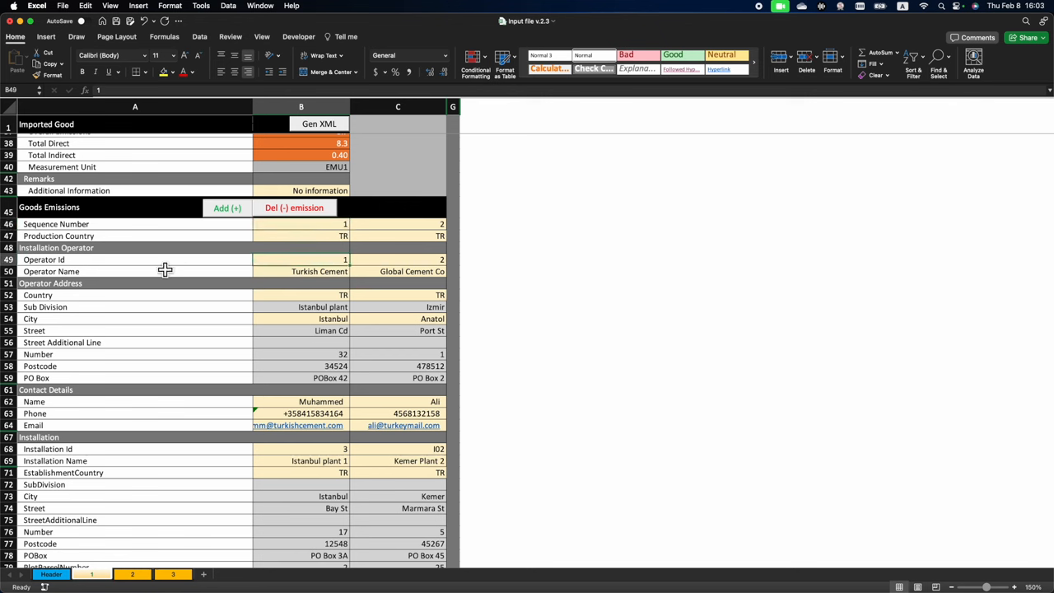
{"action": "mouse_move", "coordinate": [178, 451]}
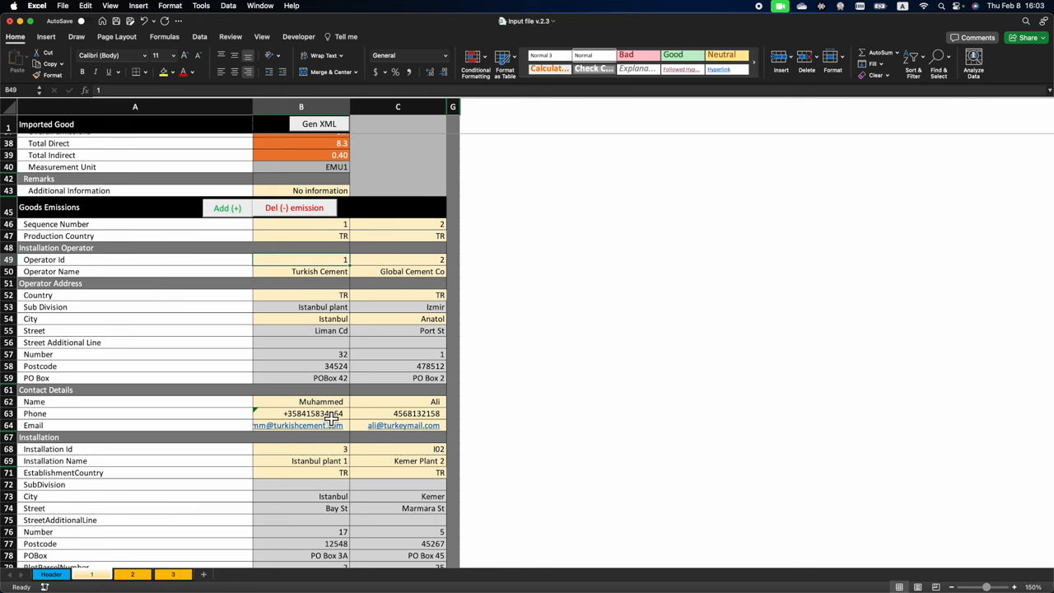
{"action": "mouse_move", "coordinate": [275, 317]}
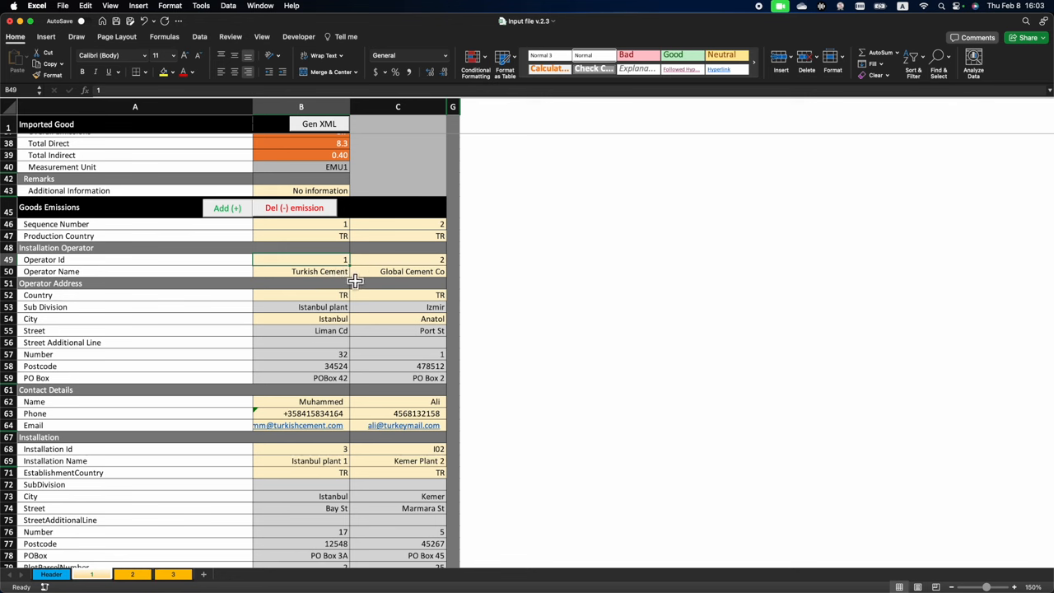
{"action": "left_click", "coordinate": [300, 271]}
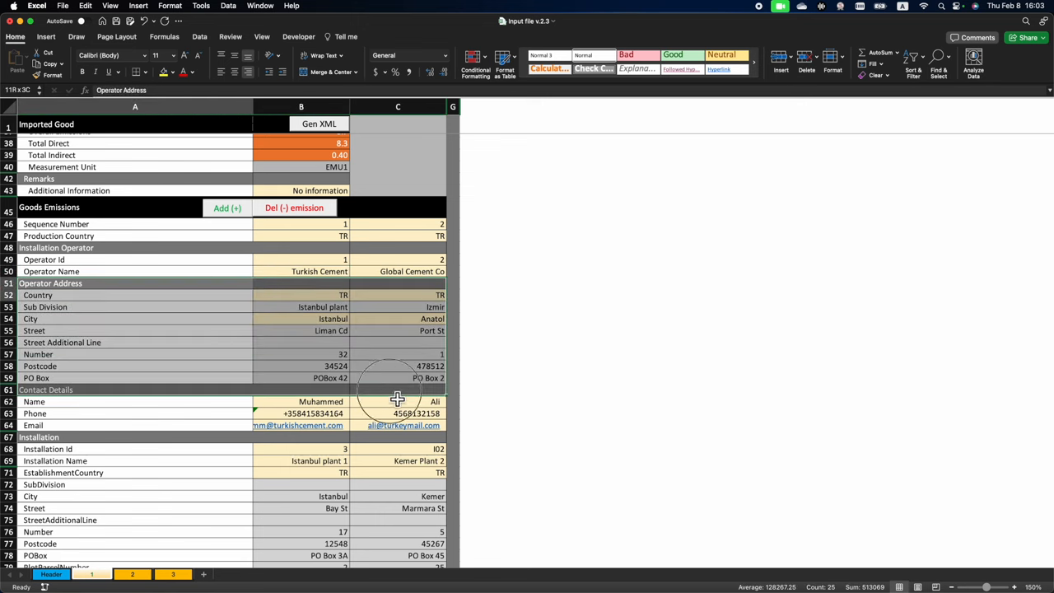
{"action": "left_click", "coordinate": [300, 354]}
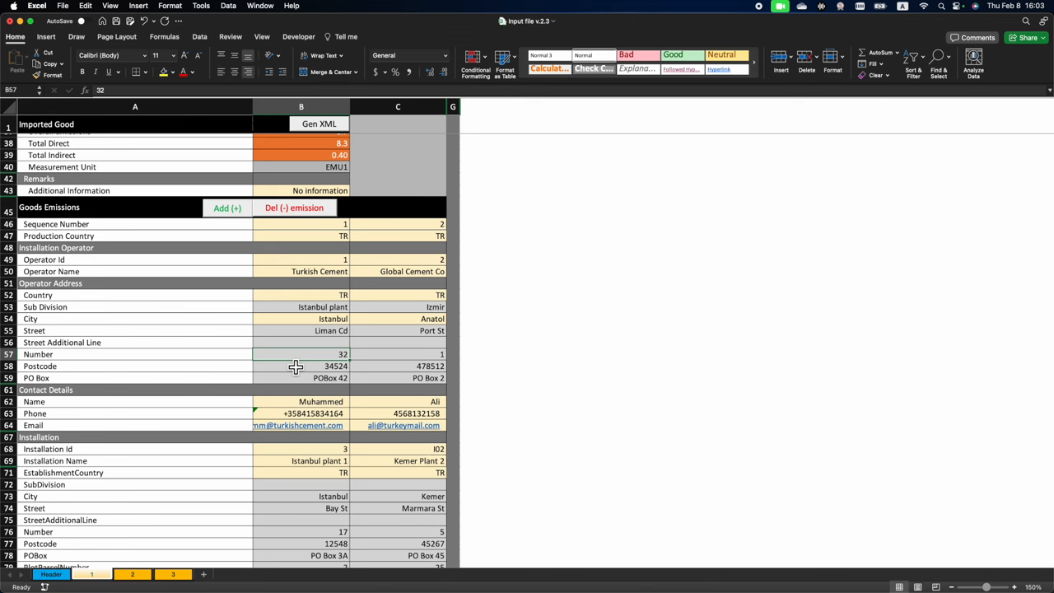
{"action": "left_click", "coordinate": [301, 295]}
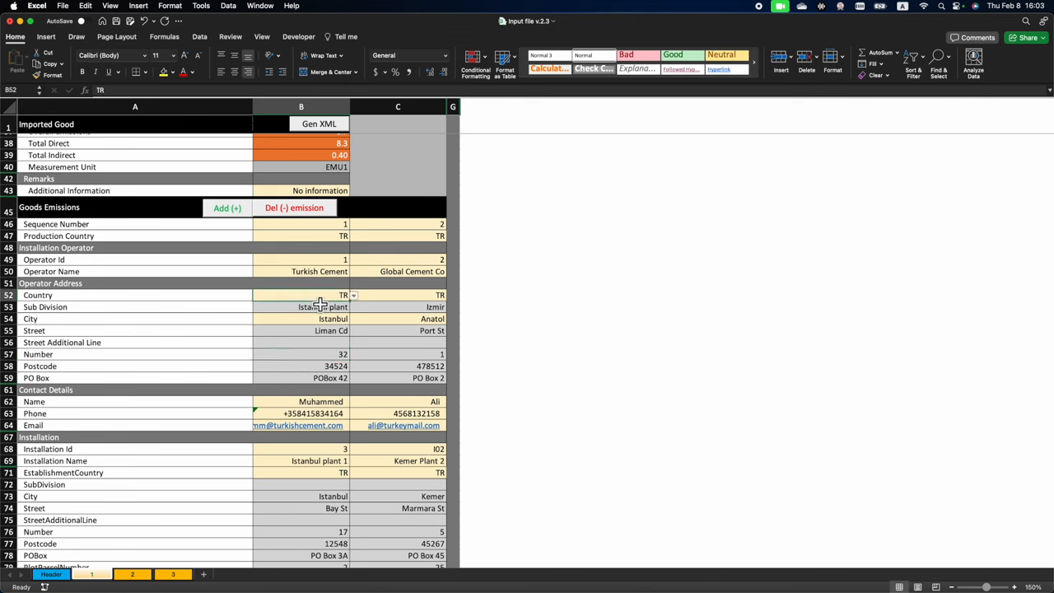
{"action": "left_click", "coordinate": [300, 319]}
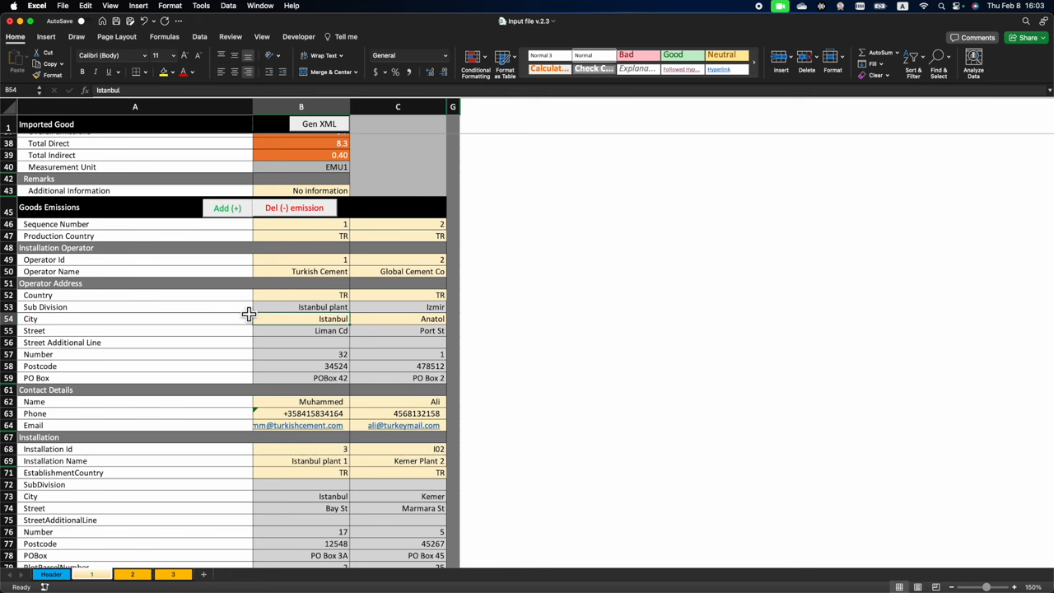
{"action": "mouse_move", "coordinate": [236, 337]}
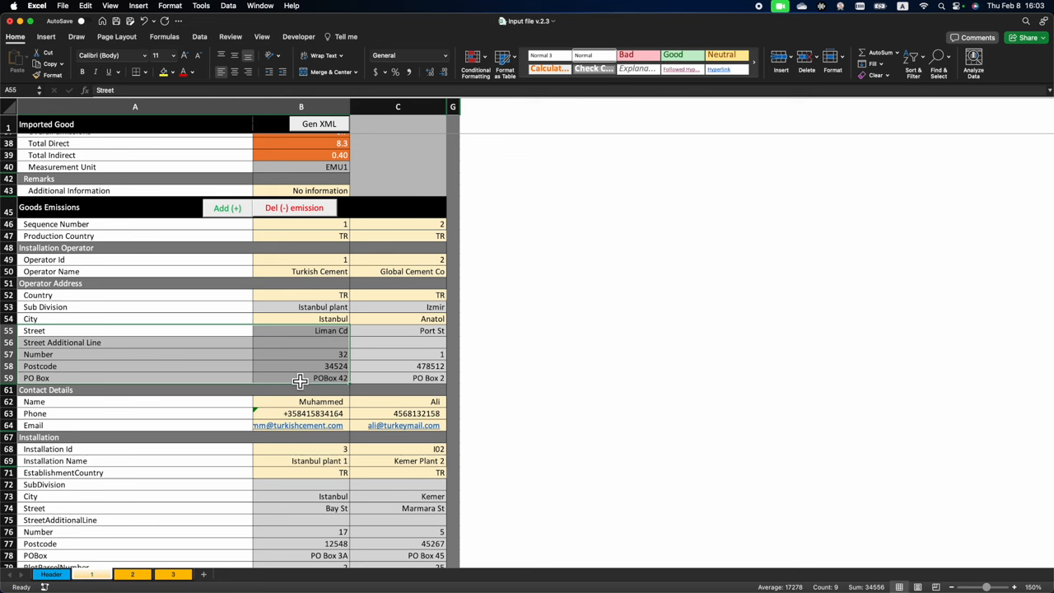
{"action": "left_click", "coordinate": [135, 390]}
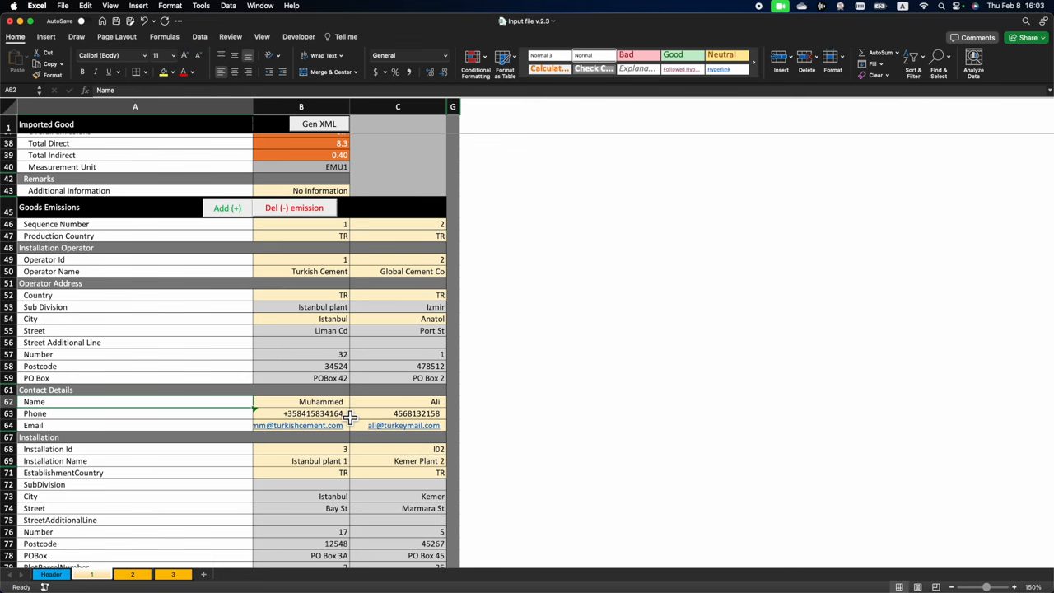
{"action": "scroll", "scroll_direction": "down", "scroll_amount": 3}
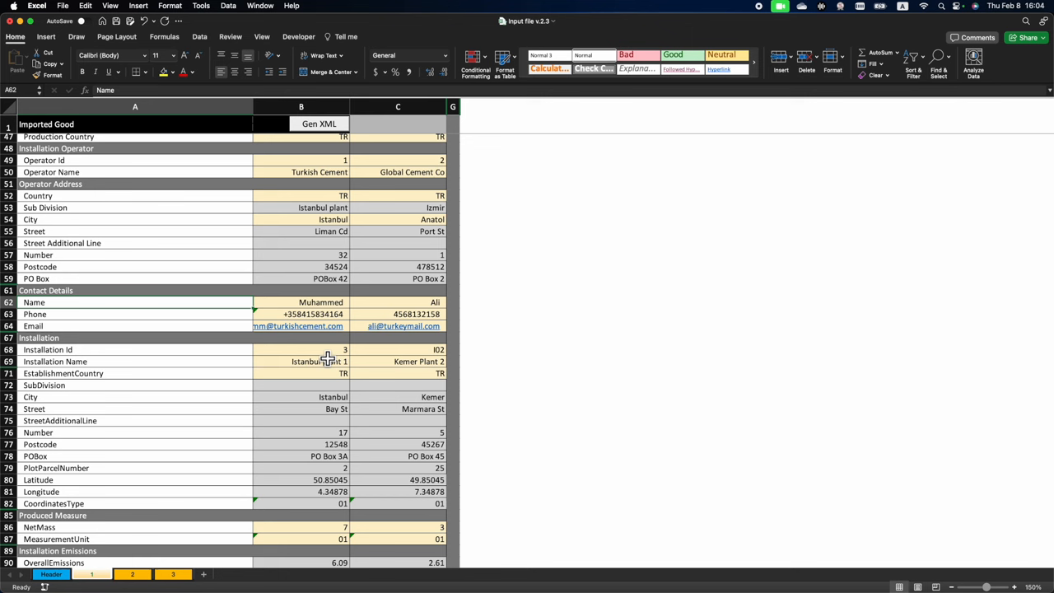
{"action": "left_click", "coordinate": [301, 349]}
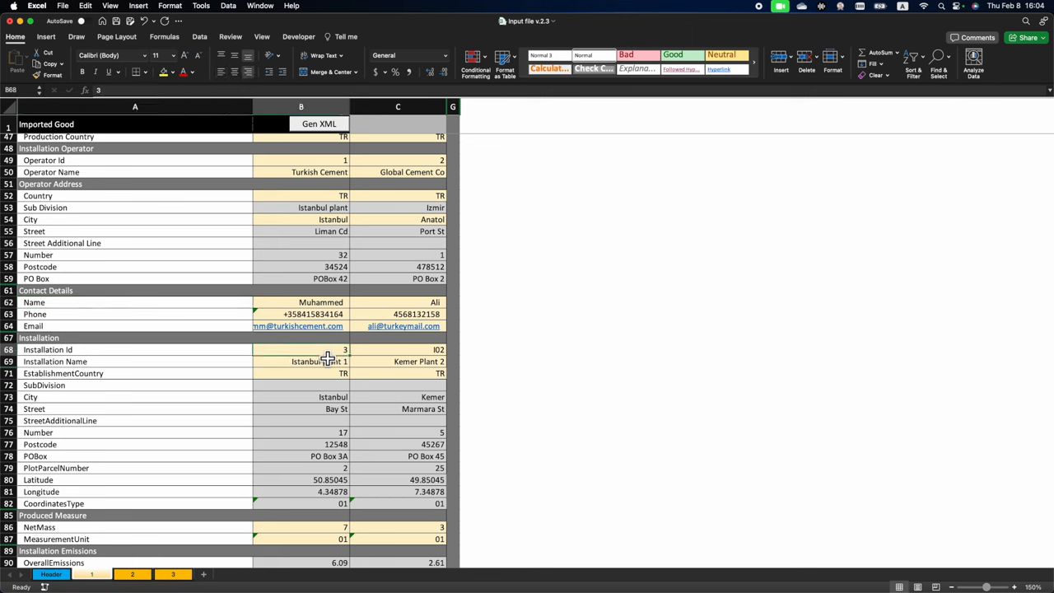
{"action": "mouse_move", "coordinate": [427, 374]}
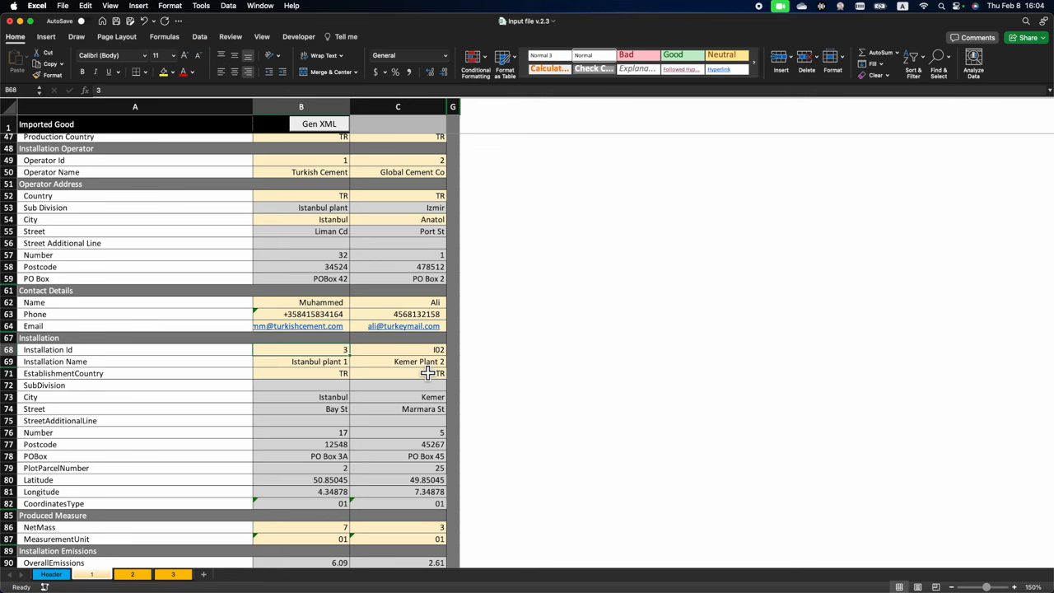
{"action": "mouse_move", "coordinate": [326, 373]}
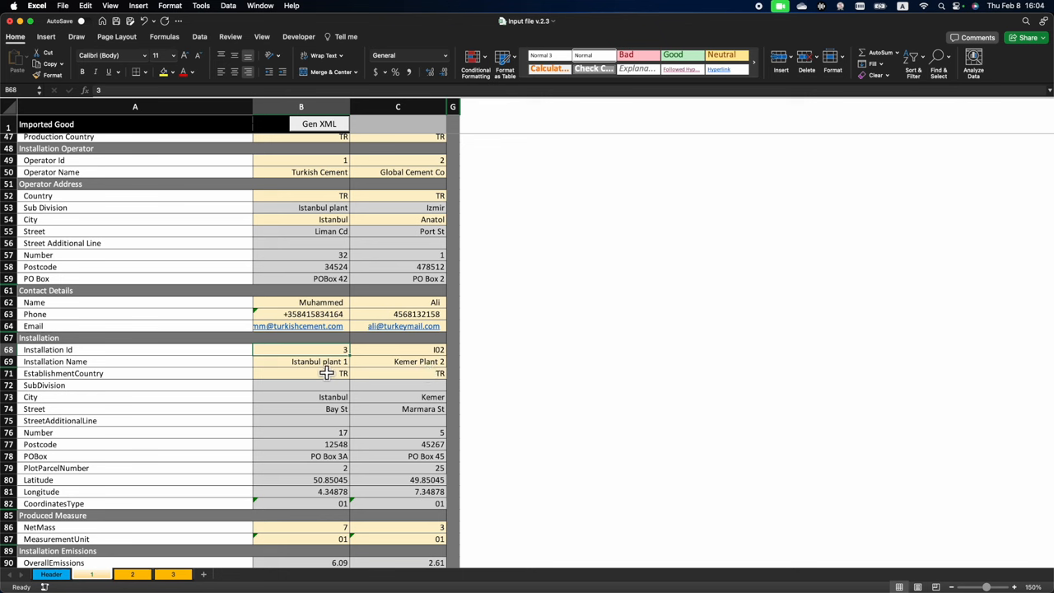
{"action": "left_click", "coordinate": [319, 362]}
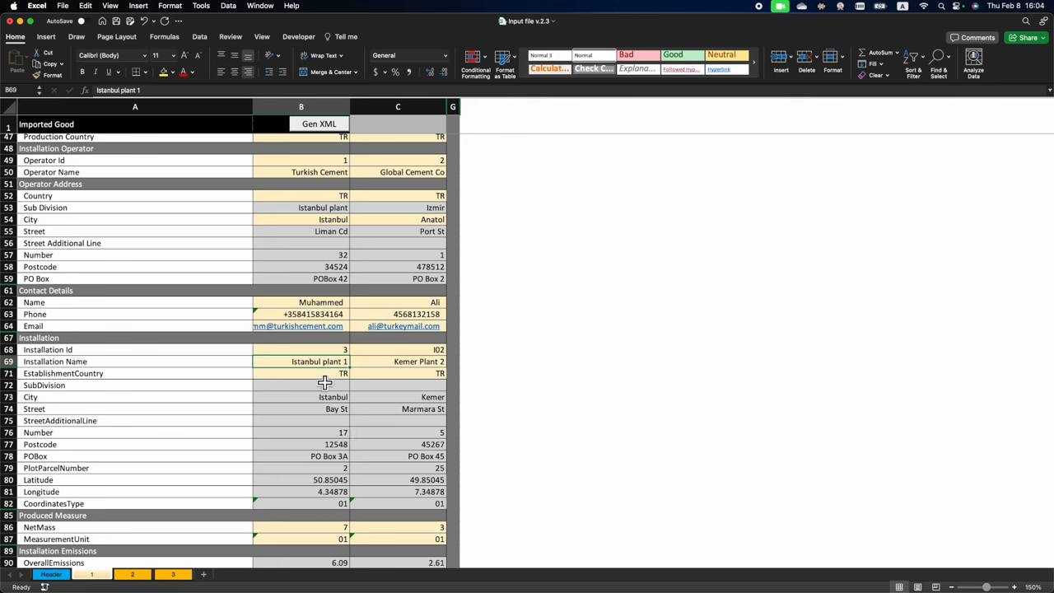
{"action": "left_click", "coordinate": [321, 373]}
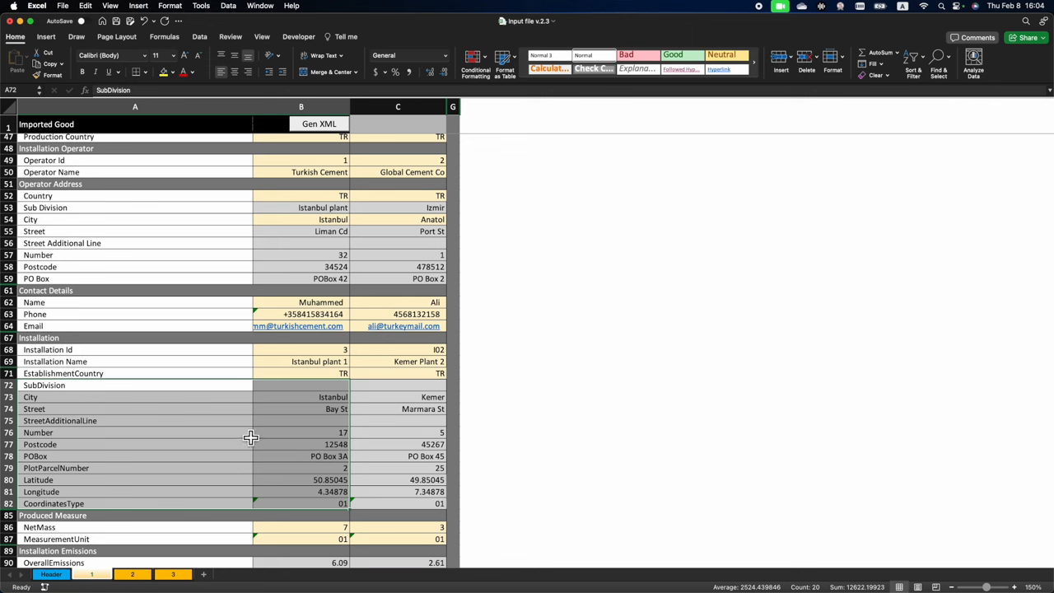
{"action": "mouse_move", "coordinate": [190, 492]}
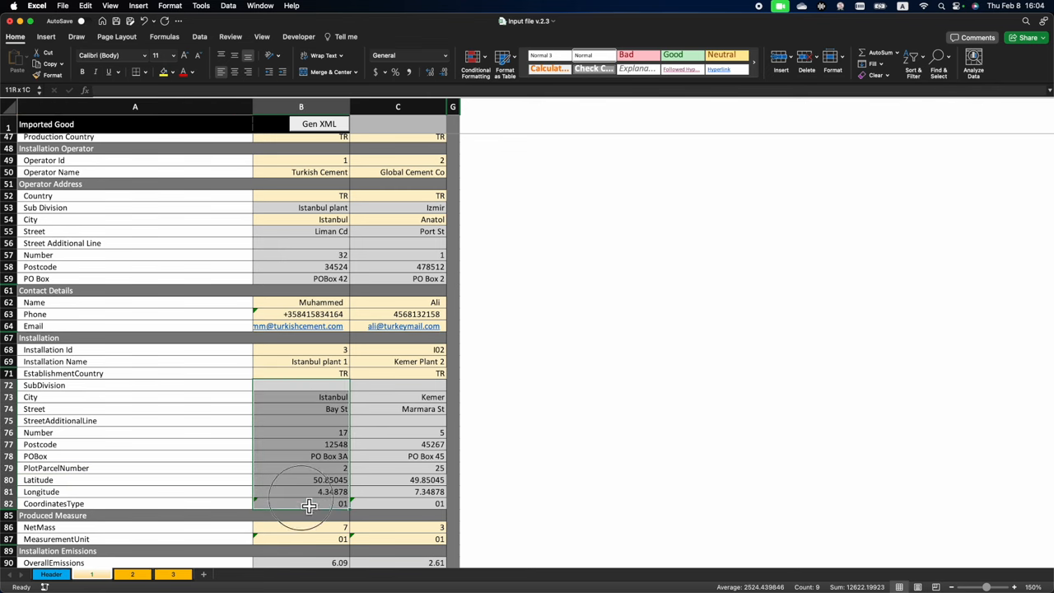
{"action": "scroll", "scroll_direction": "down", "scroll_amount": 3}
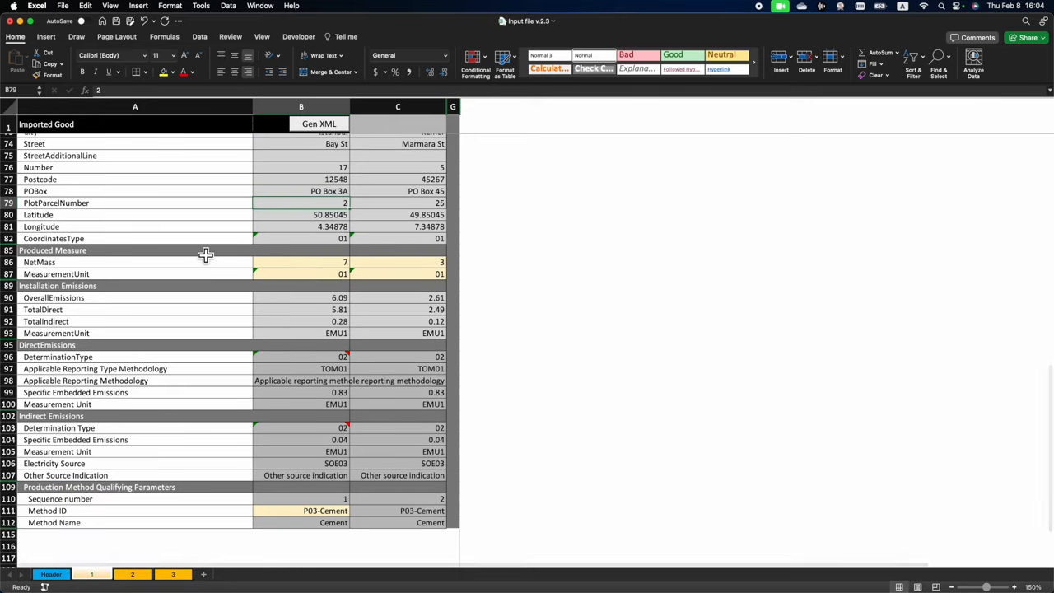
{"action": "mouse_move", "coordinate": [174, 255]}
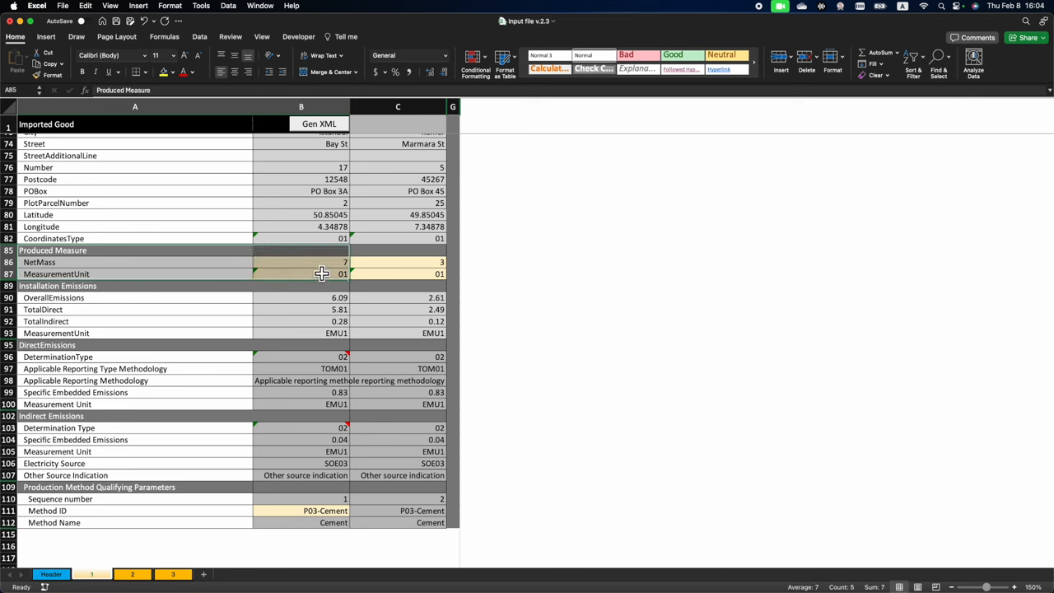
{"action": "left_click", "coordinate": [301, 262]}
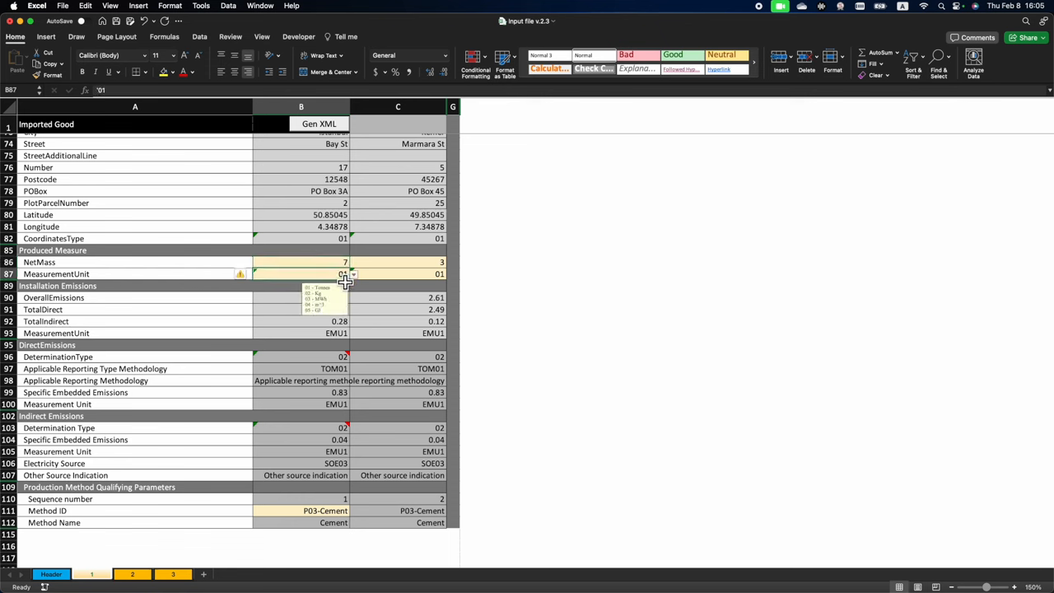
{"action": "mouse_move", "coordinate": [239, 282]}
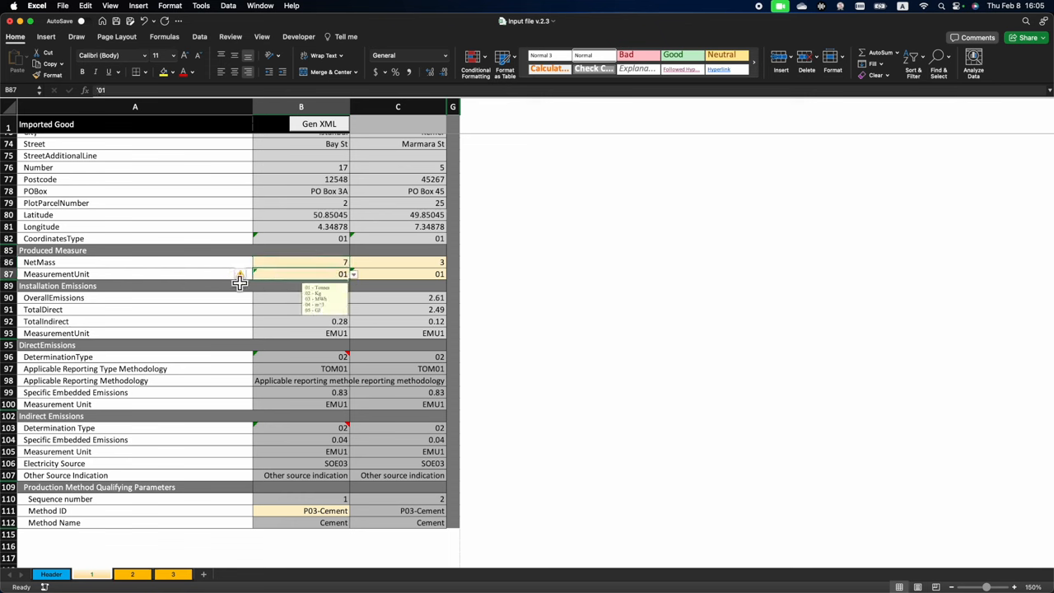
{"action": "mouse_move", "coordinate": [334, 305]}
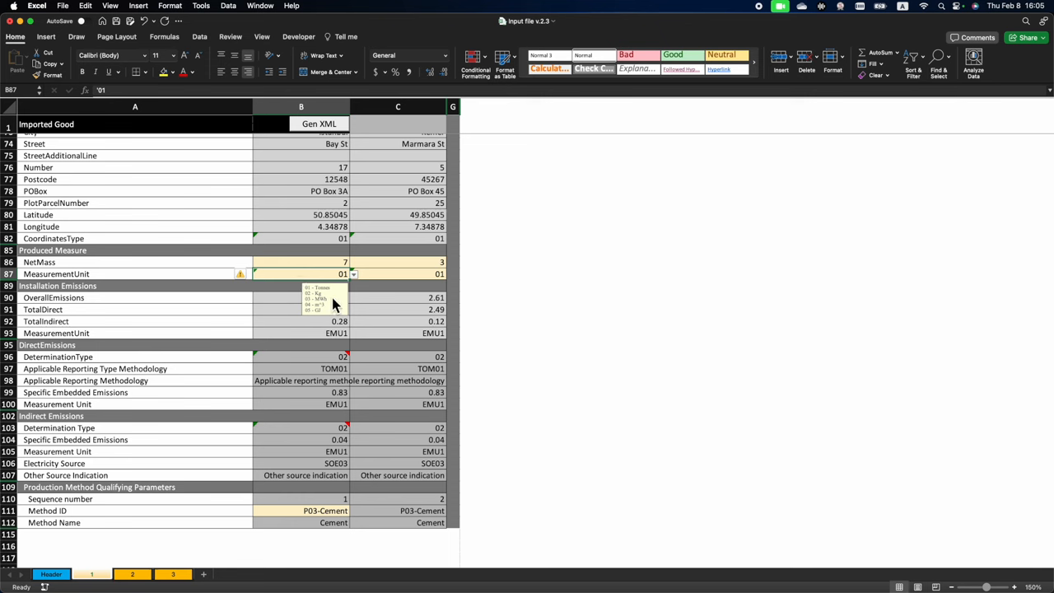
{"action": "mouse_move", "coordinate": [331, 295]}
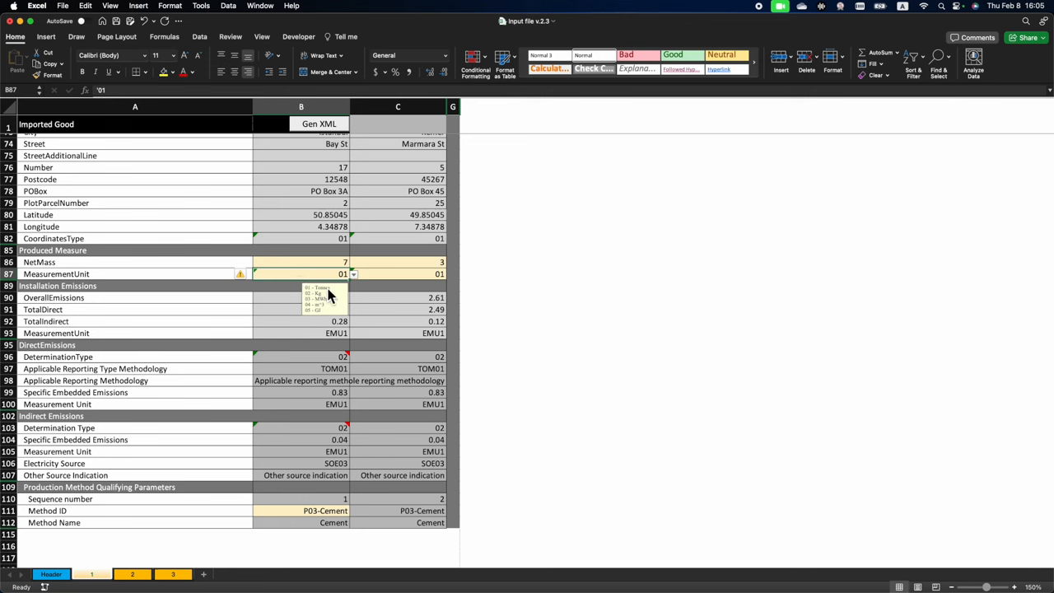
{"action": "mouse_move", "coordinate": [328, 301]}
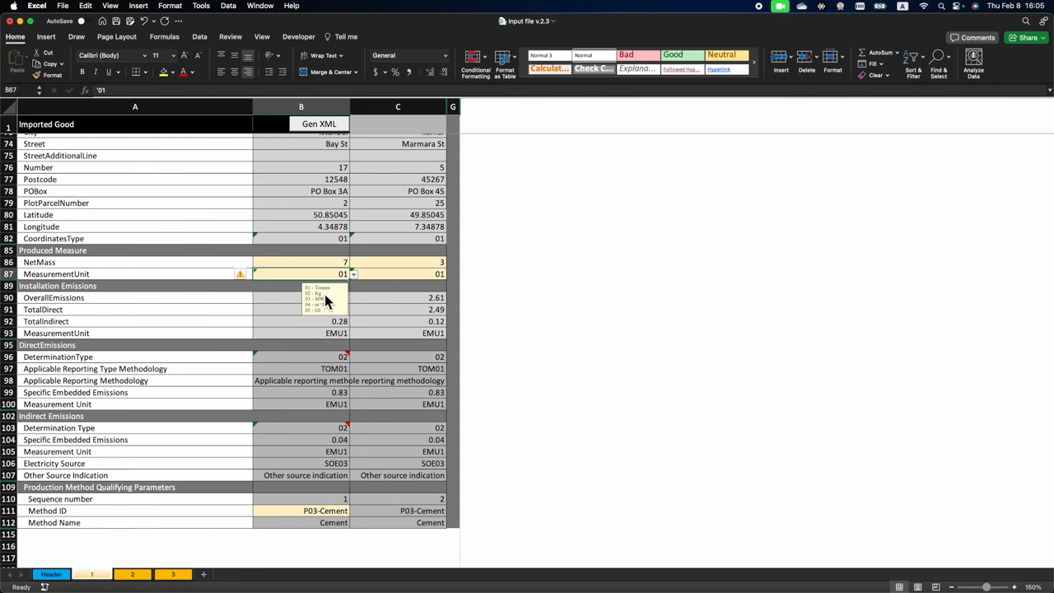
{"action": "mouse_move", "coordinate": [329, 321]}
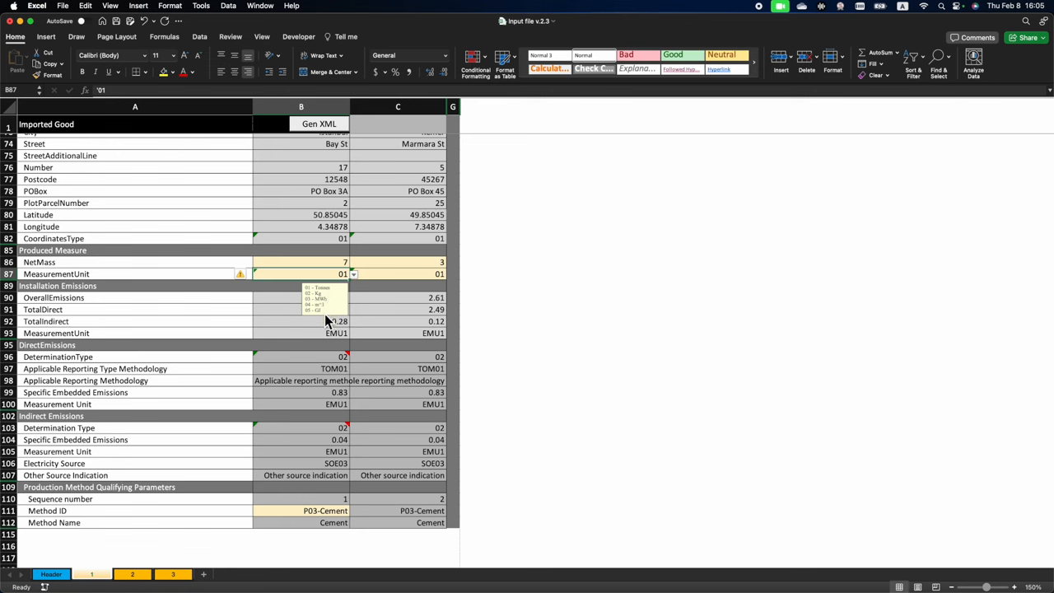
{"action": "mouse_move", "coordinate": [310, 271]}
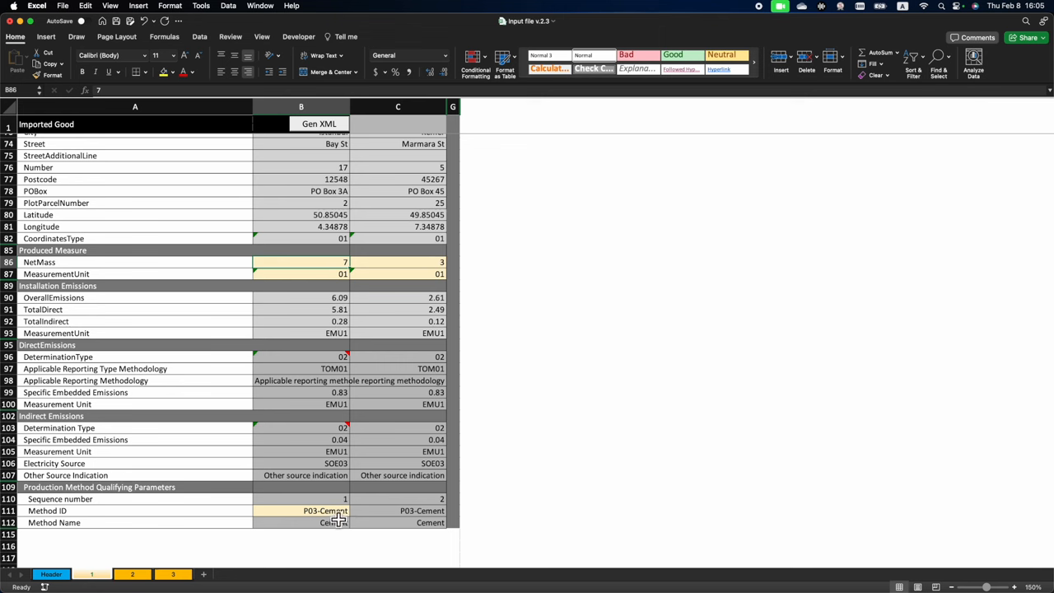
{"action": "left_click", "coordinate": [321, 511]}
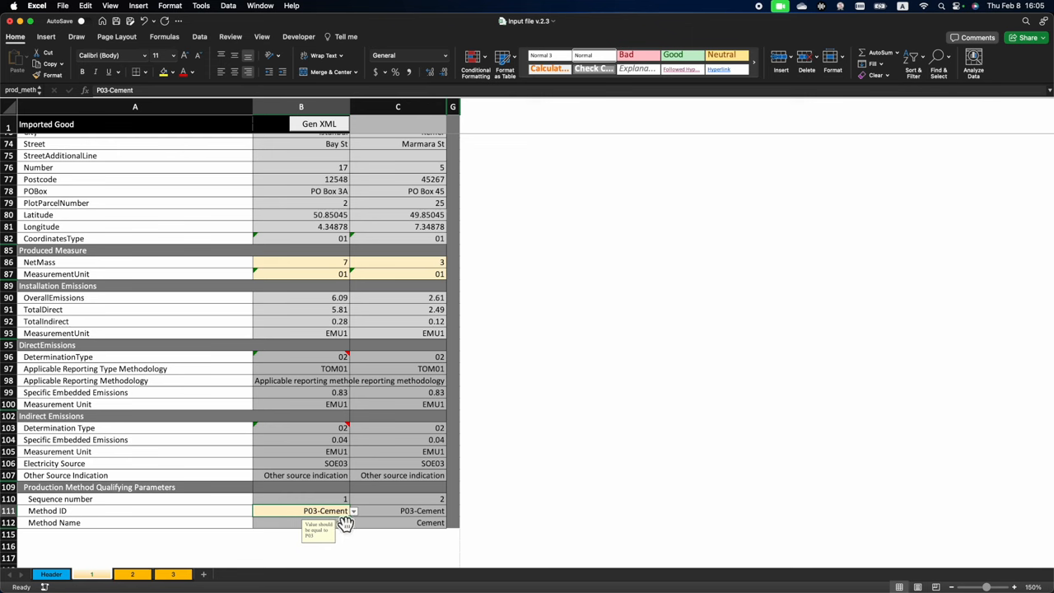
{"action": "mouse_move", "coordinate": [341, 524]}
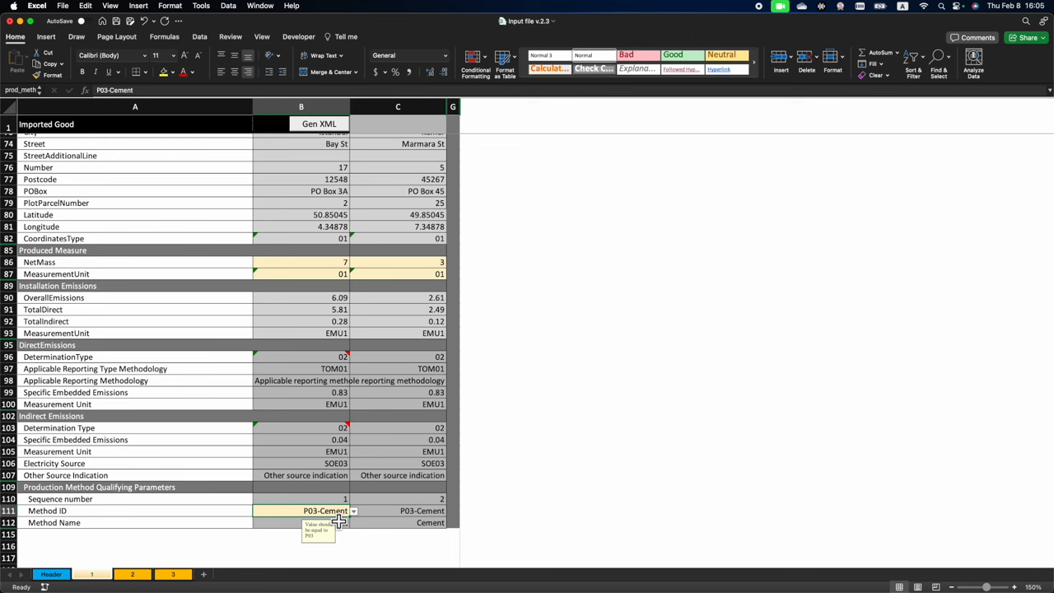
{"action": "mouse_move", "coordinate": [361, 526]}
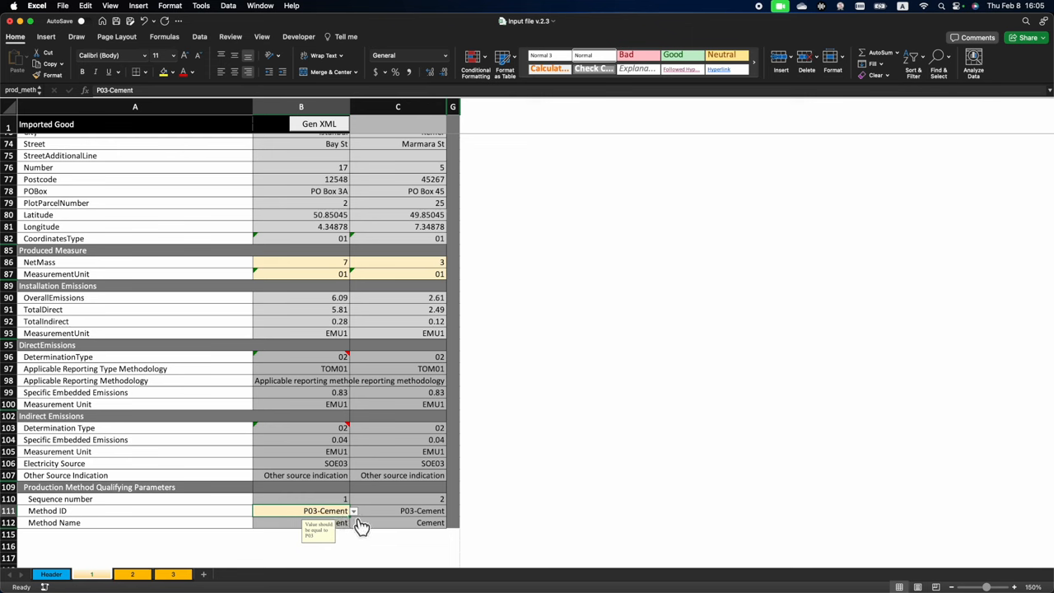
{"action": "left_click", "coordinate": [353, 511]}
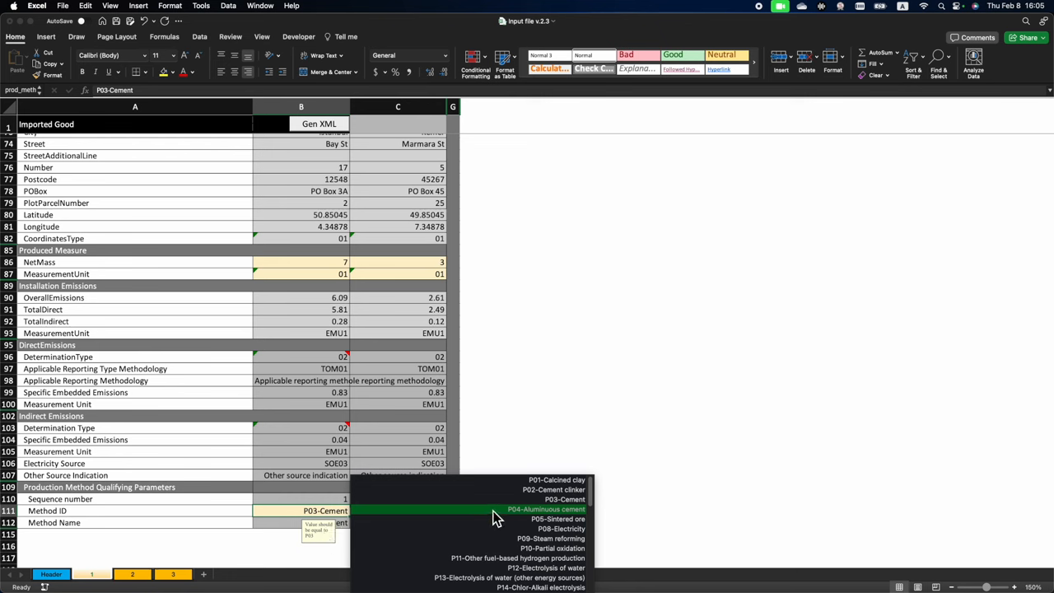
{"action": "left_click", "coordinate": [565, 499]}
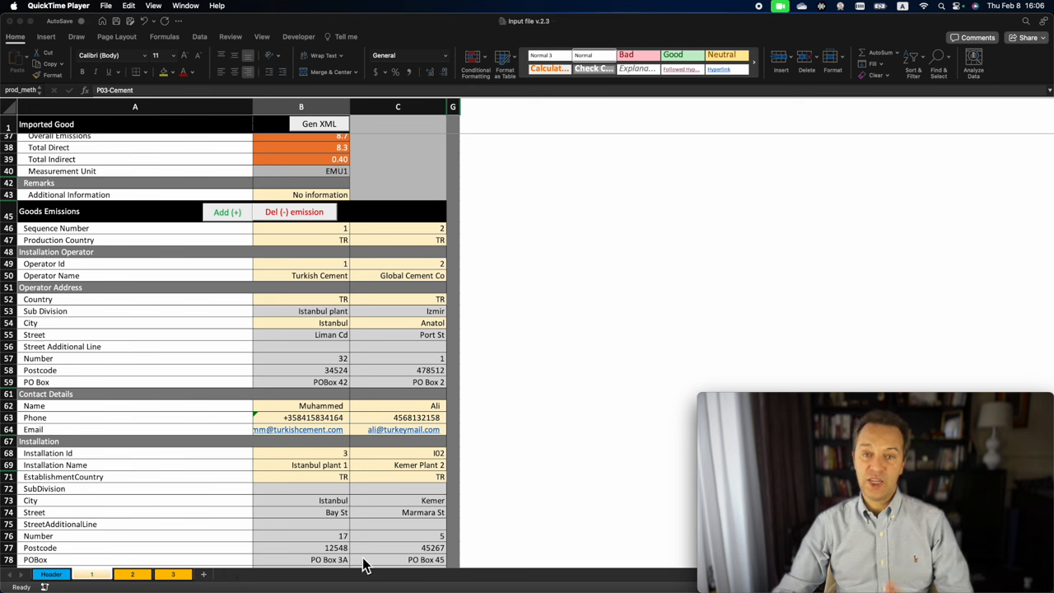
{"action": "mouse_move", "coordinate": [449, 457]}
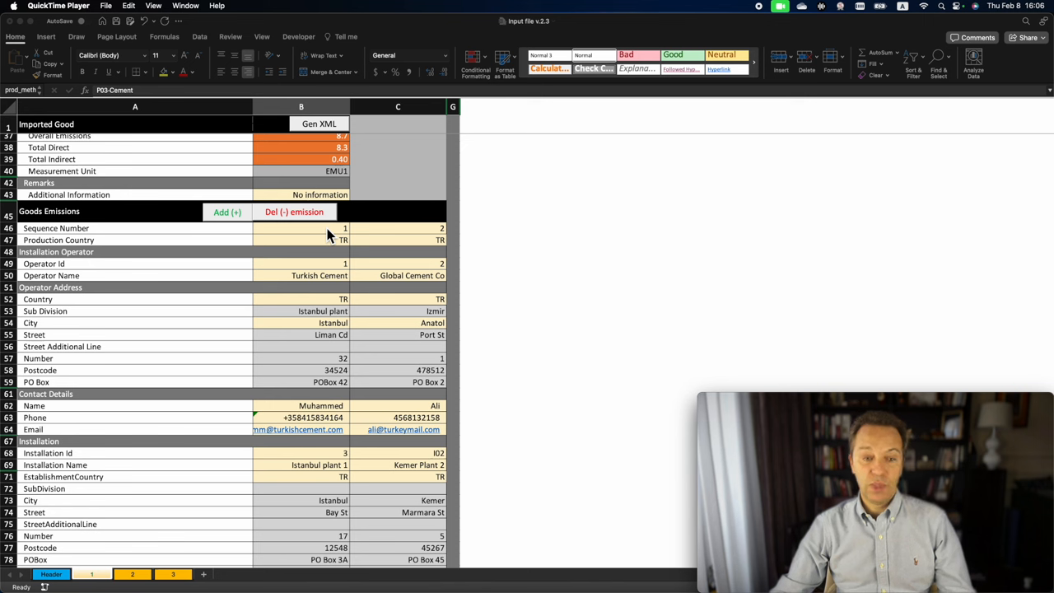
{"action": "mouse_move", "coordinate": [430, 239]}
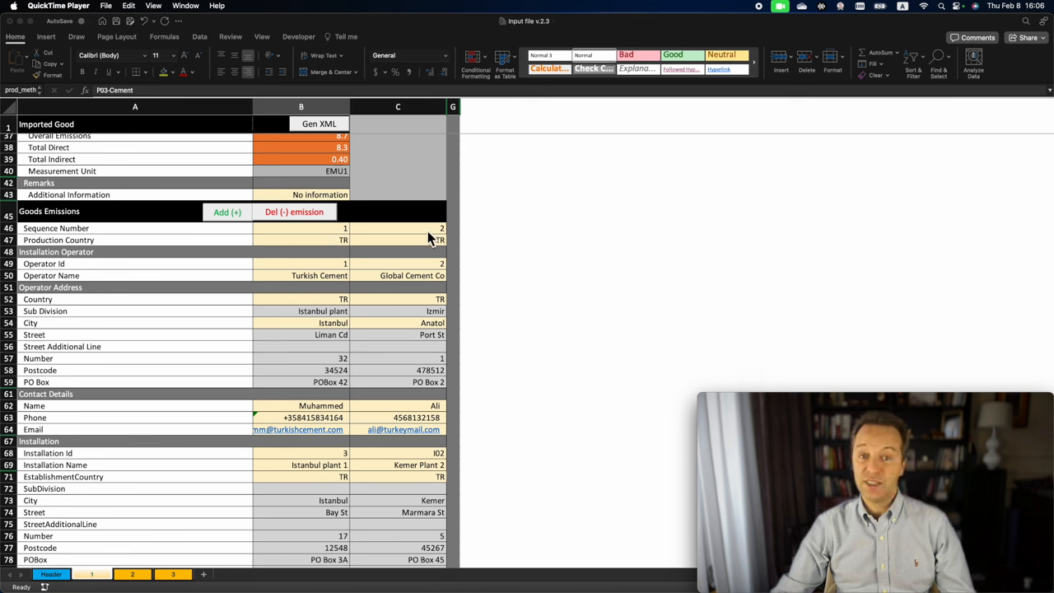
{"action": "mouse_move", "coordinate": [429, 243]}
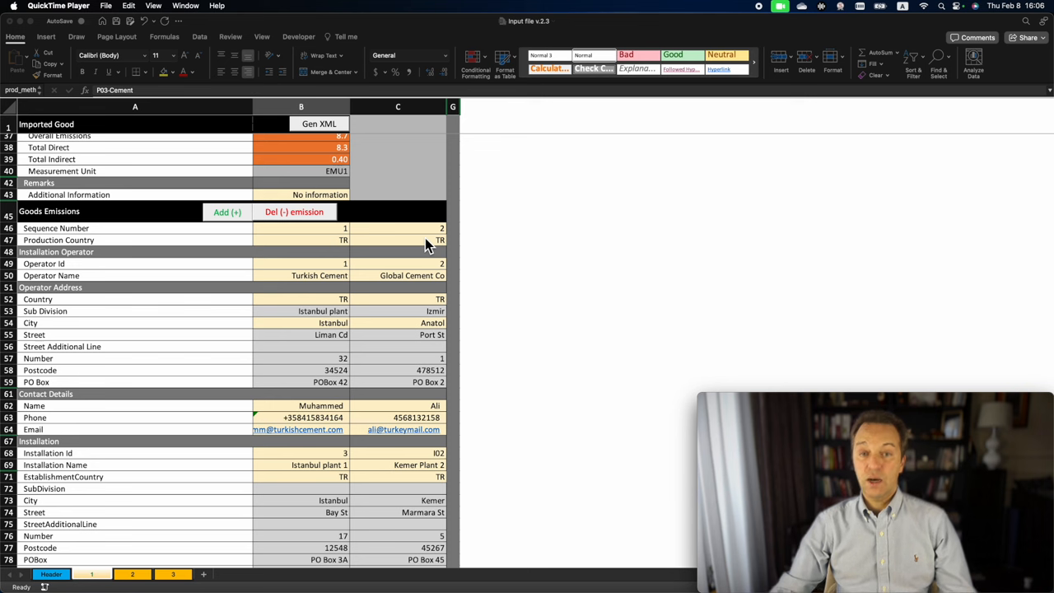